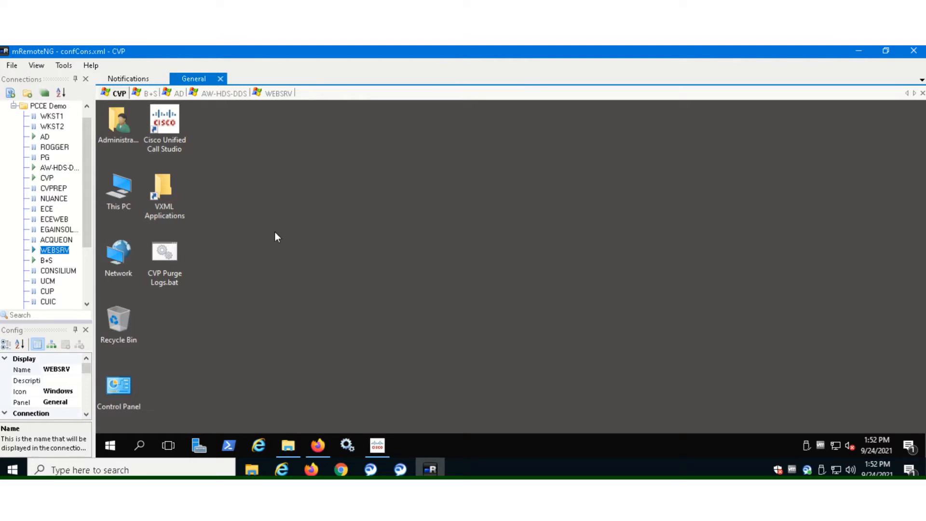
Launch Cisco Unified Call Studio from the desktop shortcut.
left_click(164, 124)
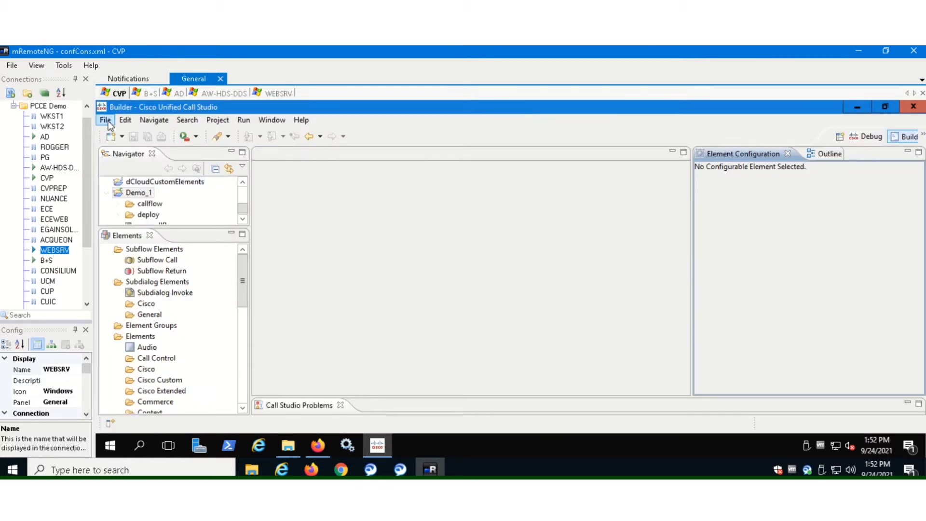
Create a new Call Studio project named Demo_2 in the default location.
left_click(105, 119)
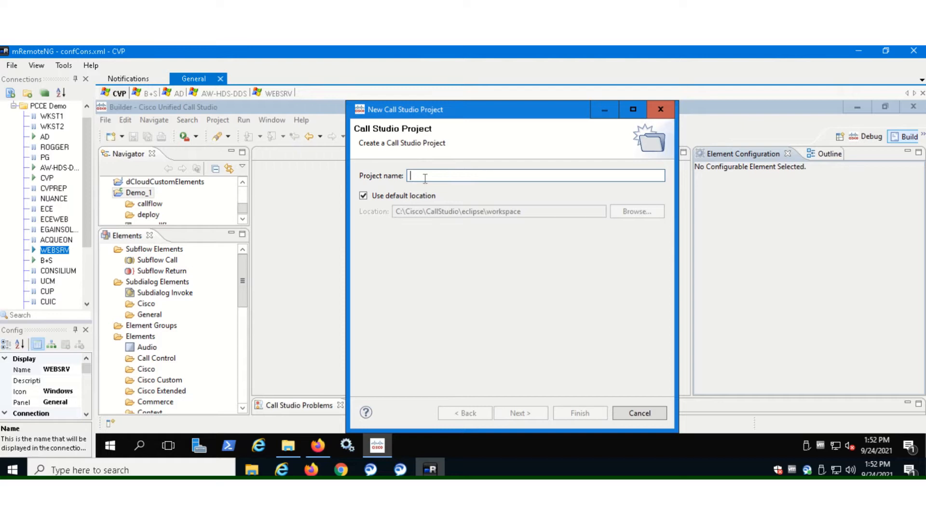
type("Demo_2")
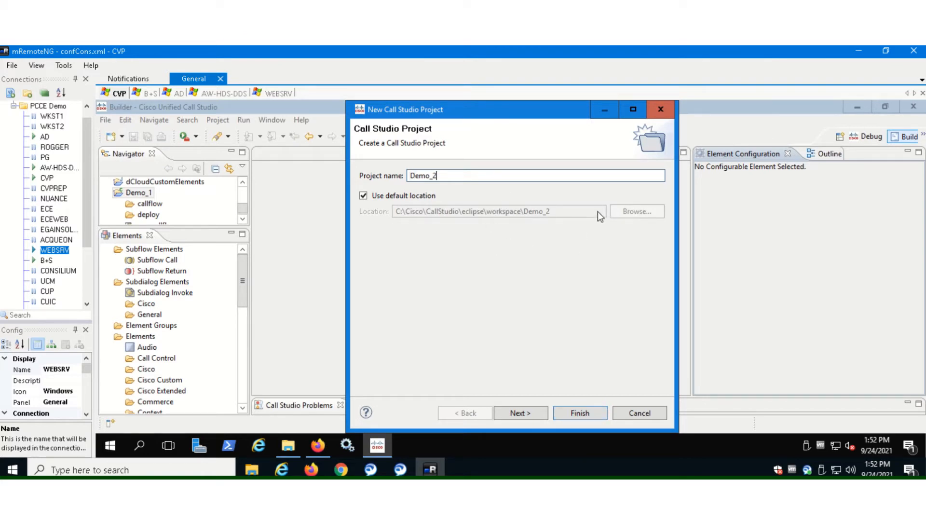
mouse_move(542, 211)
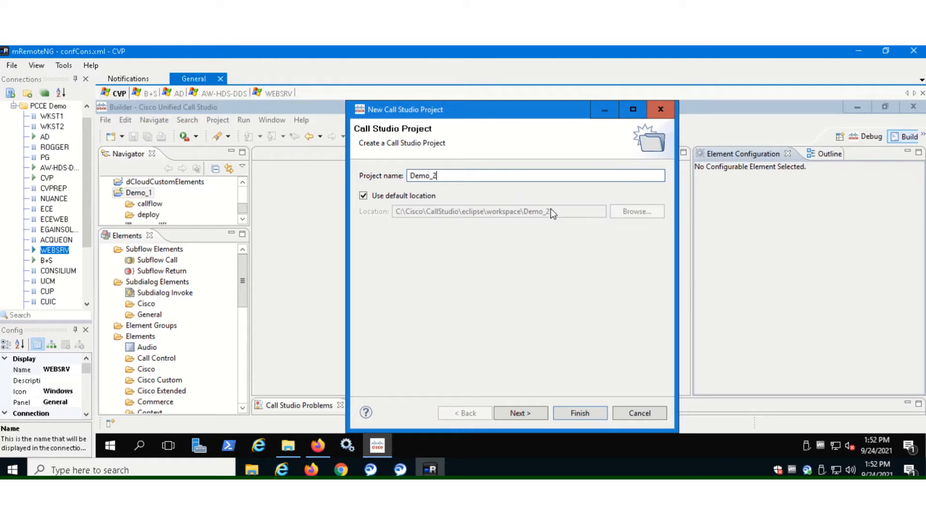
mouse_move(536, 223)
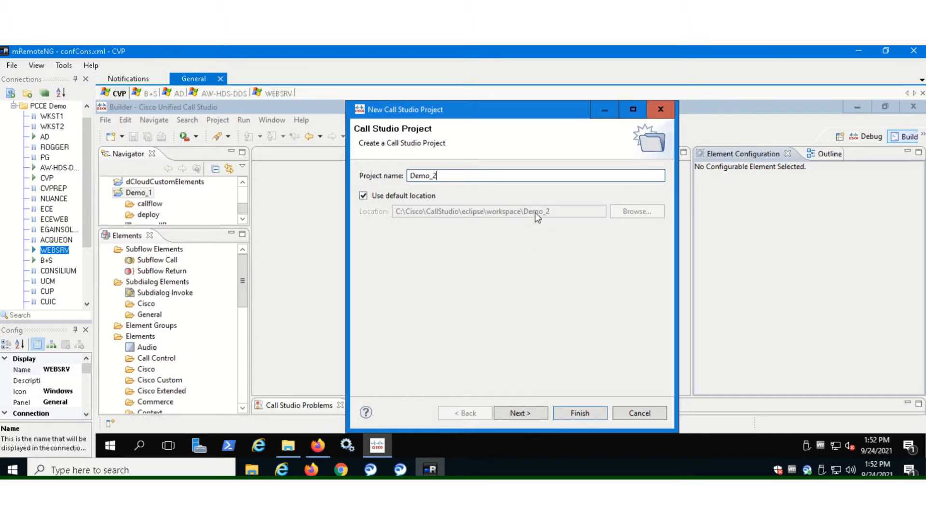
left_click(579, 413)
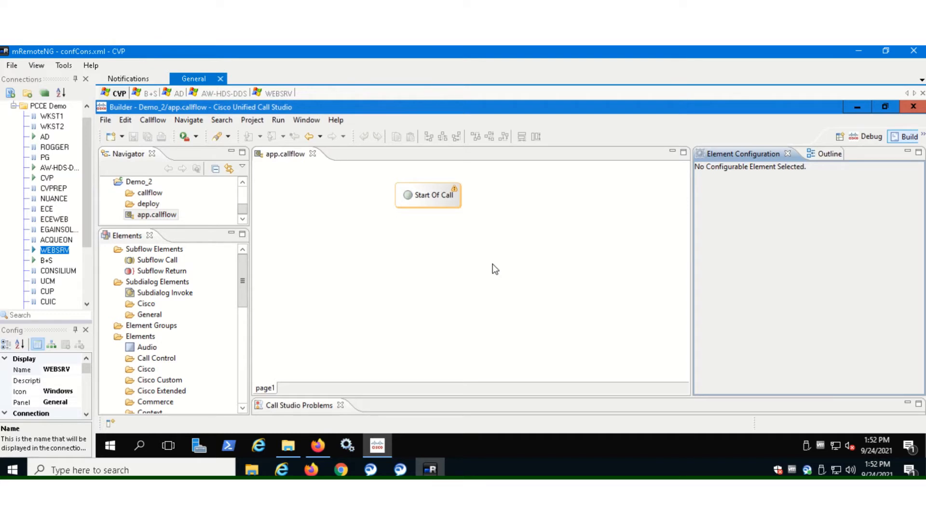
mouse_move(434, 210)
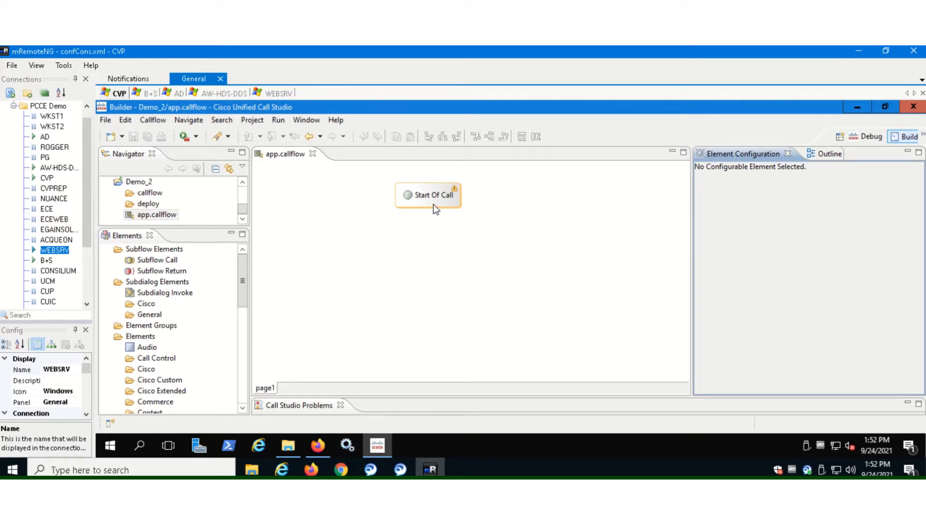
mouse_move(432, 195)
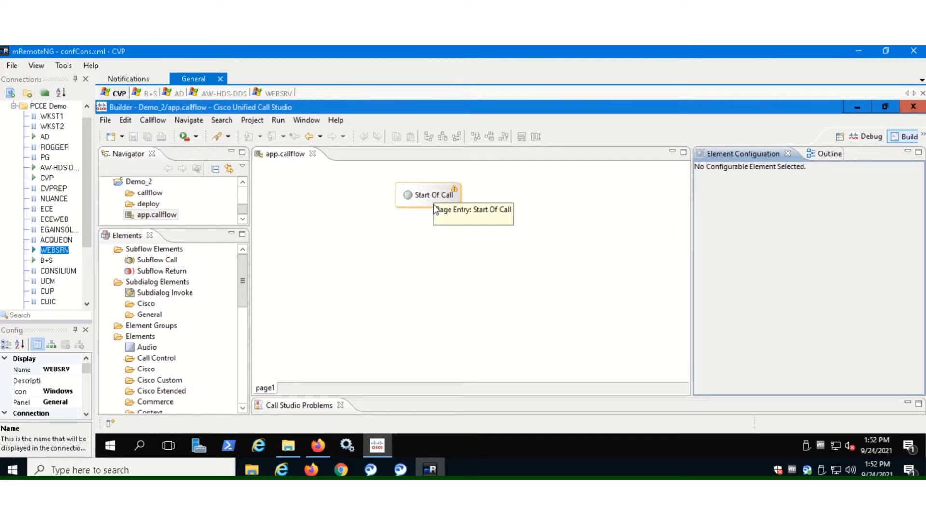
mouse_move(264, 240)
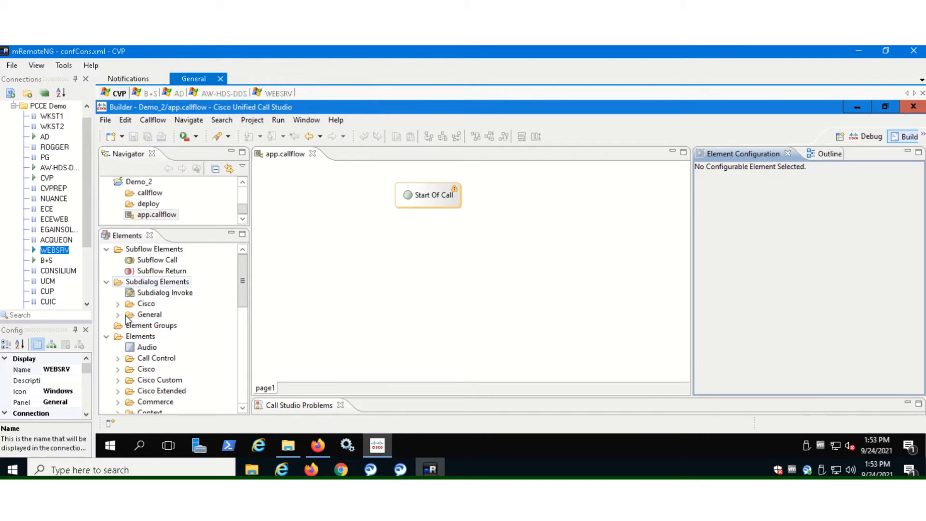
Place CVP Subdialog Start below Start Of Call and CVP Subdialog Return at the bottom right.
left_click(118, 303)
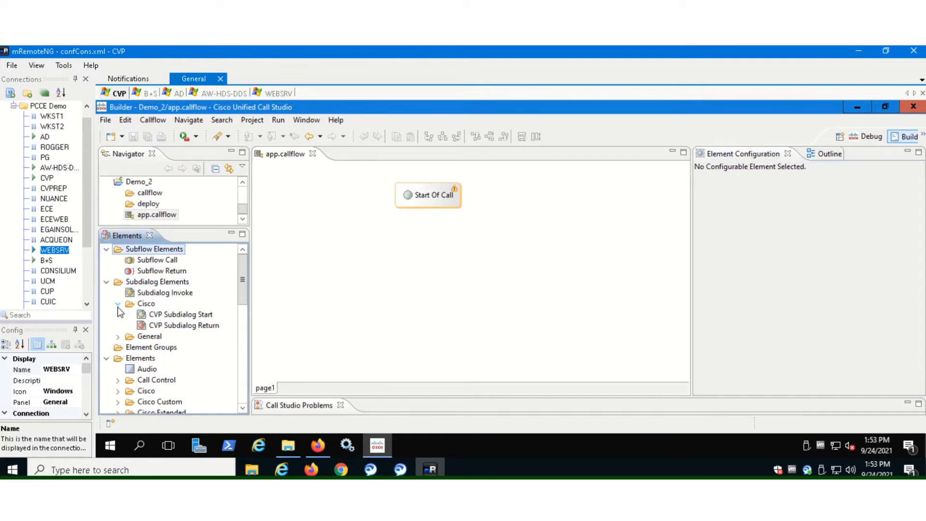
left_click(180, 314)
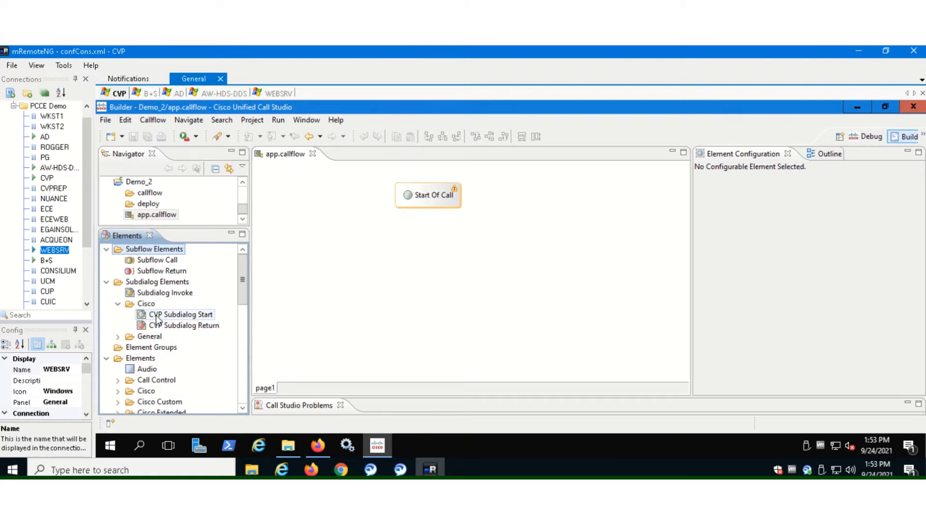
mouse_move(181, 314)
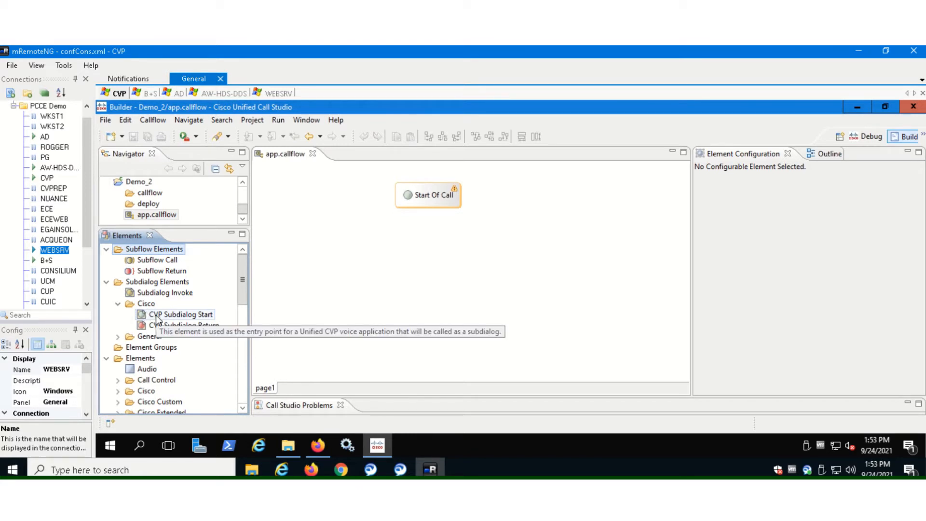
left_click_drag(180, 313, 393, 281)
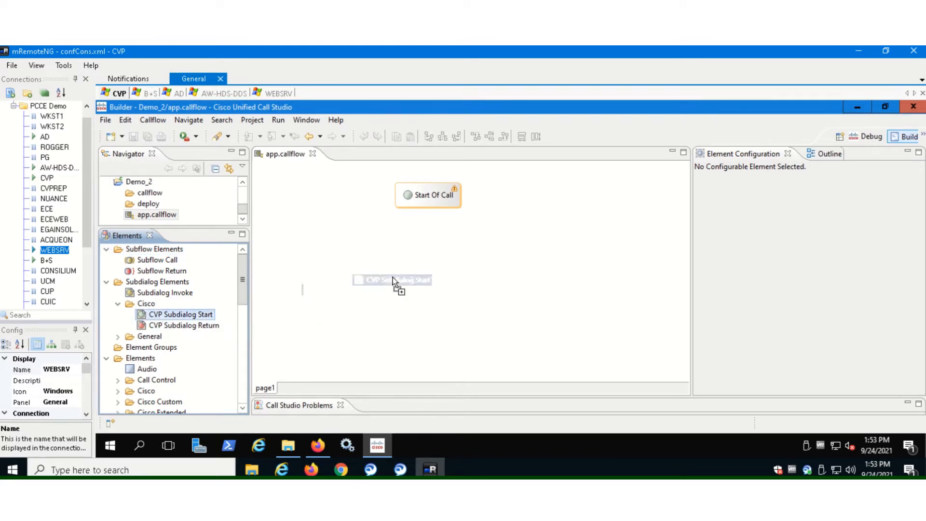
left_click_drag(393, 280, 434, 230)
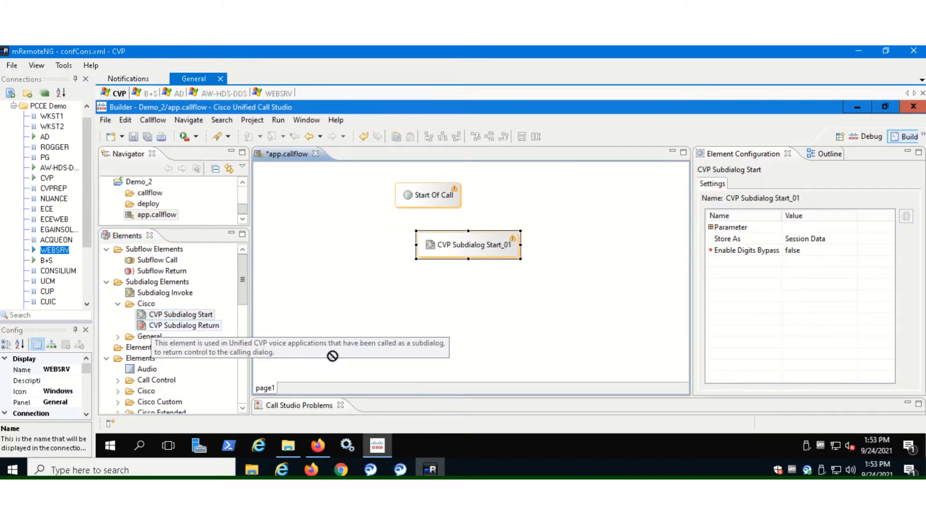
left_click_drag(184, 324, 586, 341)
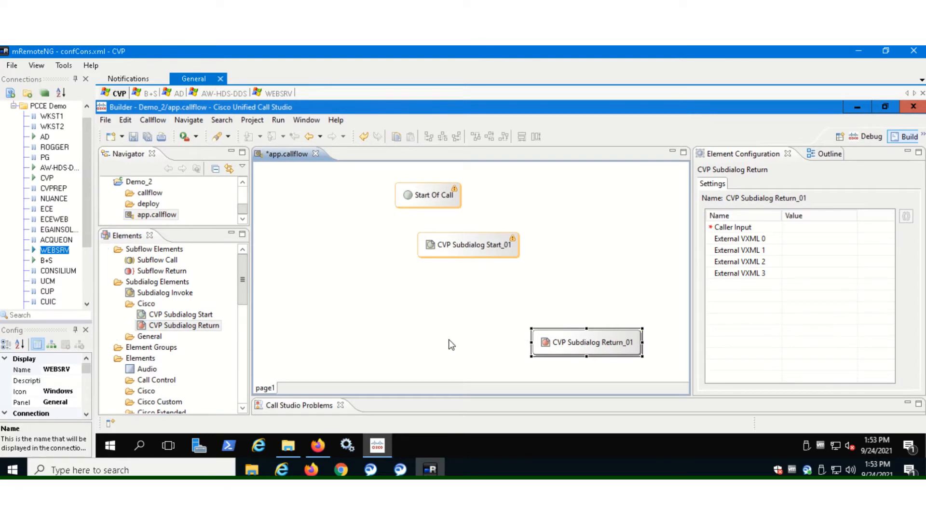
mouse_move(460, 352)
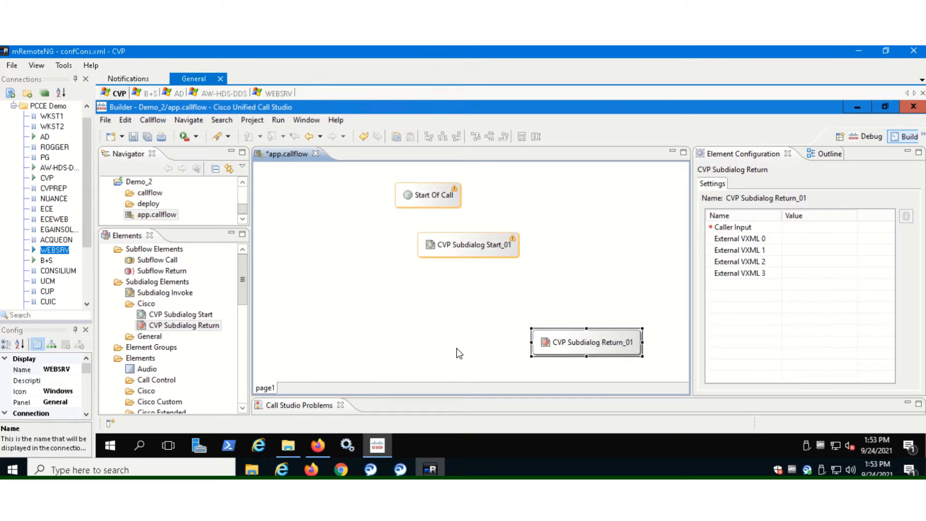
mouse_move(542, 365)
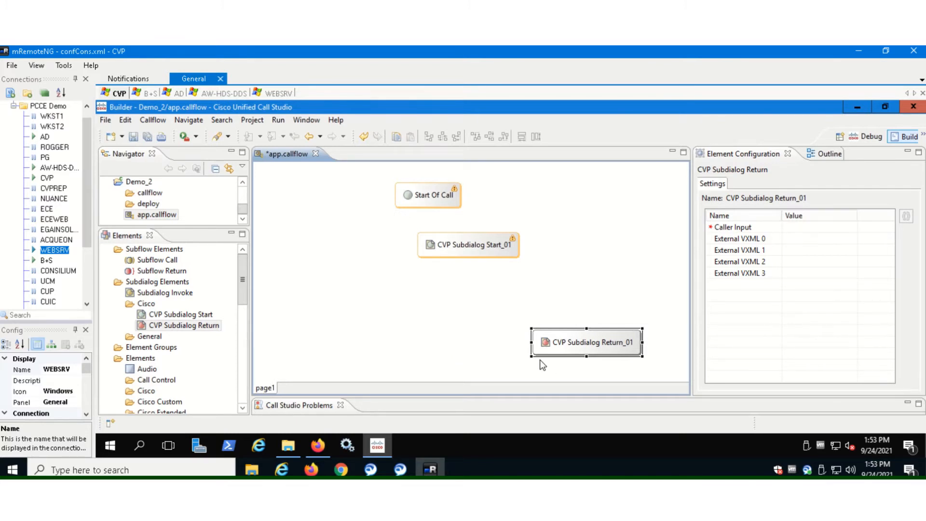
mouse_move(583, 369)
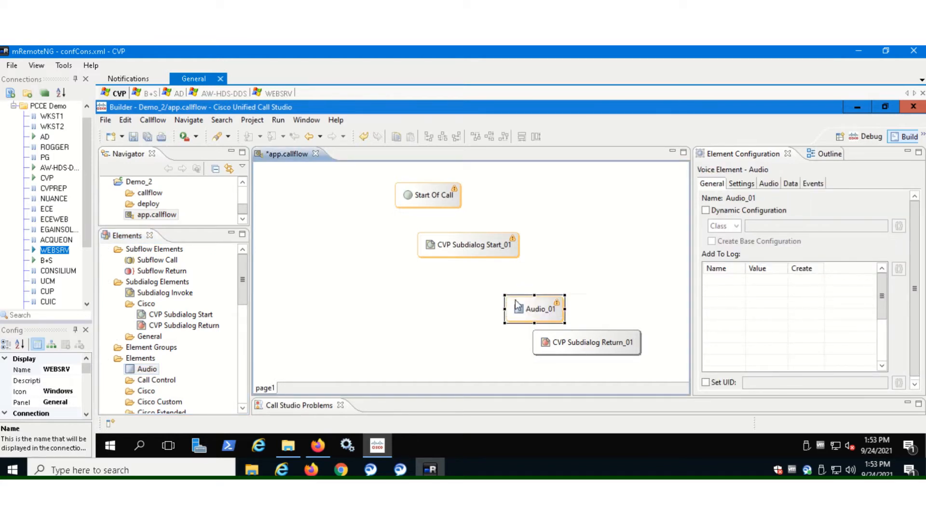
Move Audio_01 between the subdialogs and set its TTS to 'Welcome to boot camp Hello world application'.
left_click_drag(533, 308, 521, 290)
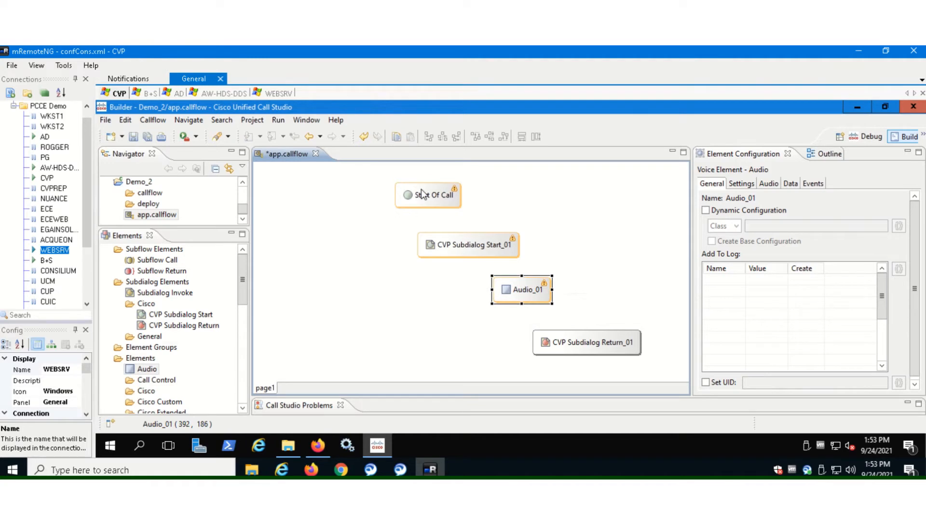
mouse_move(429, 195)
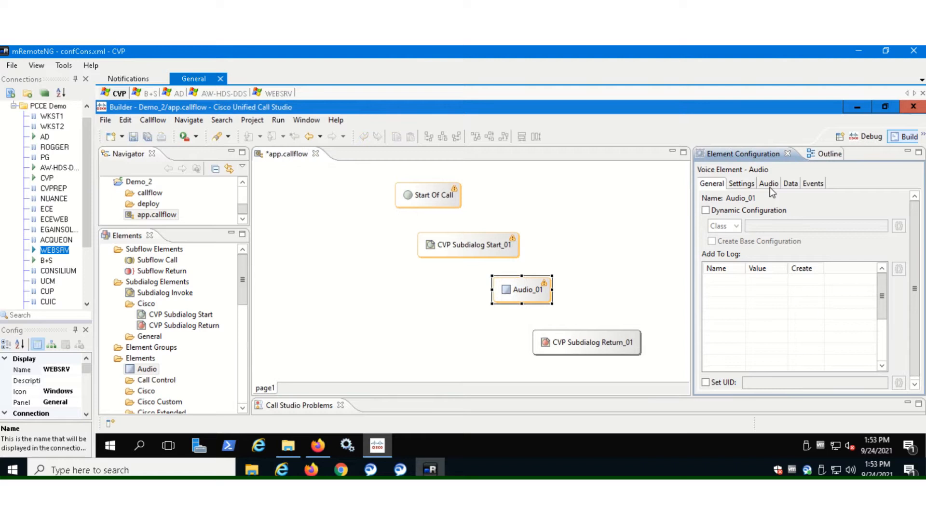
left_click(768, 183)
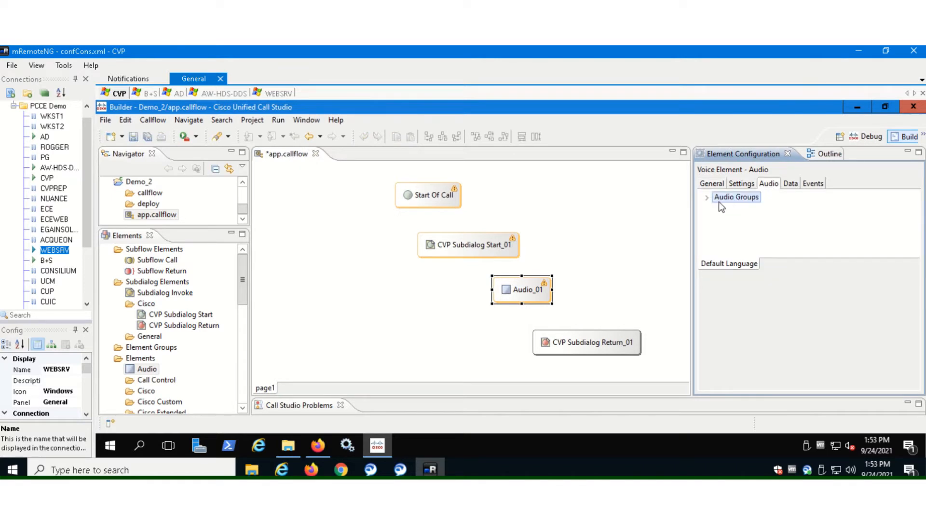
left_click(706, 197)
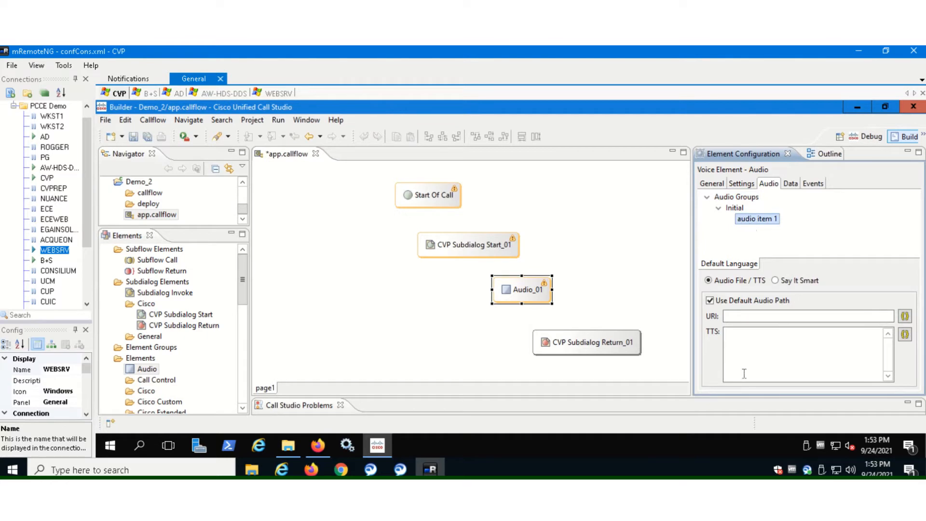
left_click(803, 354)
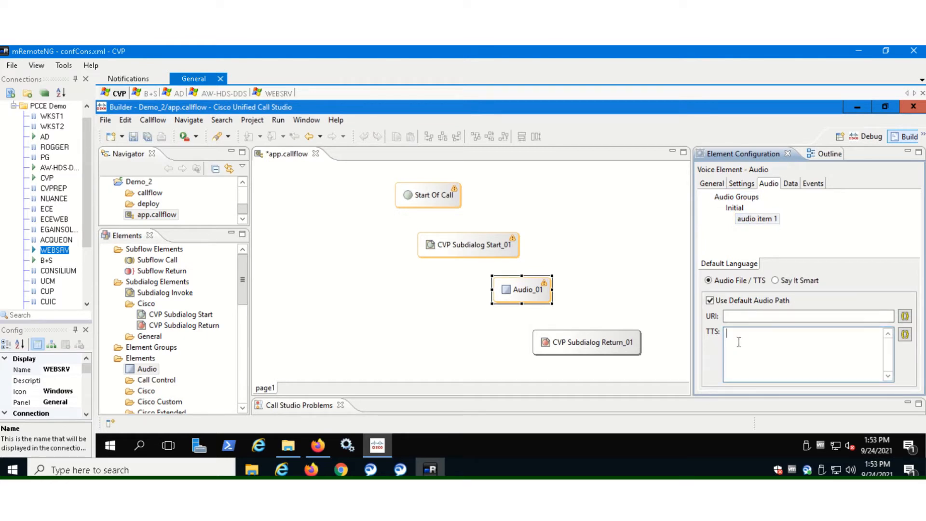
type("Welcome to boot camp Hello world application.")
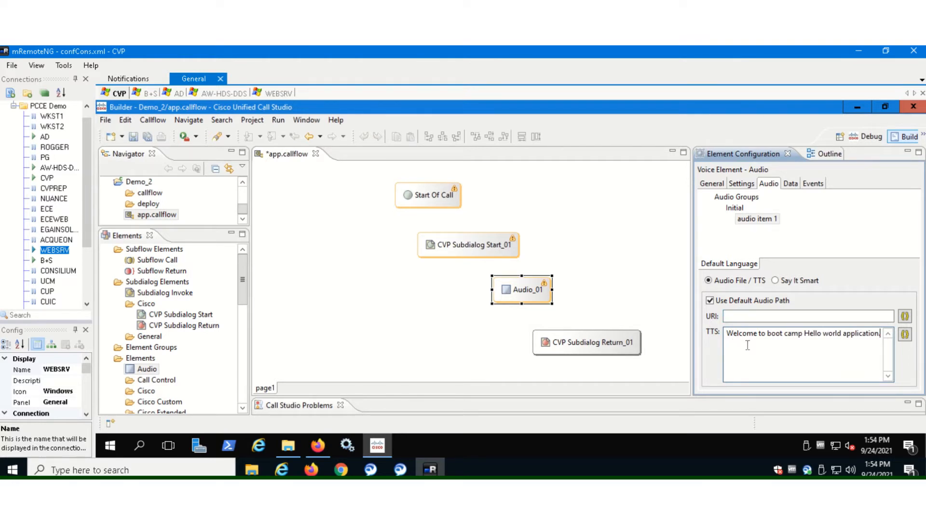
left_click(805, 316)
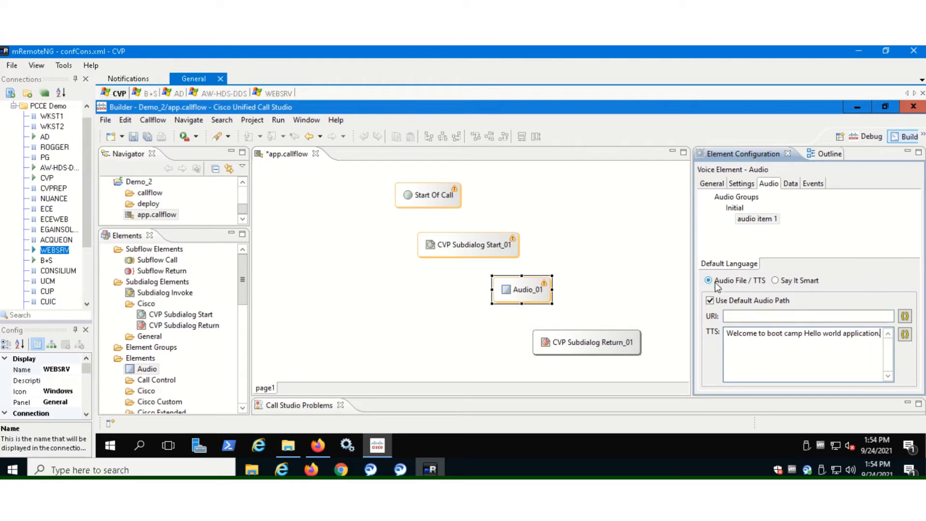
mouse_move(530, 289)
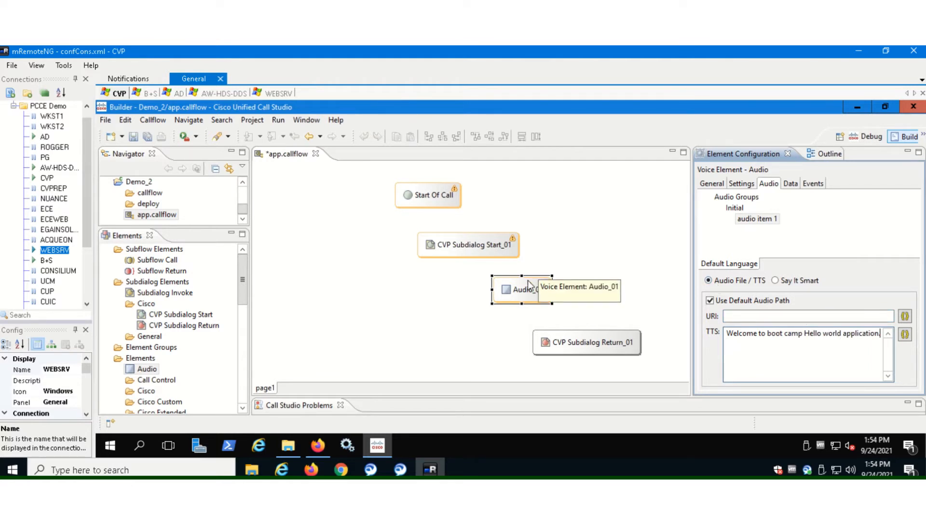
Wire the done exits: Subdialog Start to Audio_01, Audio_01 to Subdialog Return.
left_click(427, 195)
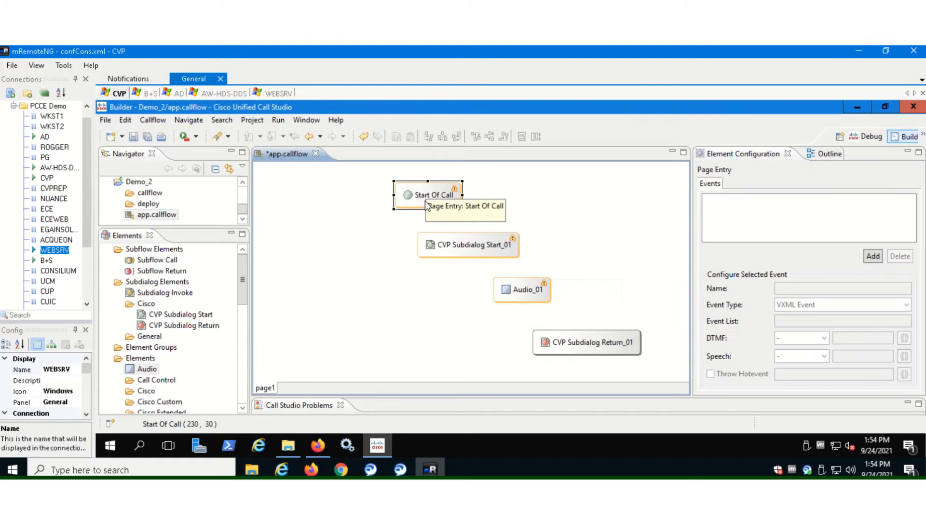
right_click(428, 195)
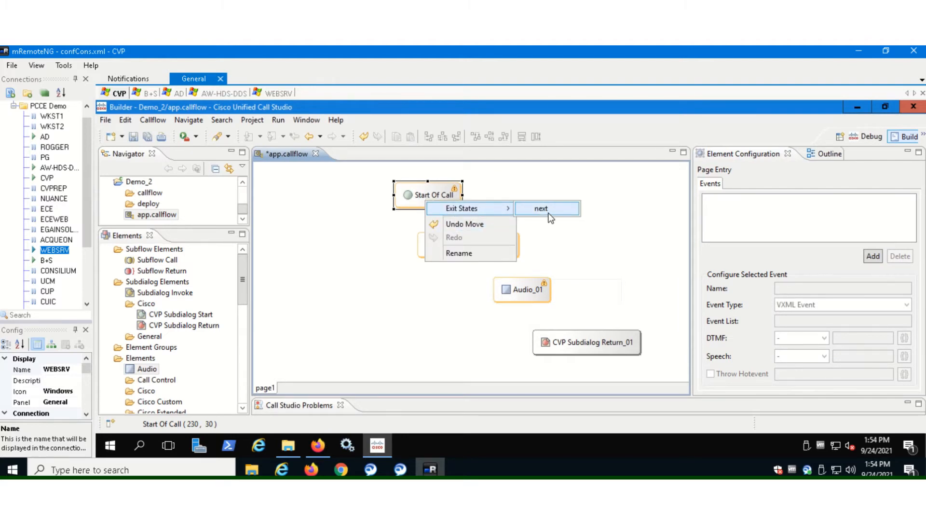
left_click(540, 208)
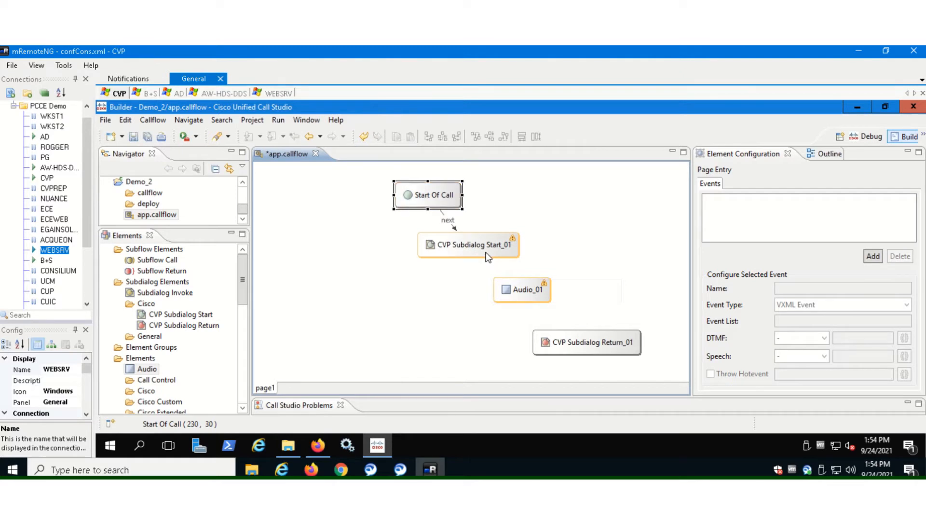
right_click(468, 244)
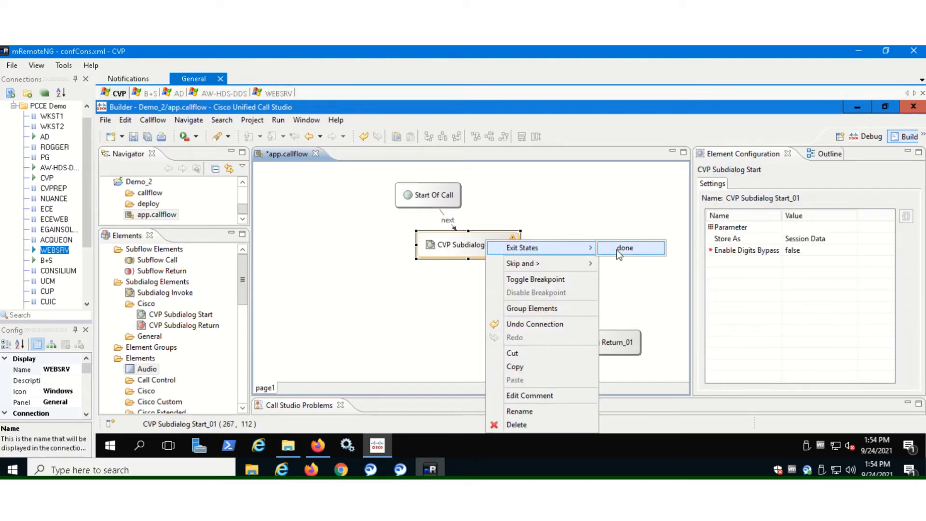
left_click(624, 247)
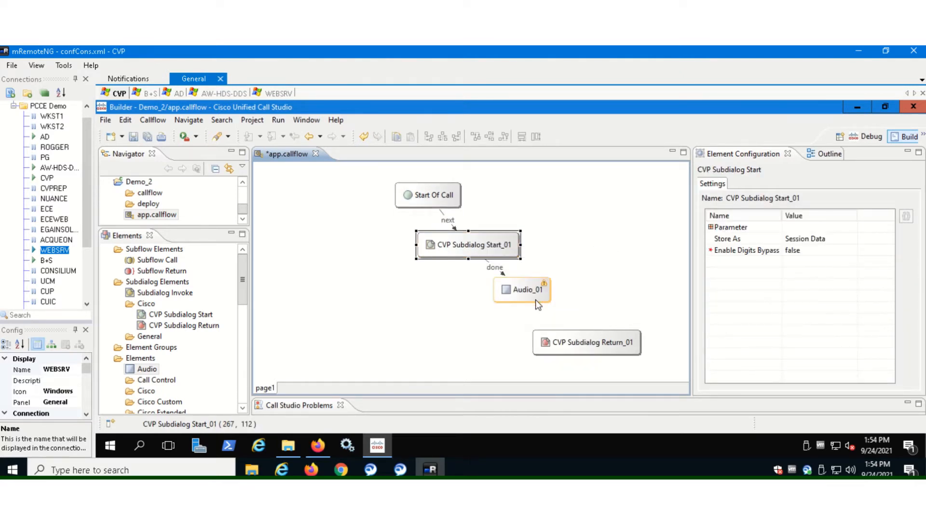
right_click(520, 290)
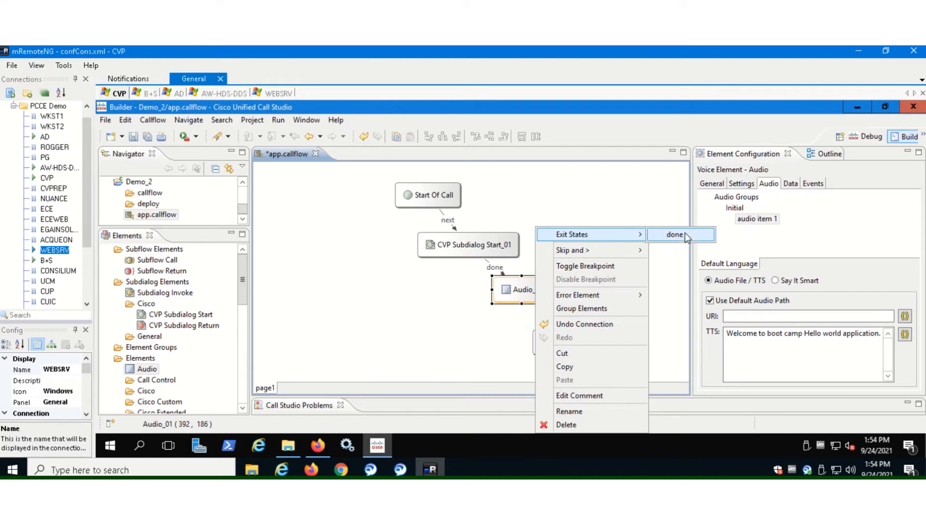
left_click(674, 234)
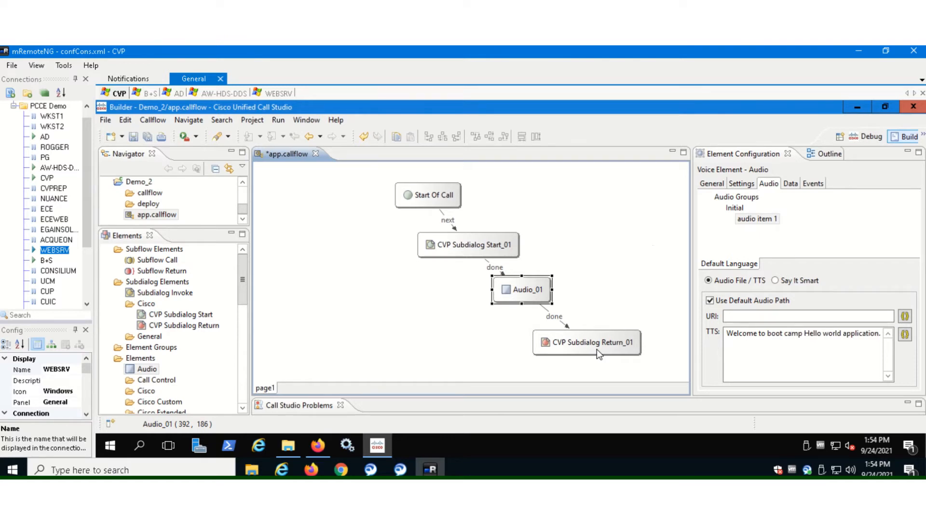
Set CVP Subdialog Return_01's Caller Input value to yes.
left_click(587, 342)
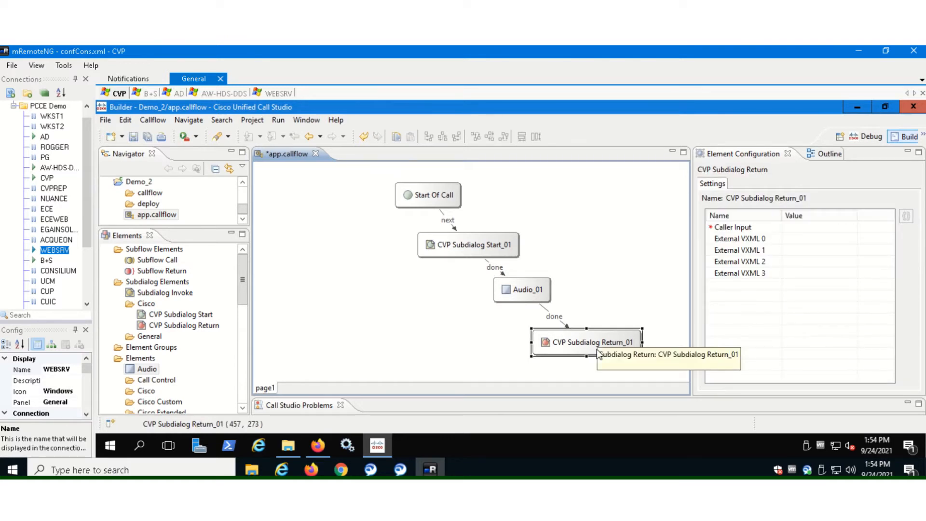
mouse_move(786, 286)
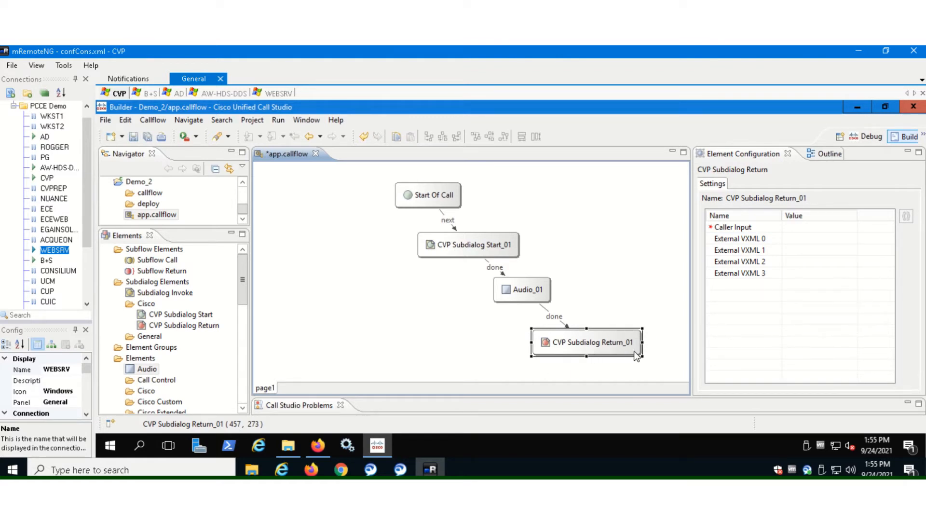
mouse_move(590, 346)
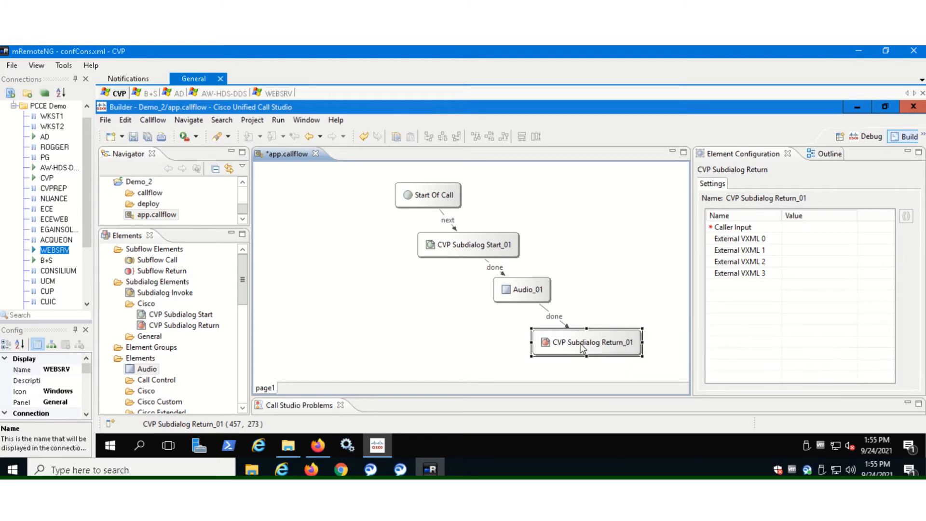
mouse_move(582, 347)
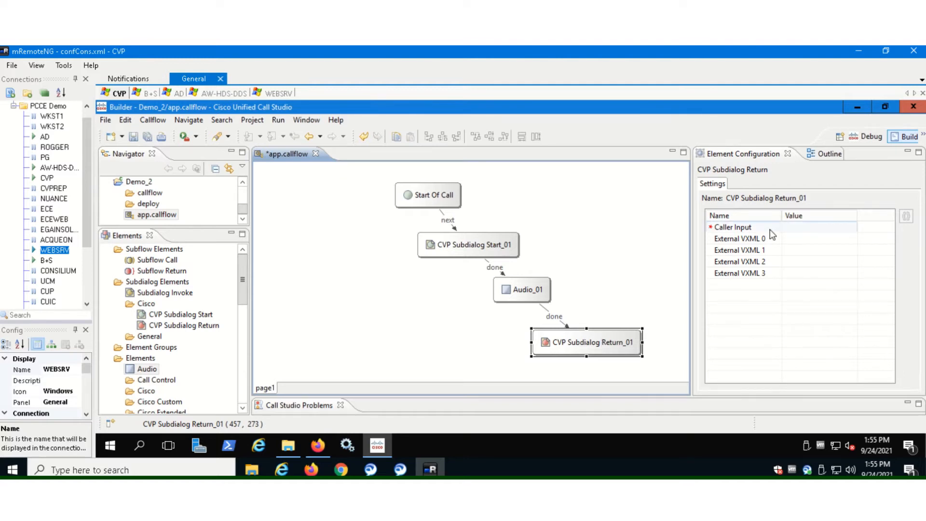
left_click(732, 226)
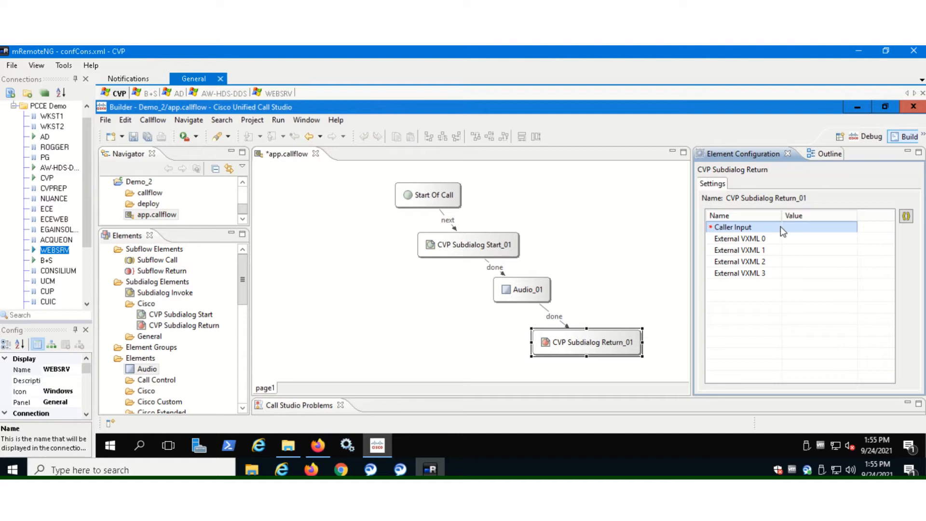
left_click(827, 227)
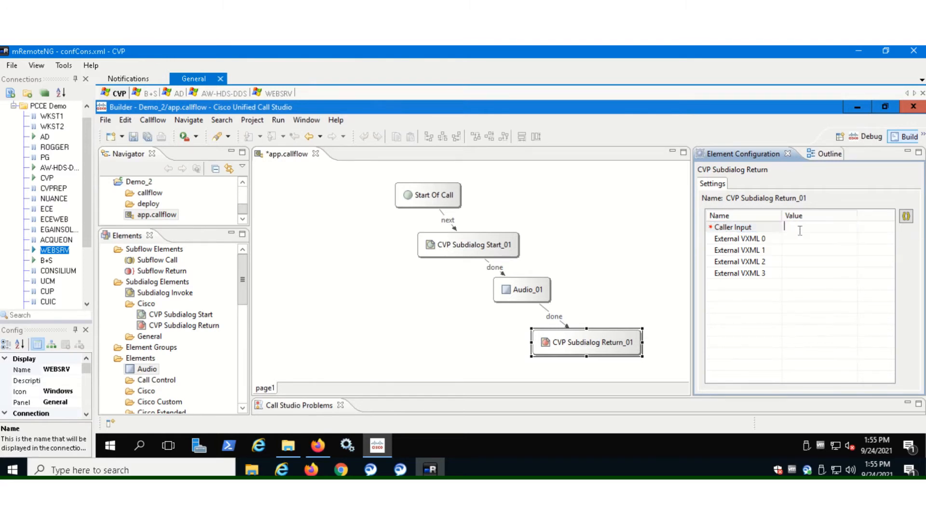
type("yes")
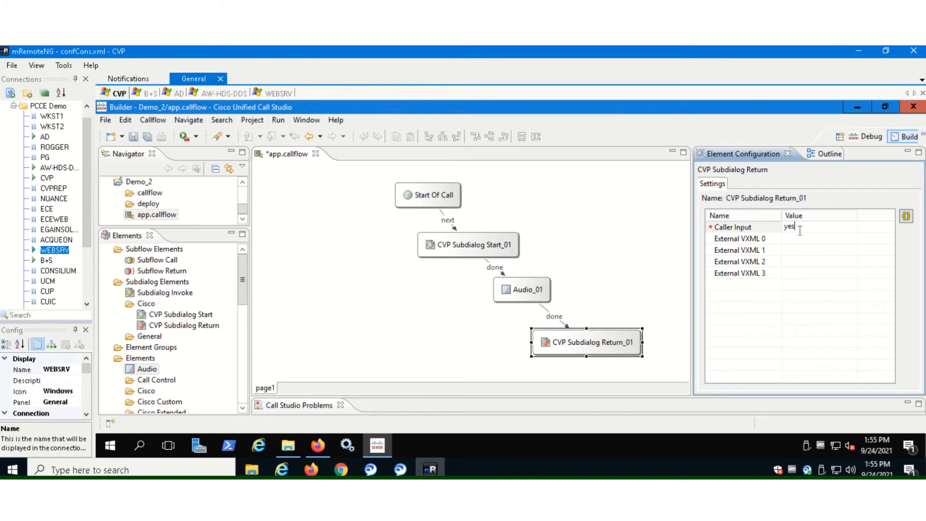
mouse_move(805, 272)
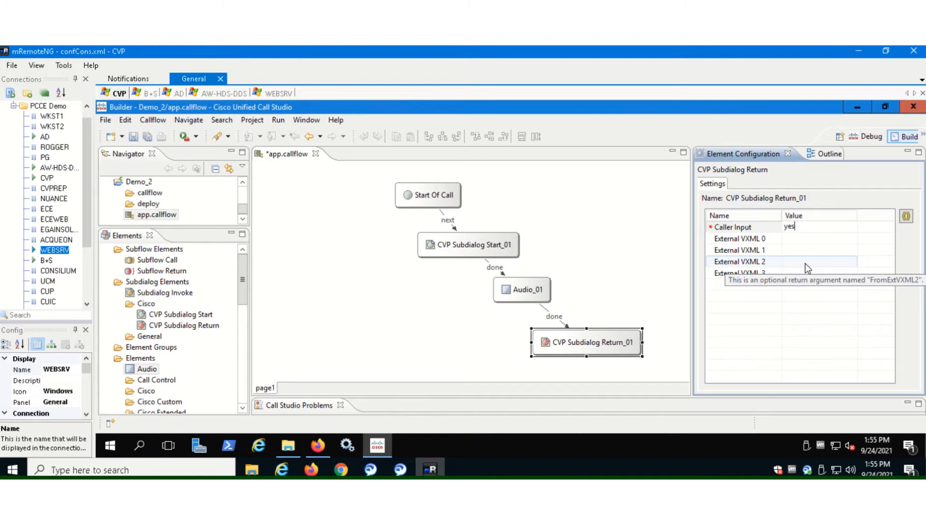
mouse_move(649, 298)
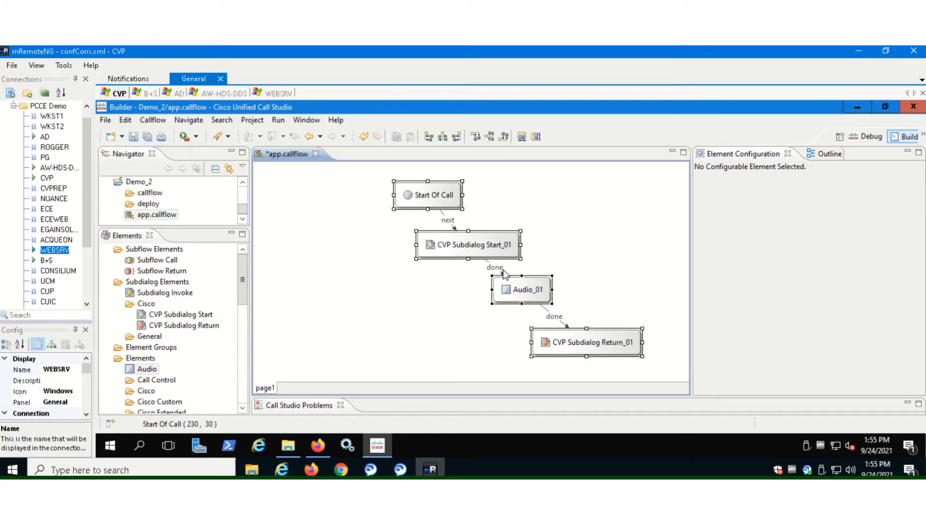
Align the selected elements to center and rename Audio_01 to Us_Welcome_mssg.
right_click(467, 245)
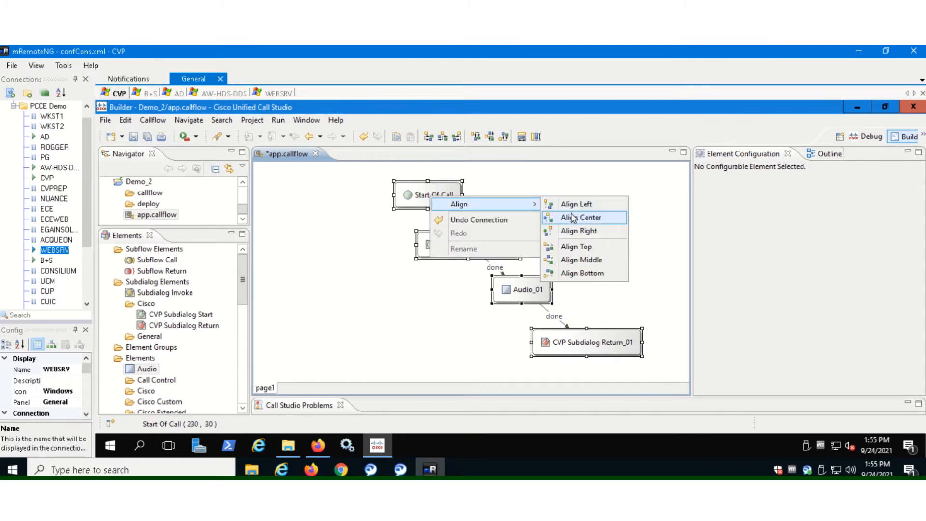
left_click(581, 217)
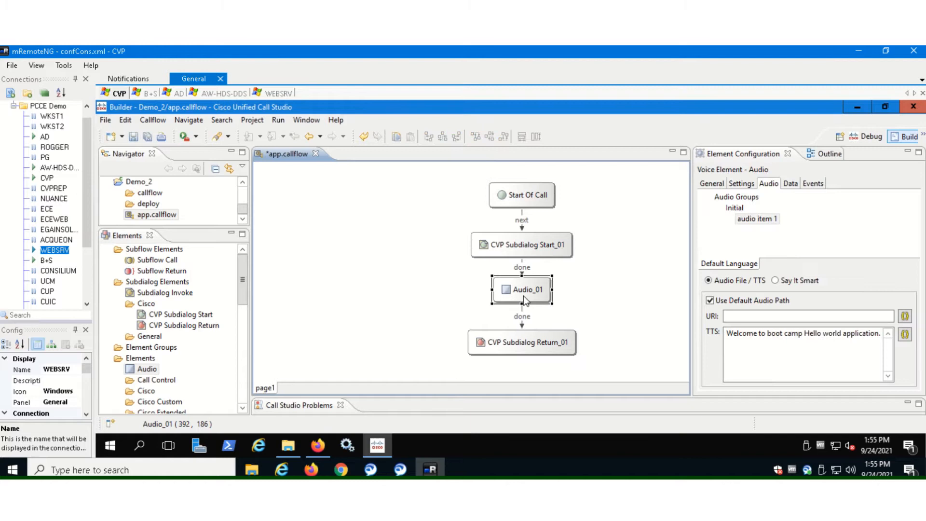
right_click(521, 289)
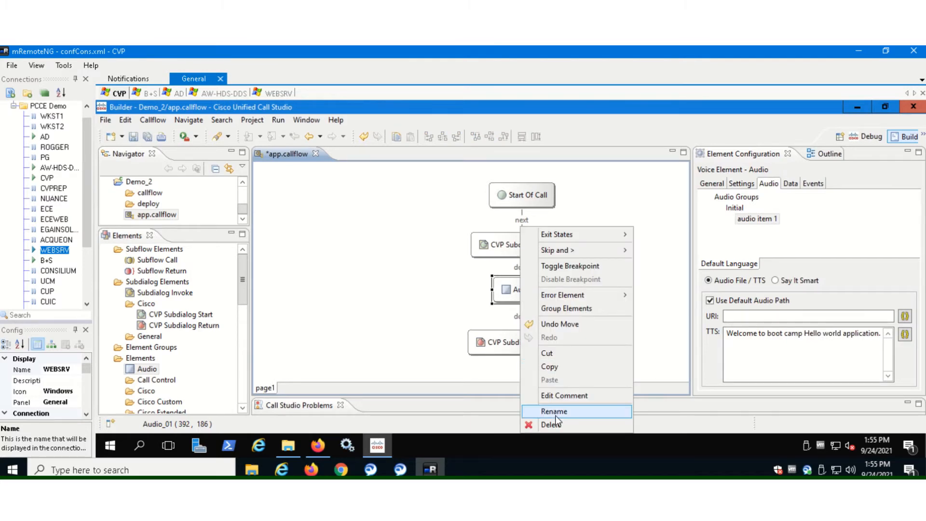
left_click(554, 410)
type("Us_Welcome_mssg")
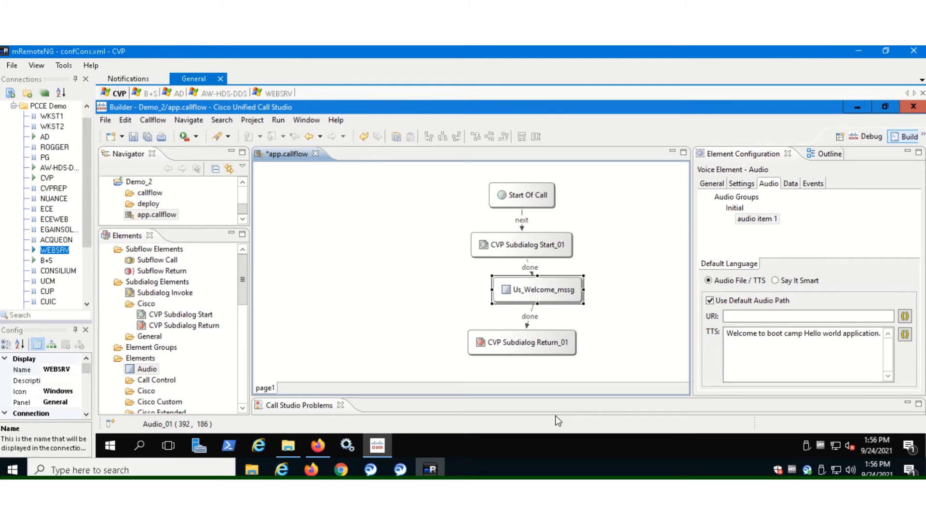
left_click(610, 320)
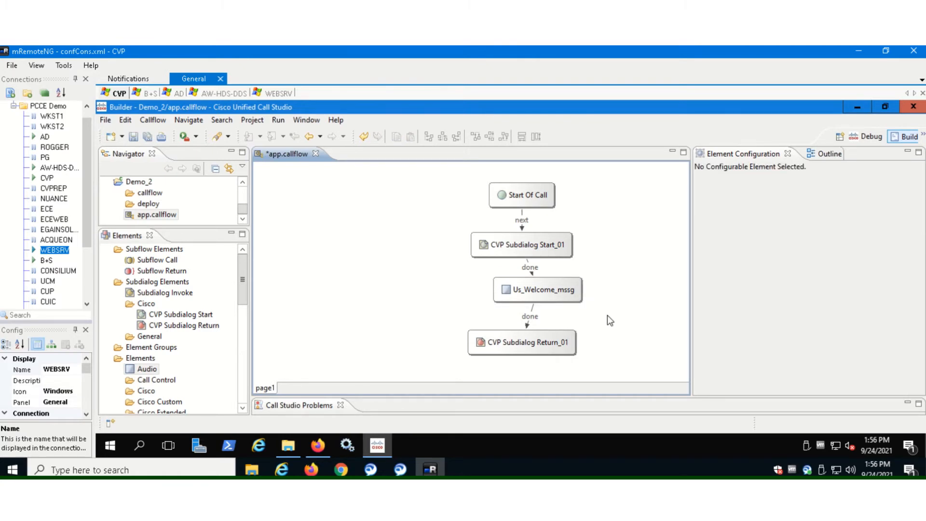
mouse_move(284, 237)
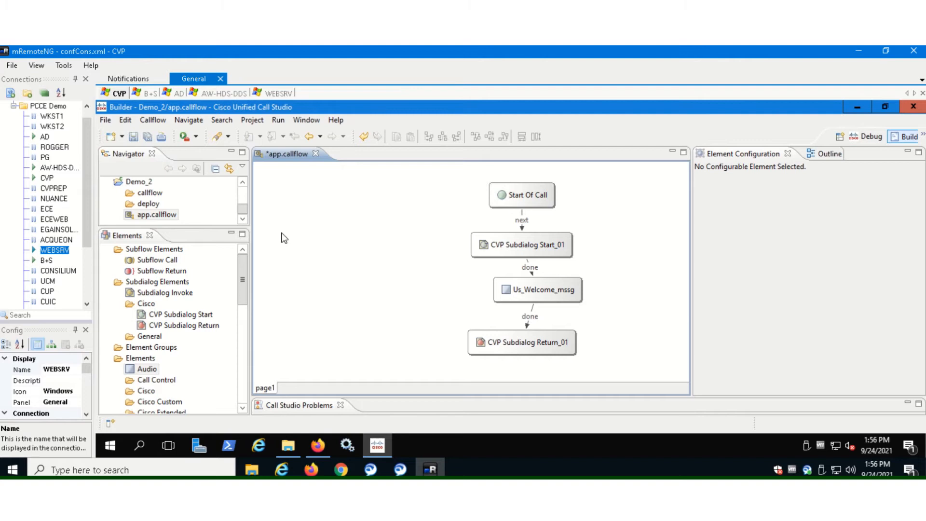
Validate Demo_2 from the Navigator and dismiss the validation failure message.
left_click(138, 182)
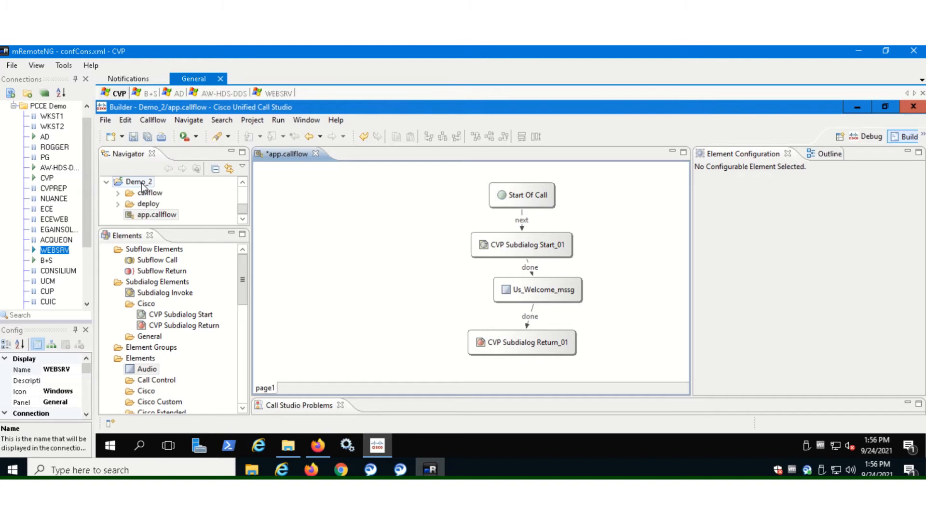
right_click(140, 182)
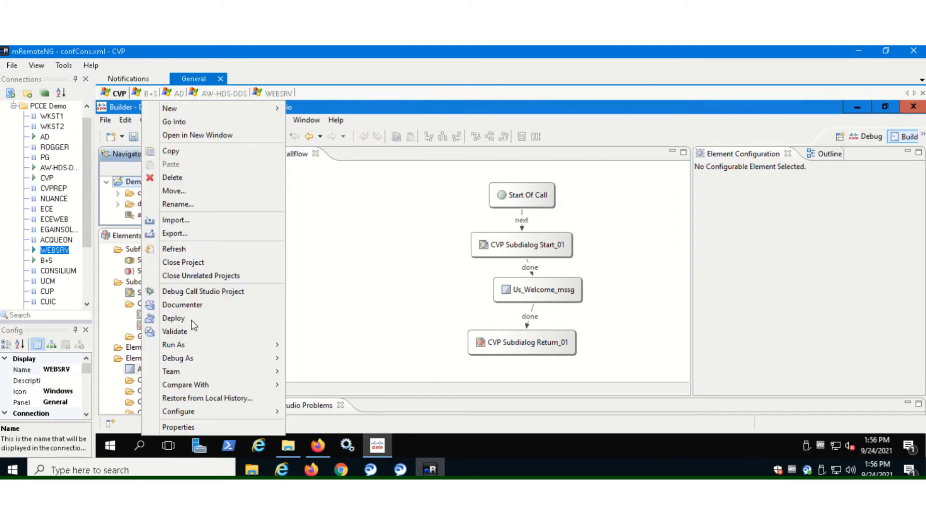
left_click(175, 331)
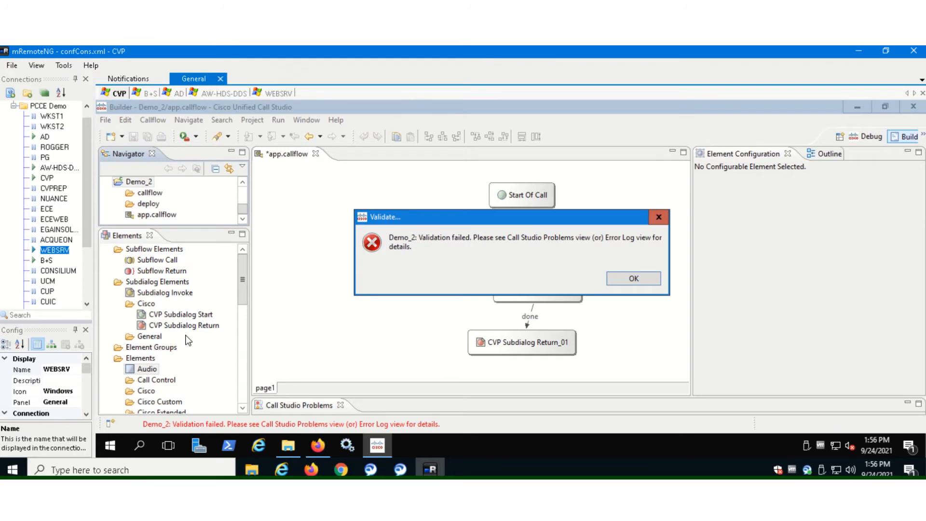
mouse_move(624, 387)
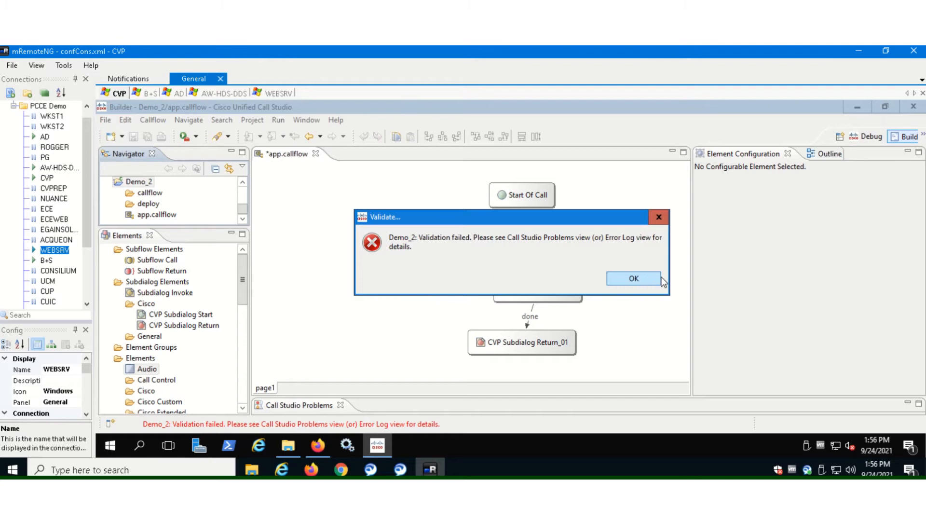
left_click(632, 278)
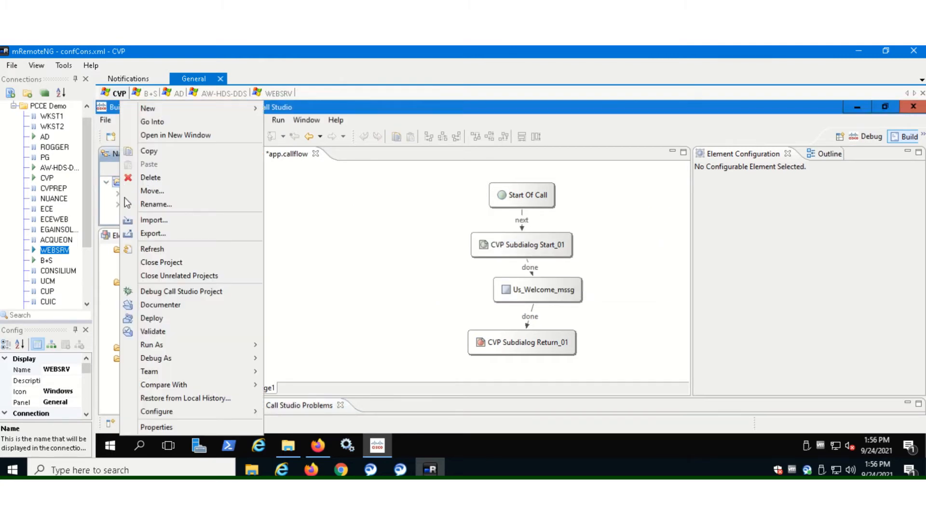
Set Demo_2's VoiceXML Gateway to VoiceXML 2.1 with Cisco DTMF in project properties.
left_click(156, 426)
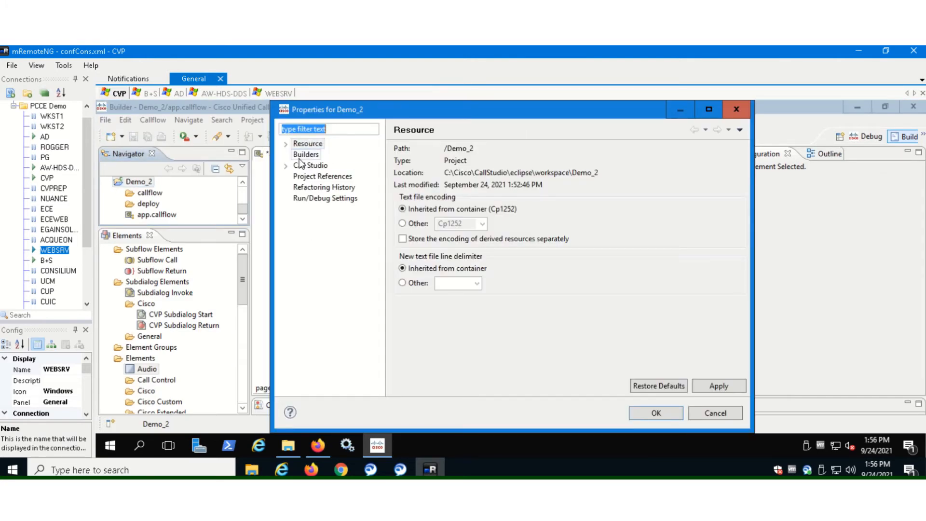
left_click(306, 154)
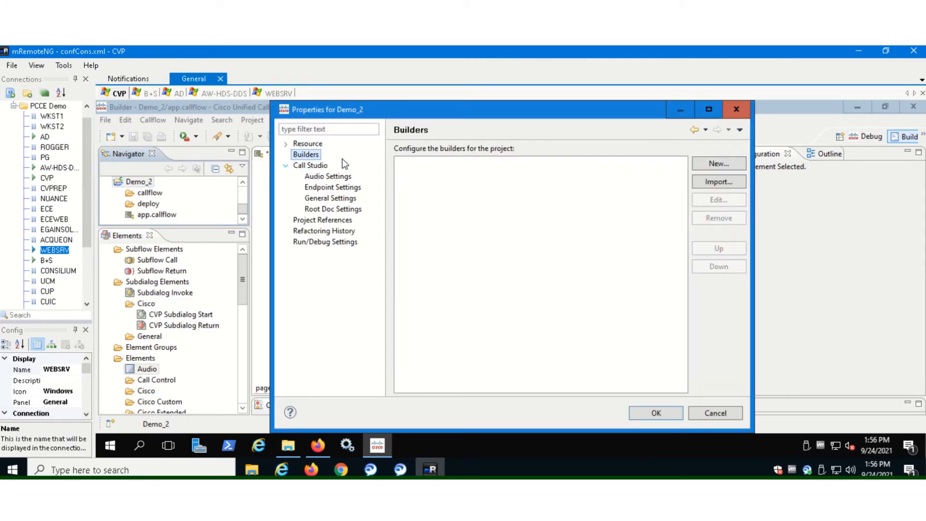
left_click(332, 187)
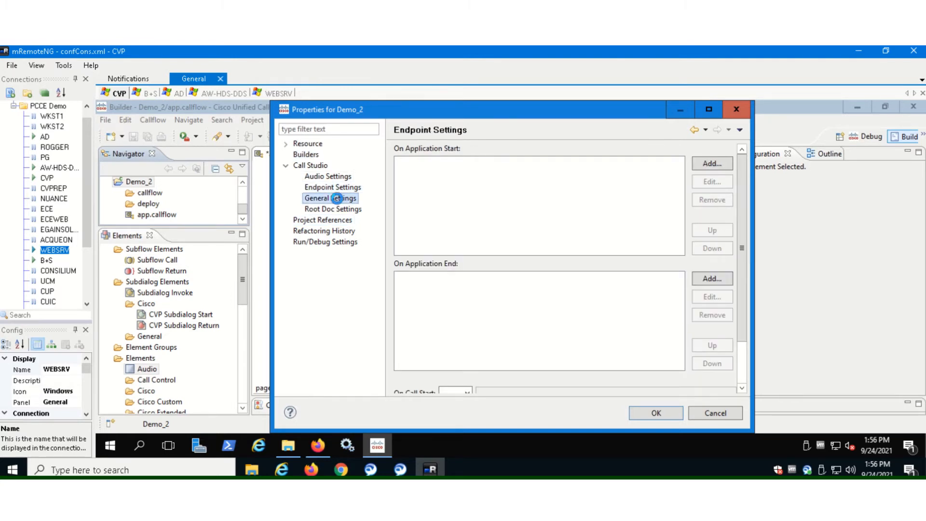
left_click(330, 198)
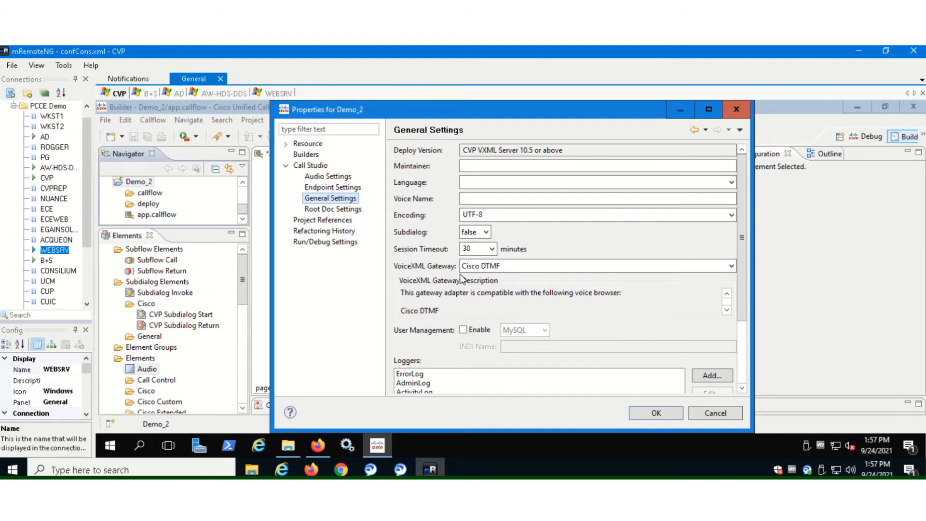
left_click(731, 265)
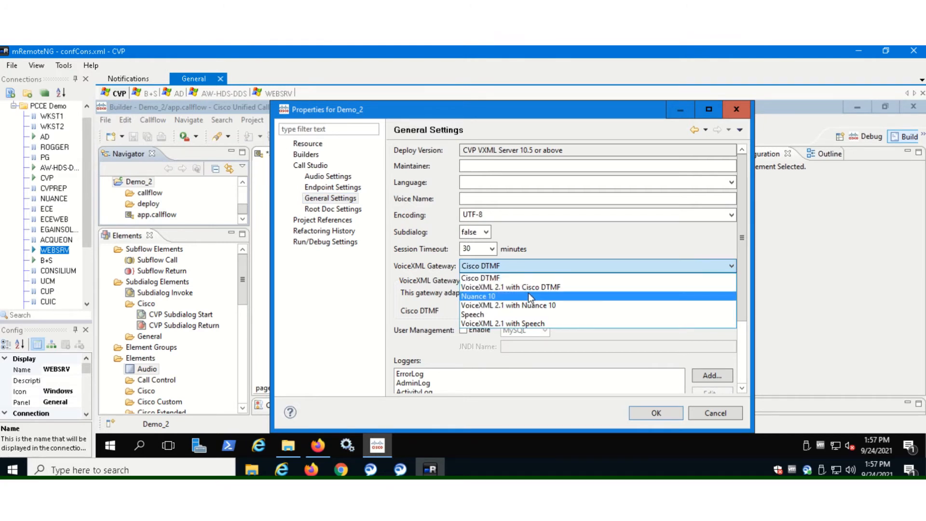
left_click(510, 287)
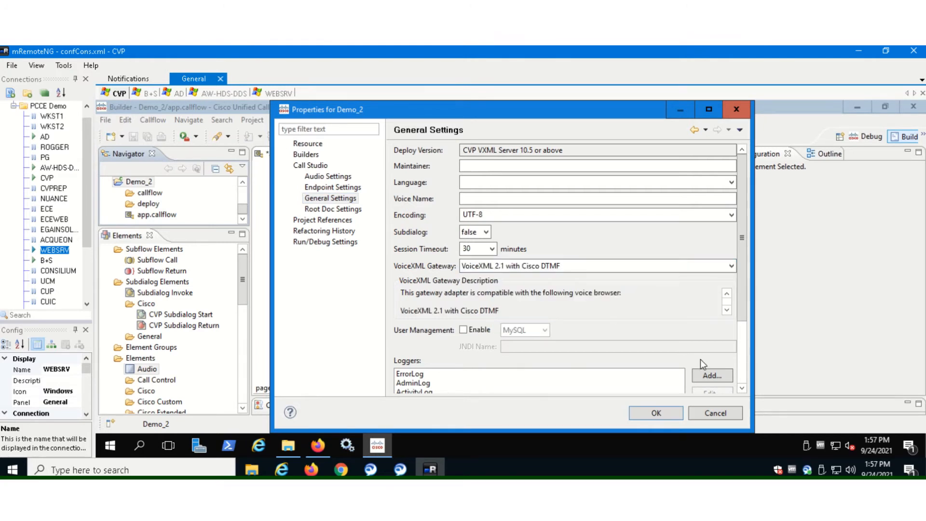
left_click(655, 413)
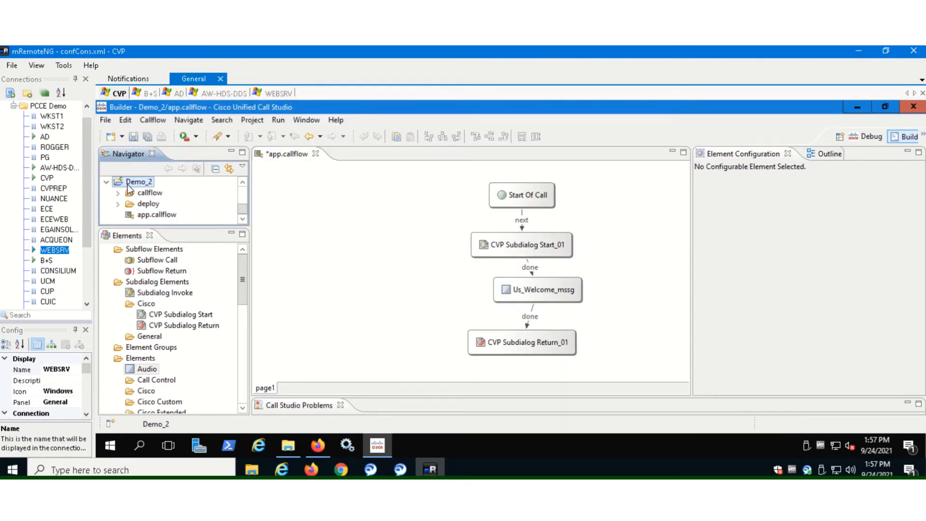
Re-validate Demo_2 and dismiss the validation failure message.
right_click(140, 181)
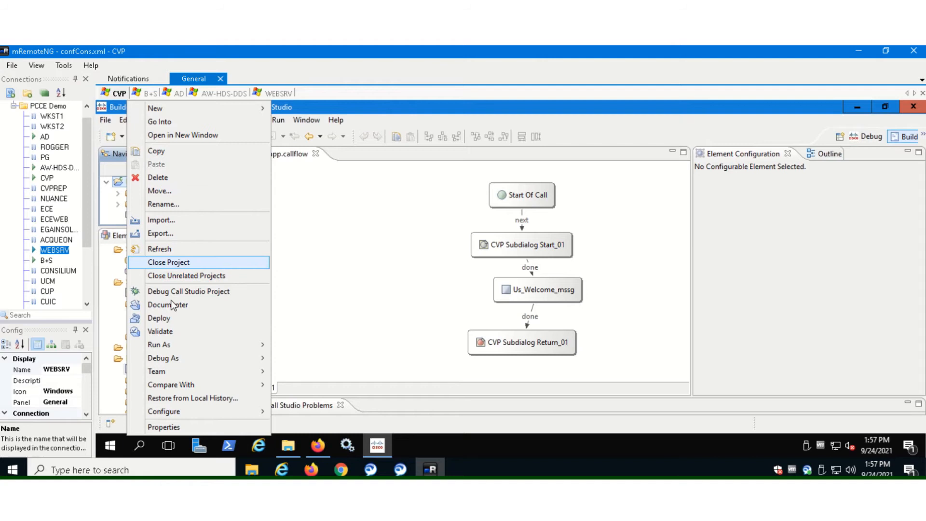
left_click(160, 331)
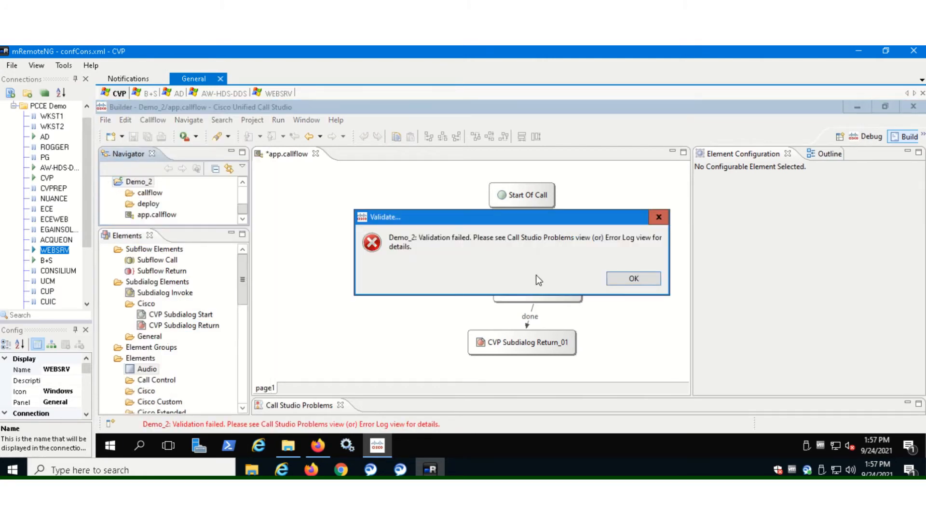
left_click(632, 278)
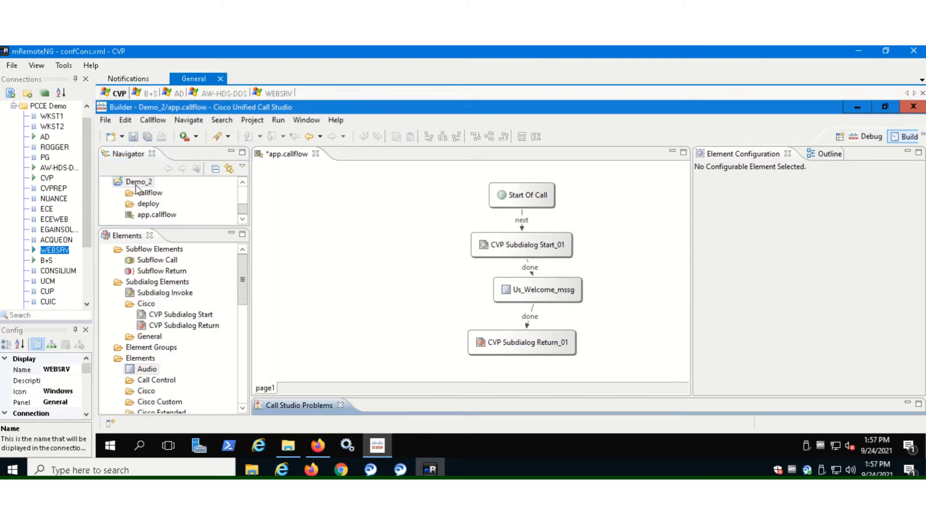
right_click(139, 181)
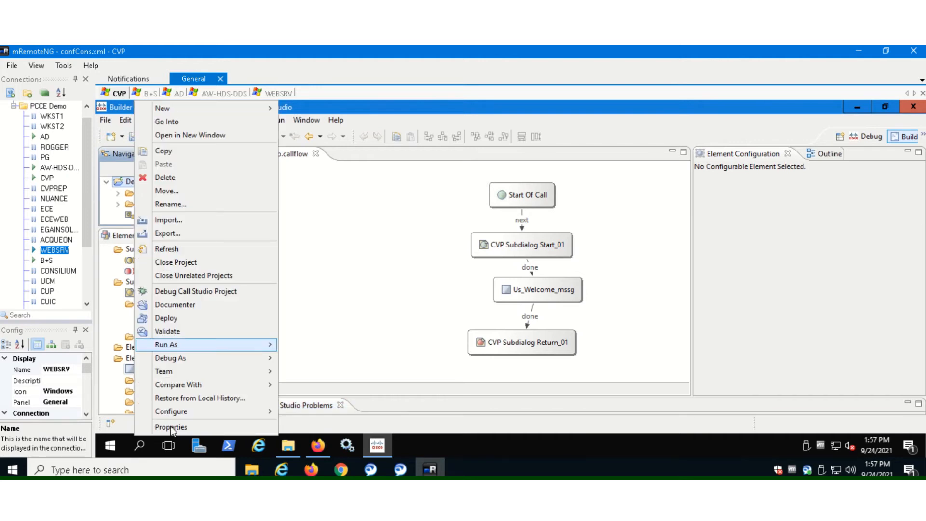
left_click(171, 427)
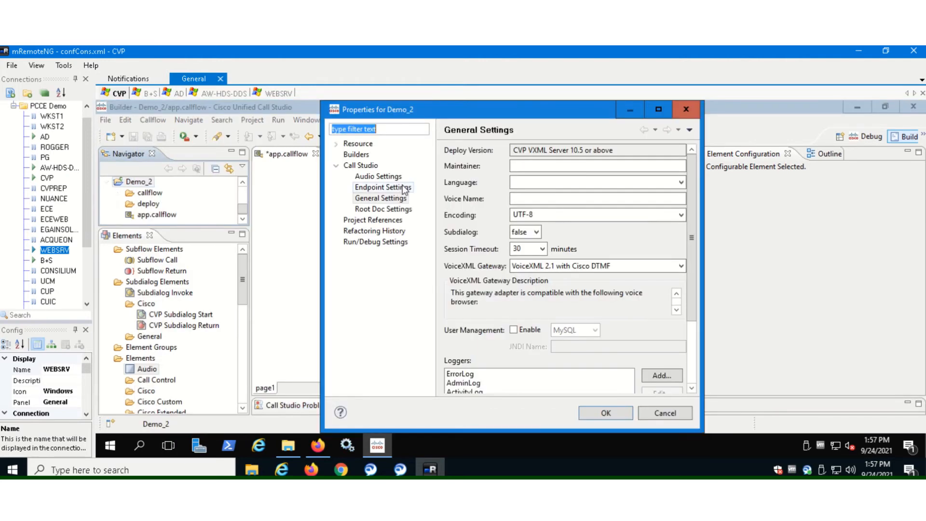
mouse_move(371, 195)
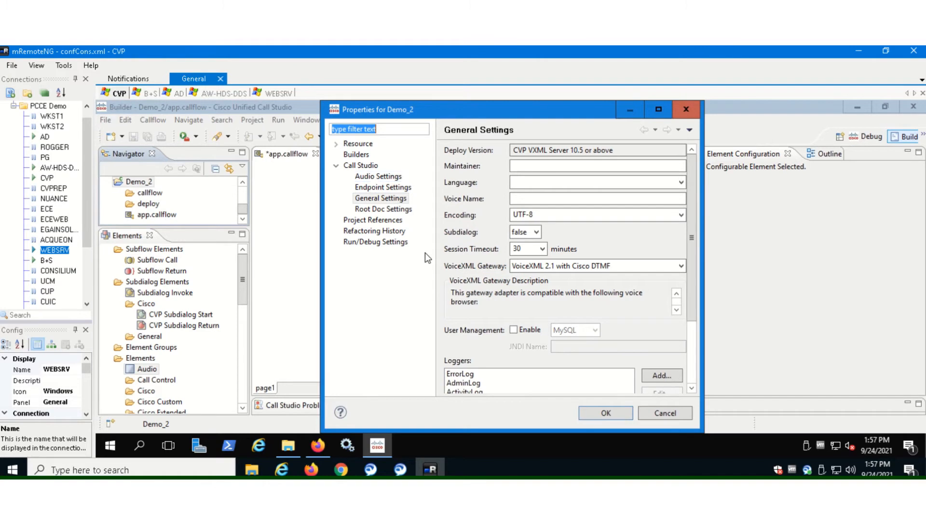
left_click(382, 187)
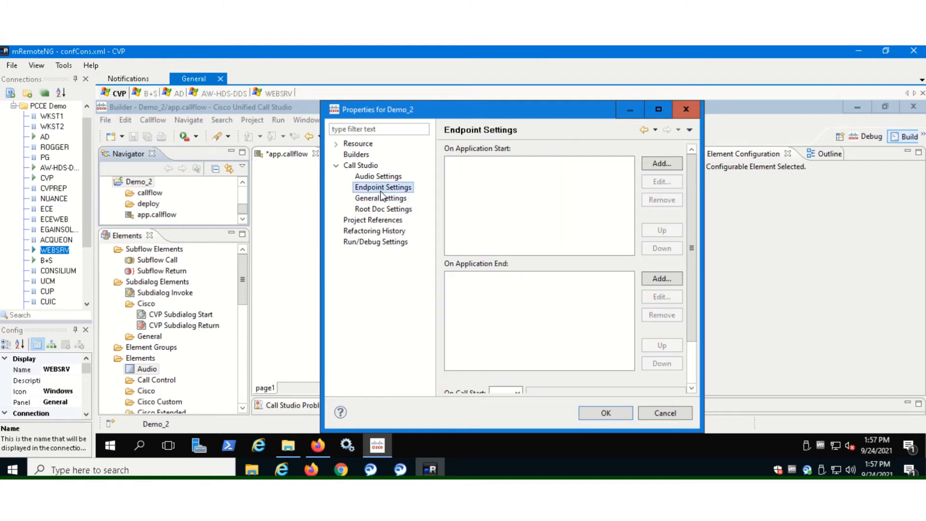
left_click(378, 176)
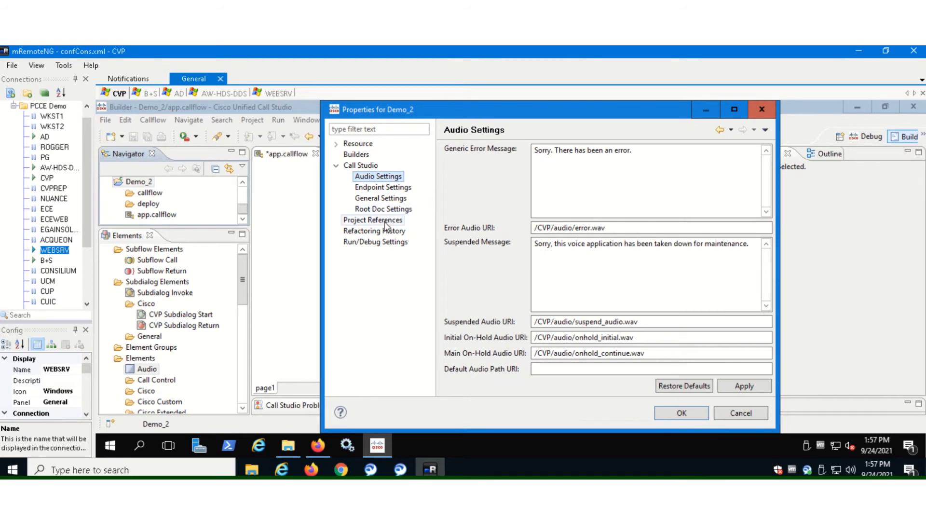
left_click(383, 208)
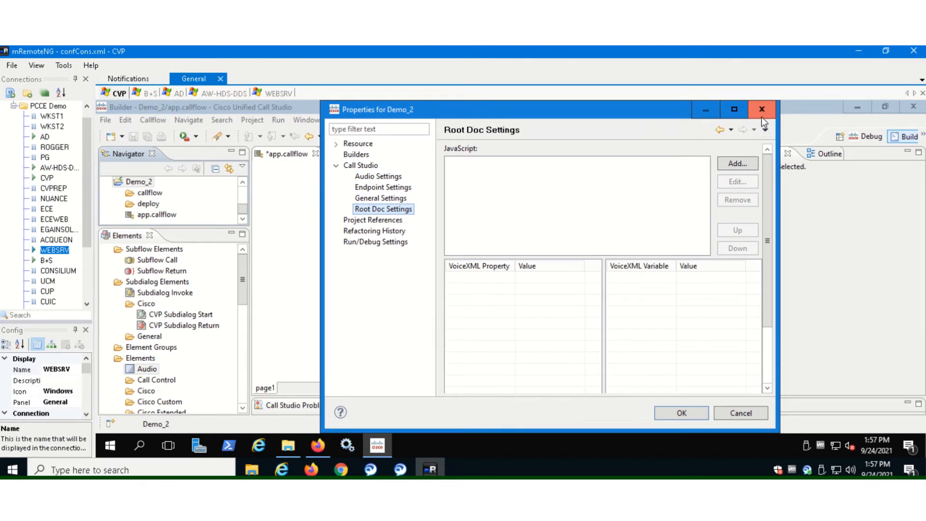
left_click(761, 109)
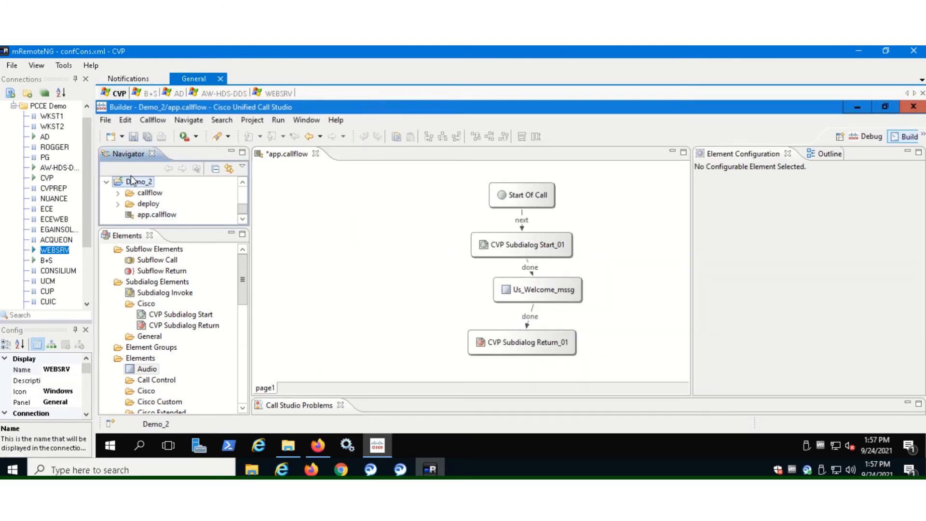
Debug Demo_2, saving the callflow, and connect a test call that plays the welcome prompt.
right_click(139, 182)
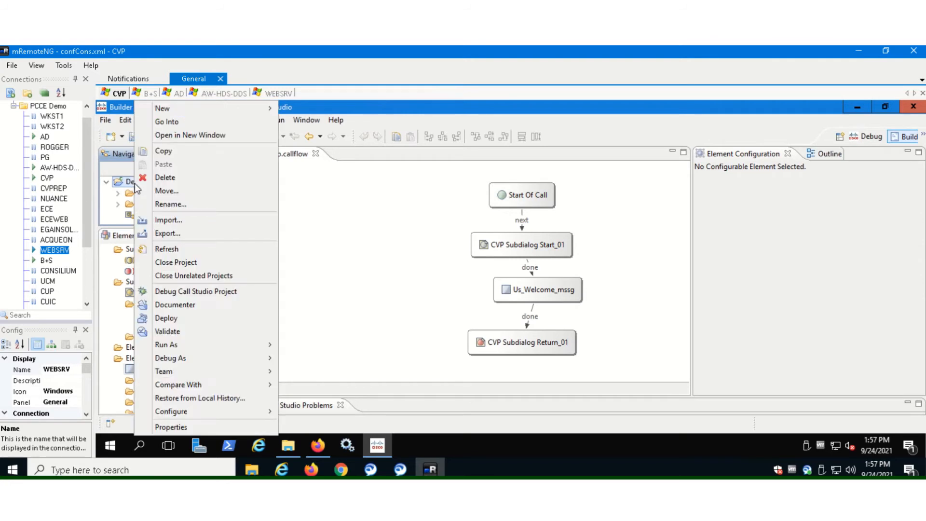
mouse_move(196, 292)
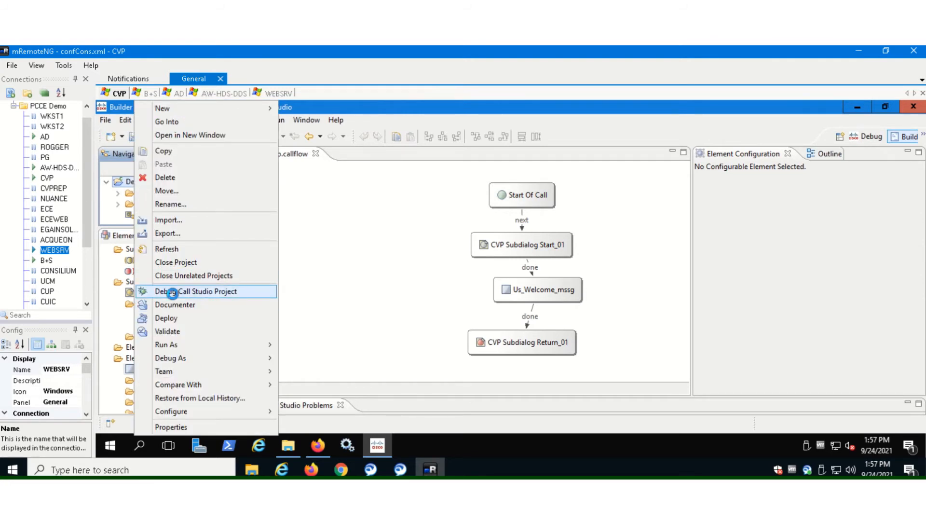
left_click(196, 291)
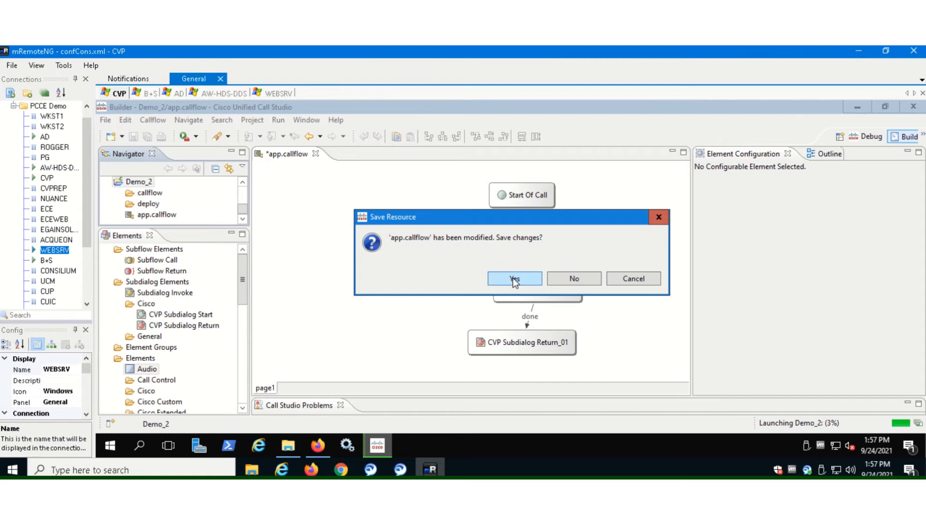
left_click(514, 278)
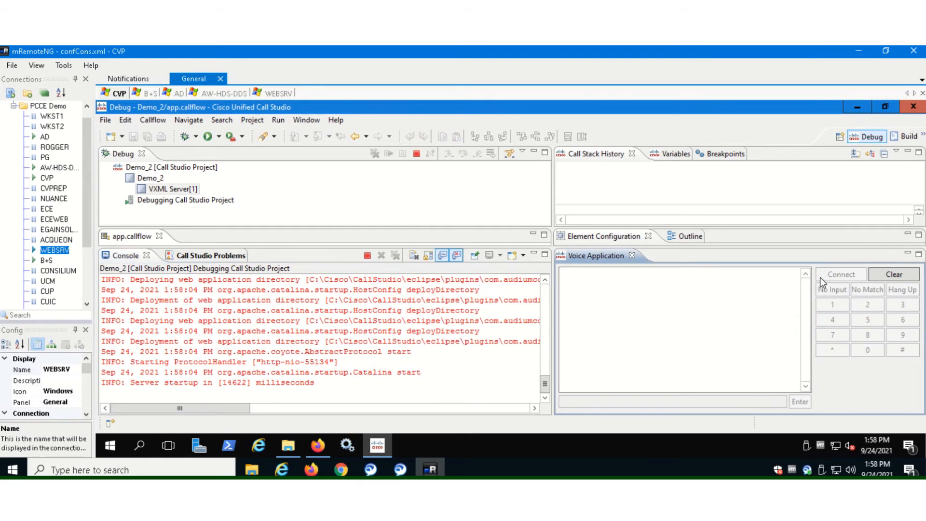
mouse_move(727, 344)
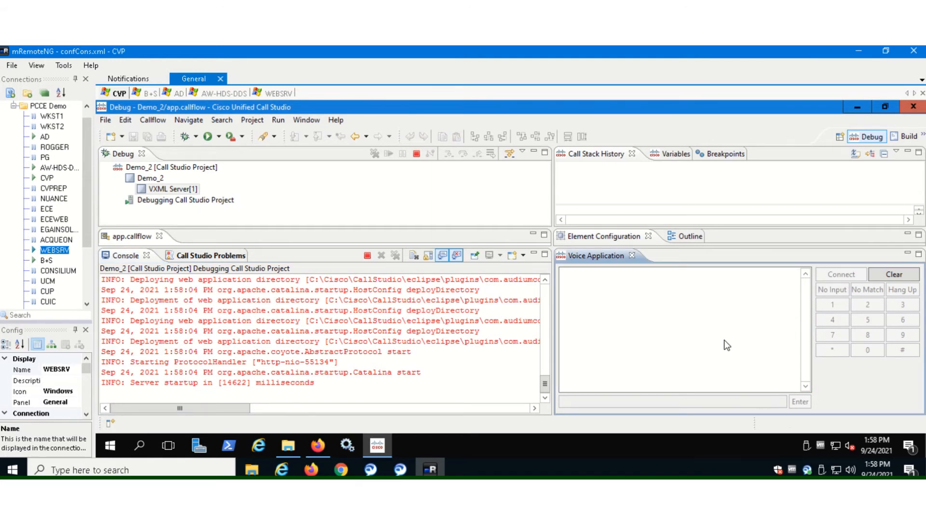
left_click(840, 274)
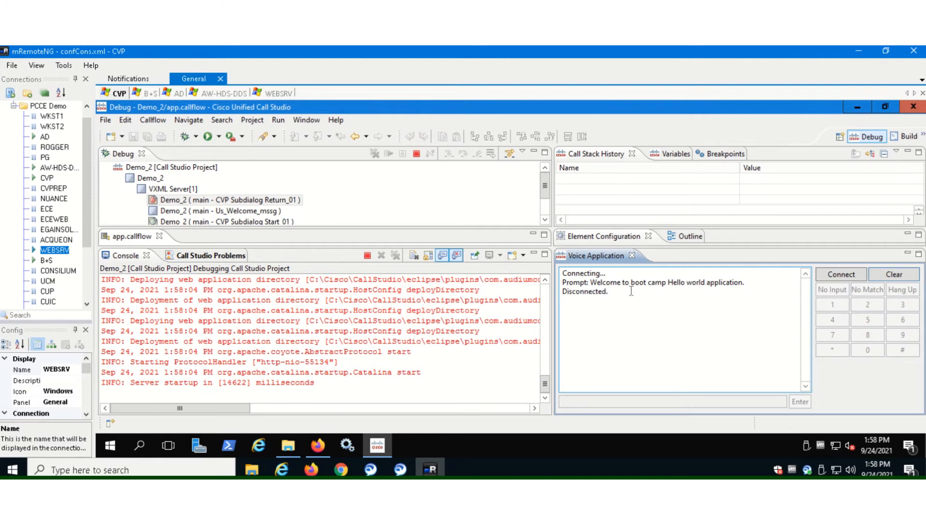
mouse_move(367, 255)
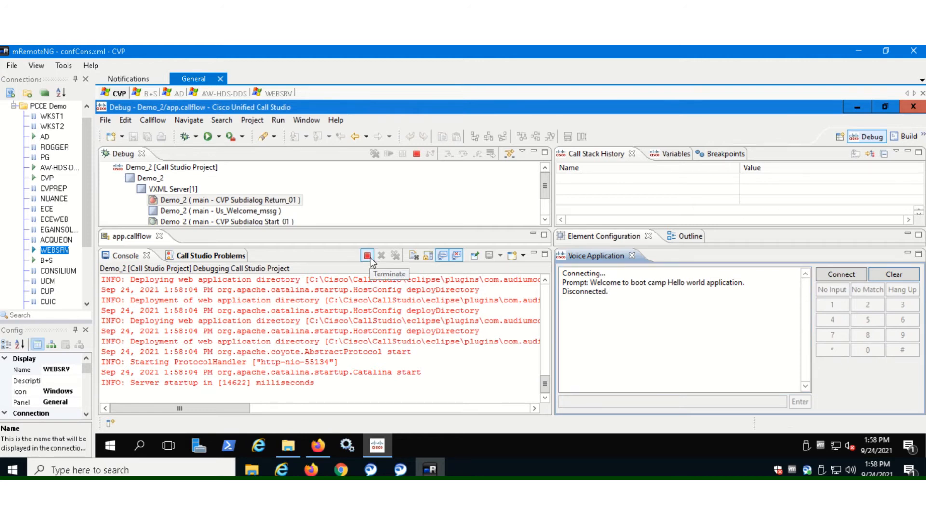
Terminate the running Demo_2 debug session from the Console view.
left_click(366, 255)
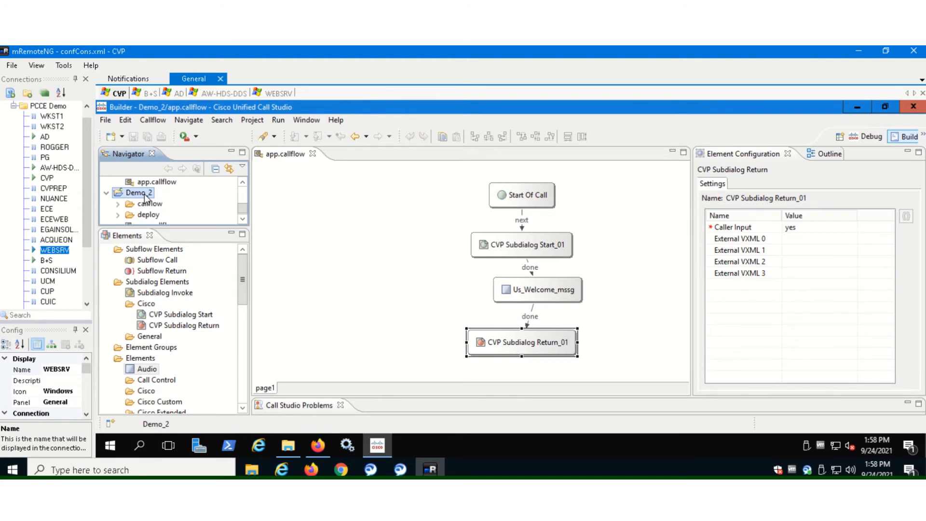
Deploy Demo_2 via its context menu to the C:\Cisco\CVP\VXMLServer folder and finish.
right_click(137, 192)
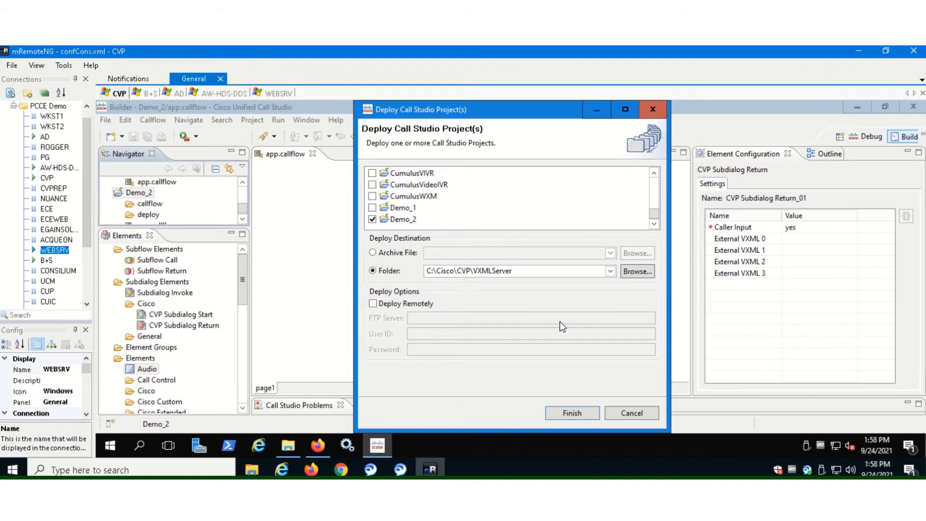
mouse_move(476, 281)
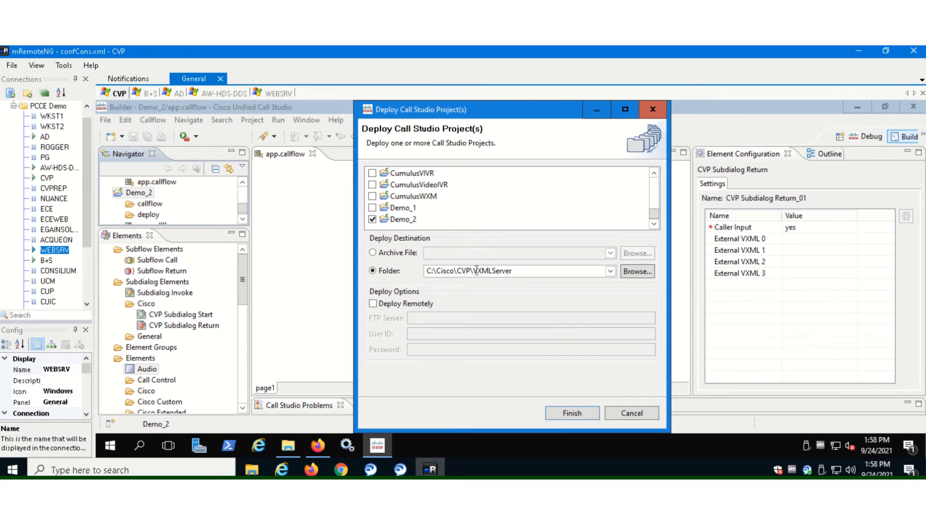
left_click(514, 271)
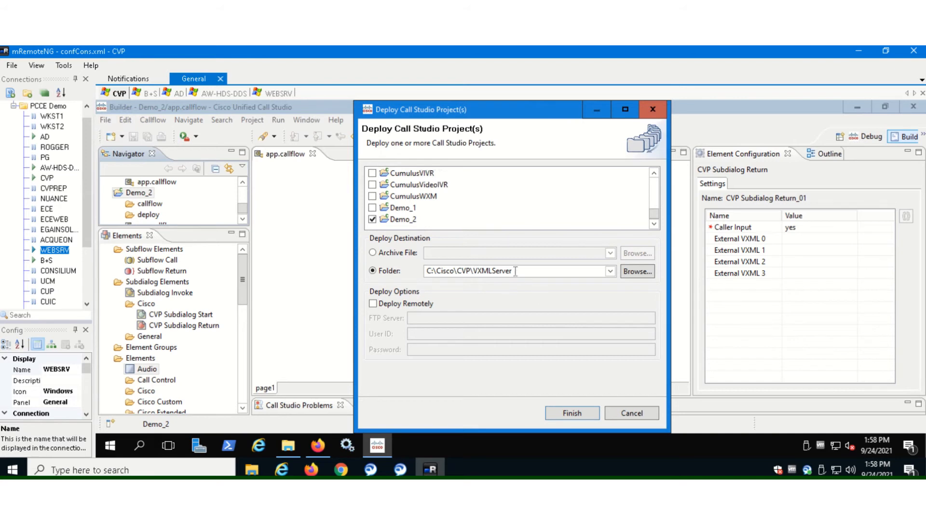
left_click(402, 219)
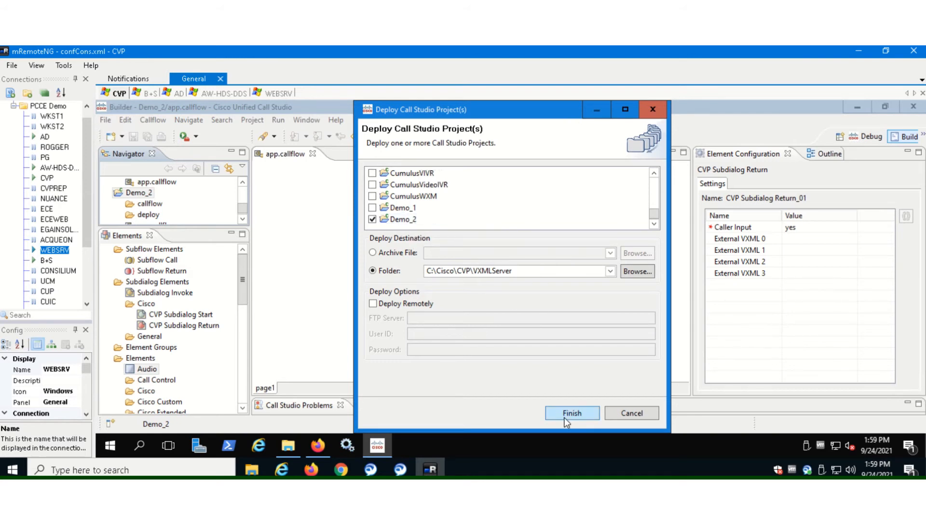
left_click(571, 413)
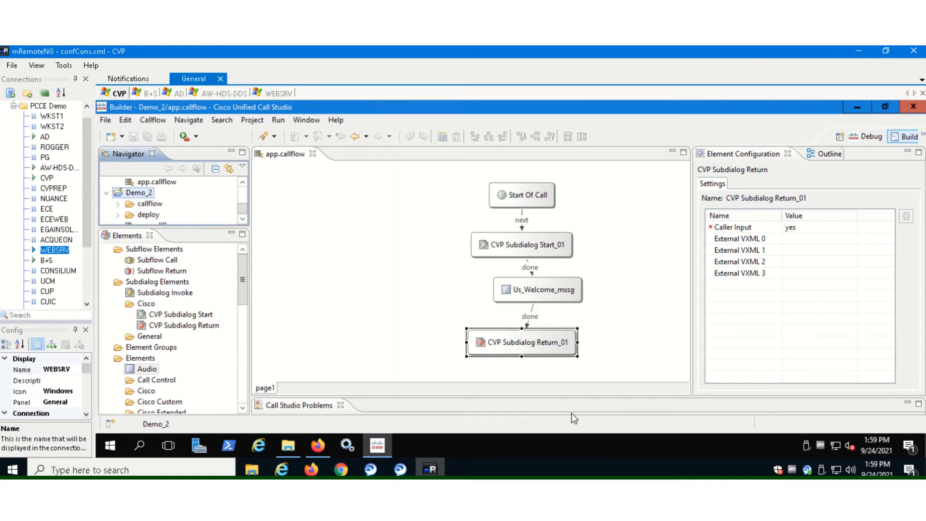
mouse_move(600, 211)
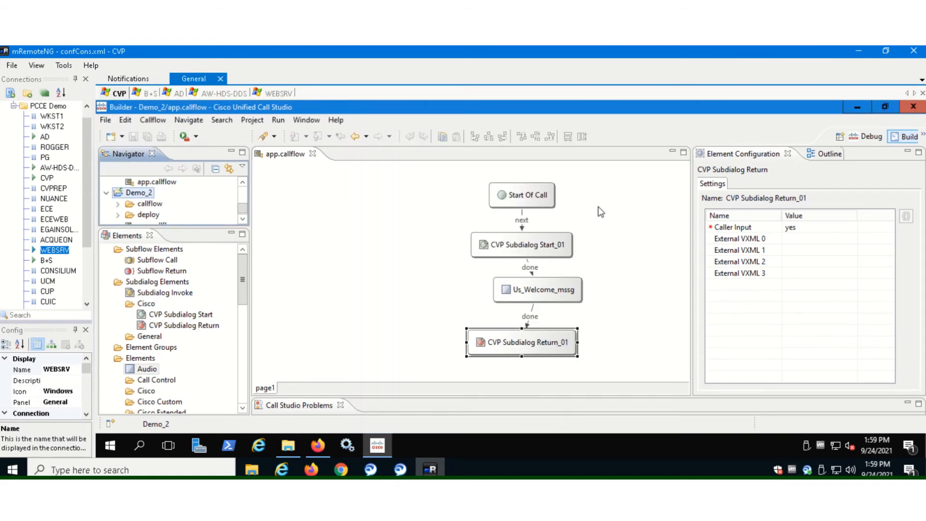
mouse_move(391, 208)
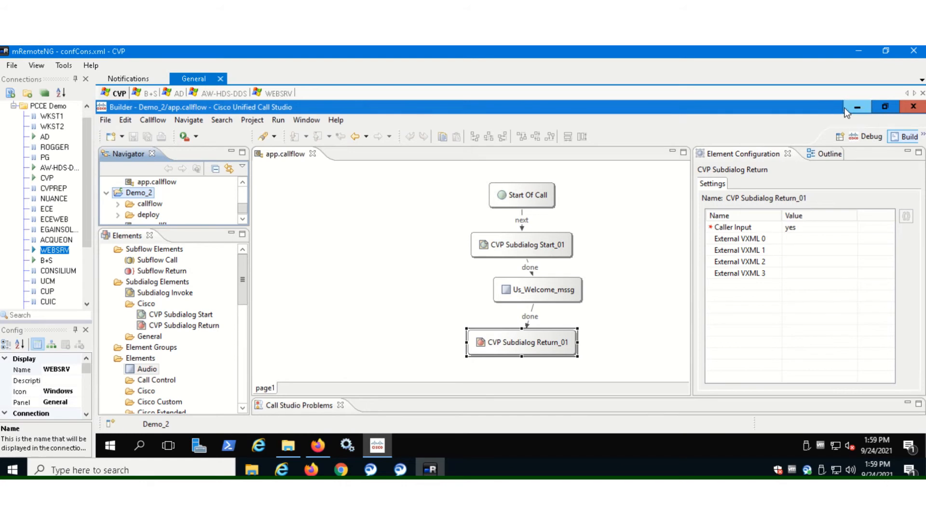
Minimize Call Studio and browse File Explorer to C:\Cisco\CVP.
left_click(857, 107)
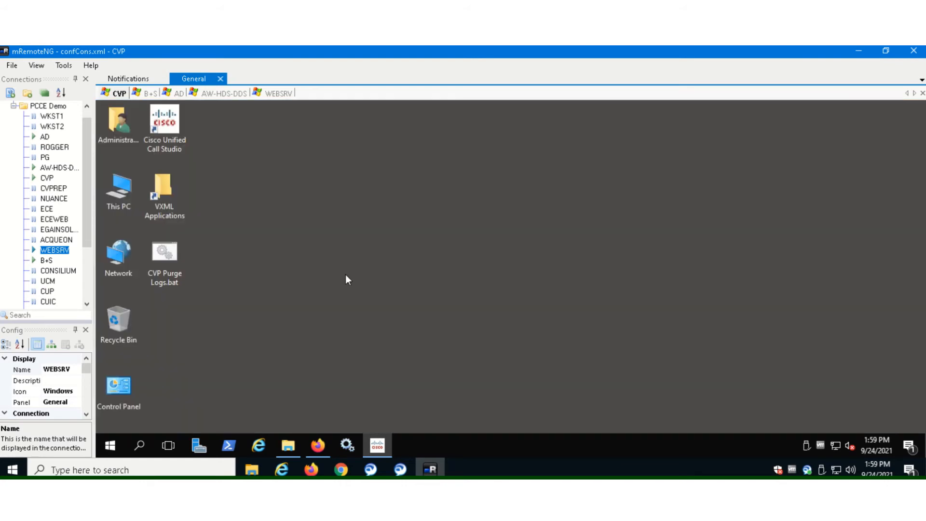
mouse_move(164, 170)
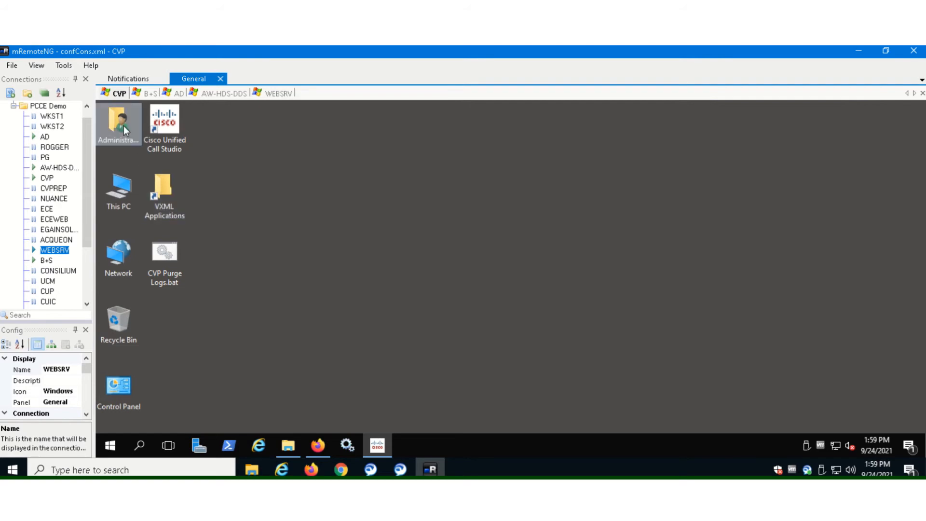
double_click(118, 121)
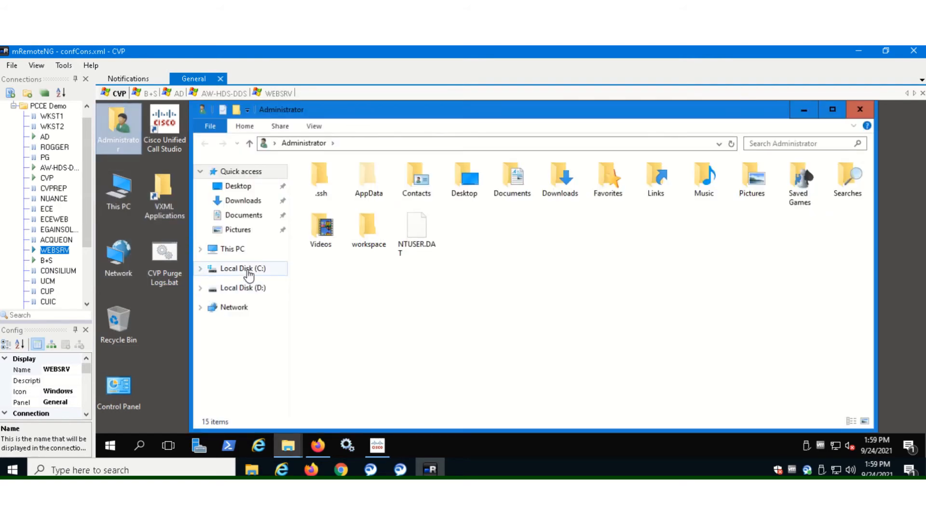
left_click(242, 268)
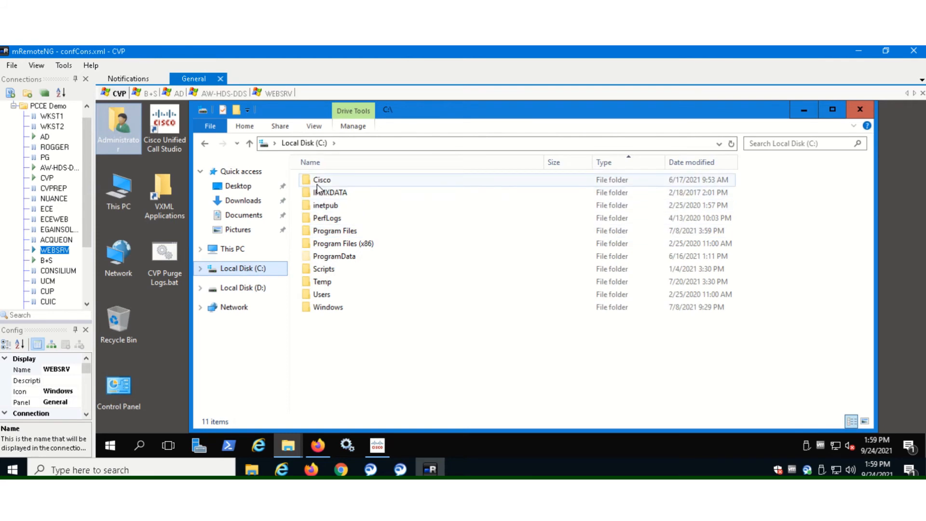
double_click(322, 179)
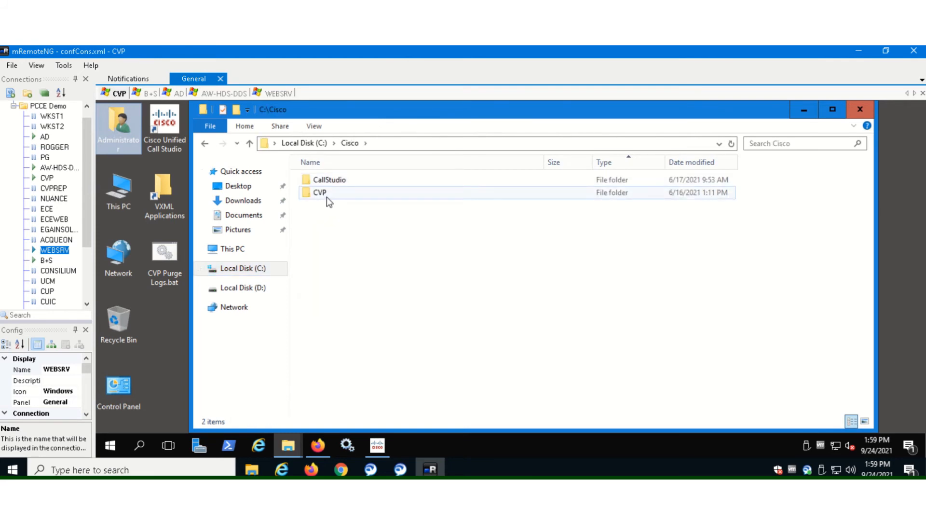
double_click(320, 192)
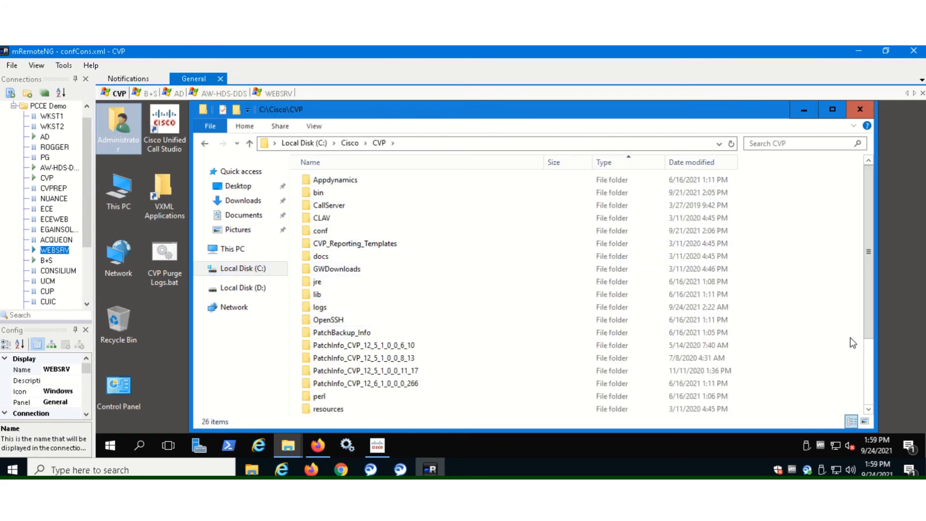
Continue into VXMLServer\applications and open the deployed Demo_2 folder.
scroll("down", 3)
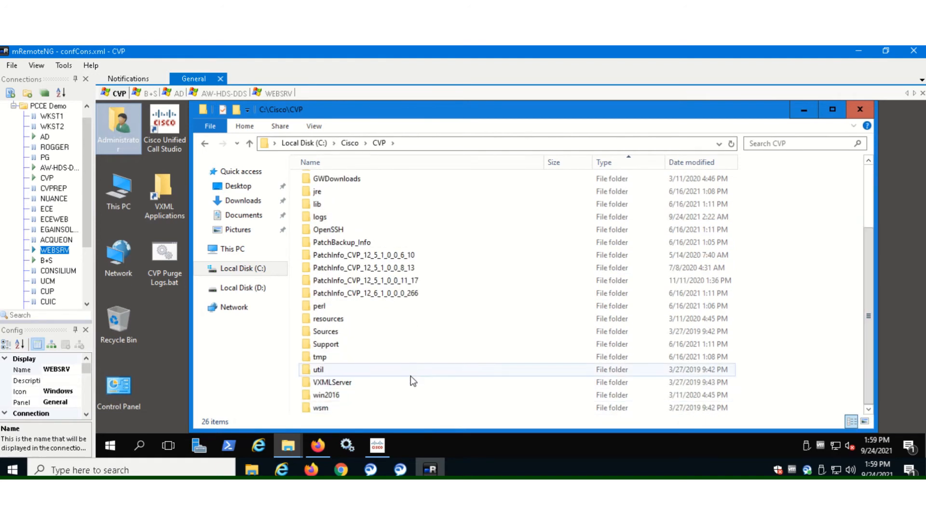
double_click(332, 382)
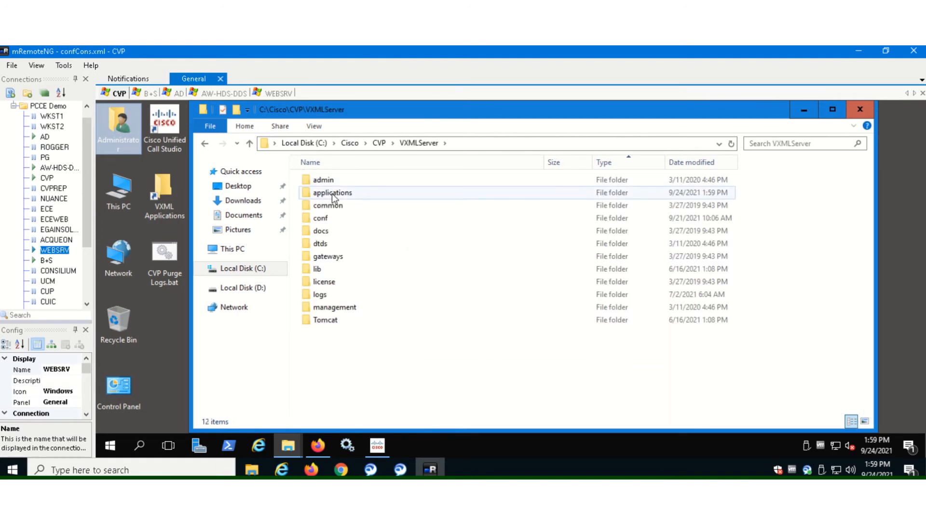
double_click(332, 192)
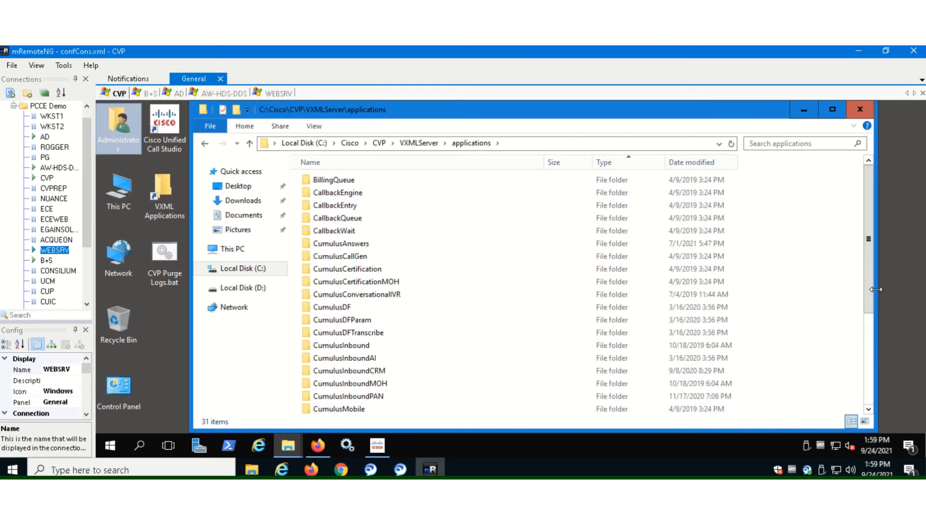
scroll("down", 3)
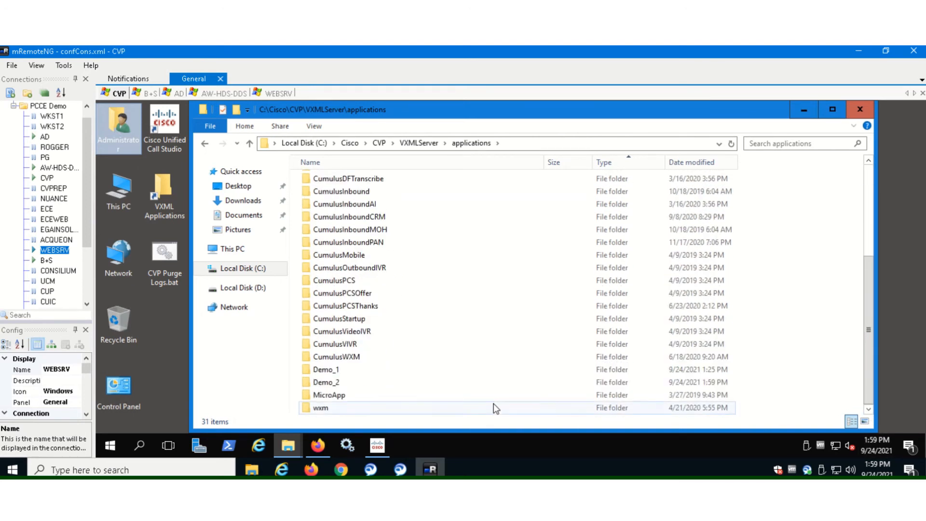
double_click(325, 382)
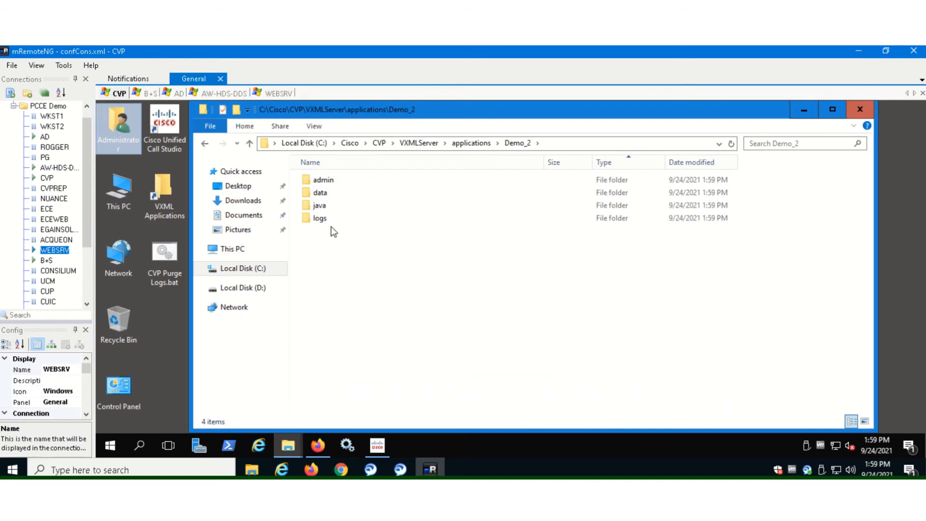
Run deployApp.bat from Demo_2's admin folder and answer Yes to load the application.
double_click(323, 179)
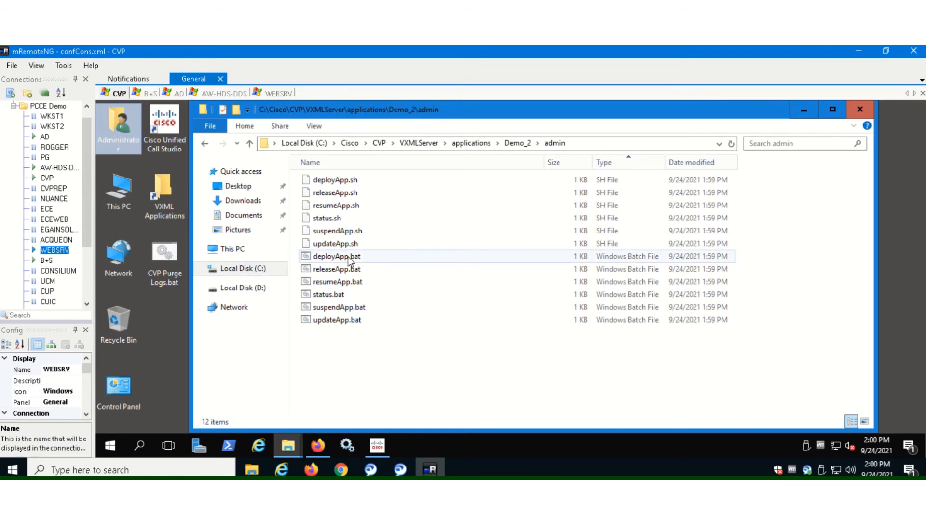
double_click(337, 255)
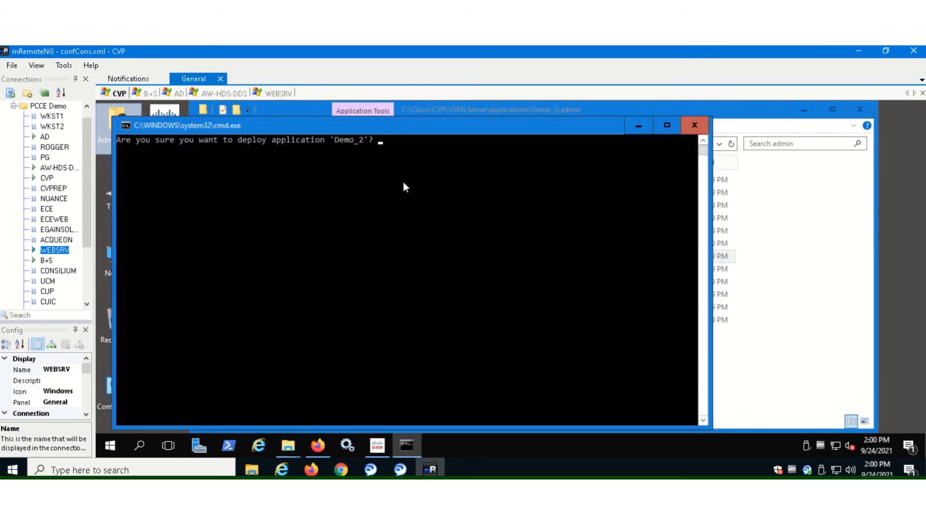
type("Yes")
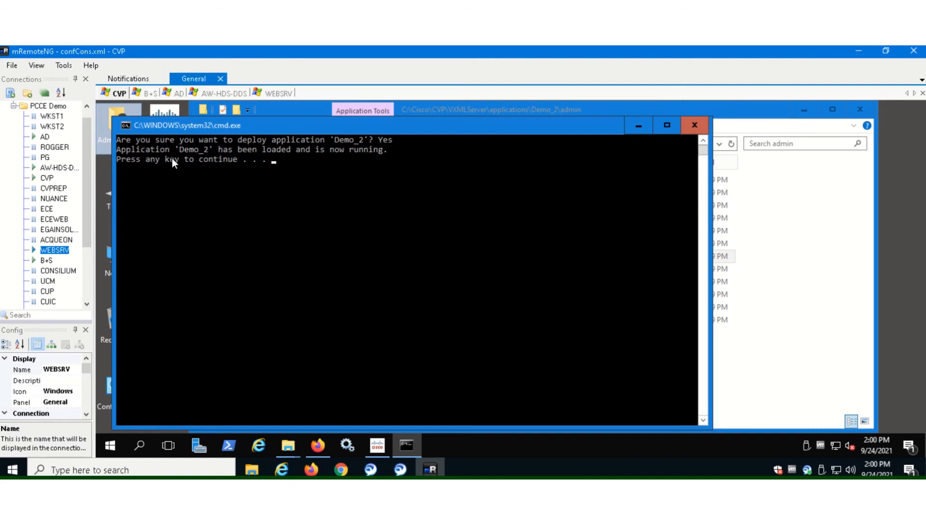
mouse_move(271, 155)
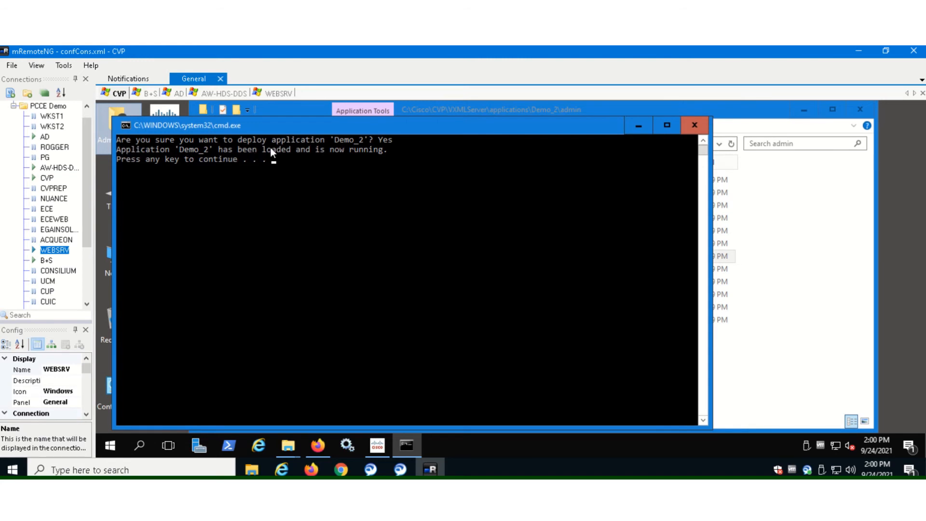
mouse_move(406, 180)
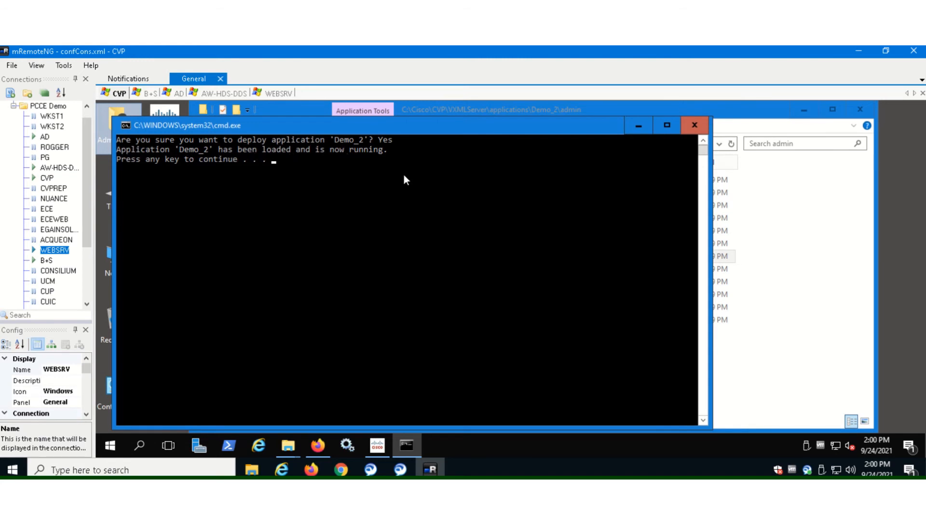
mouse_move(502, 252)
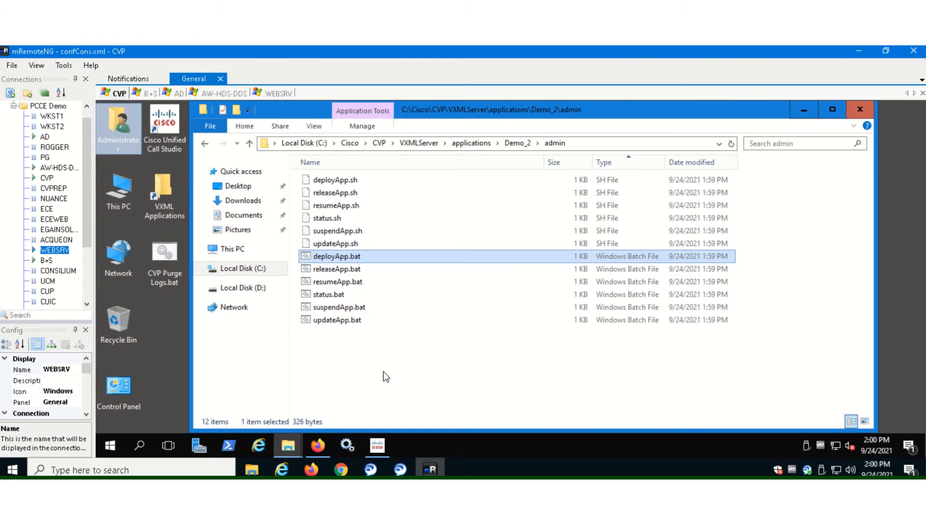
mouse_move(329, 294)
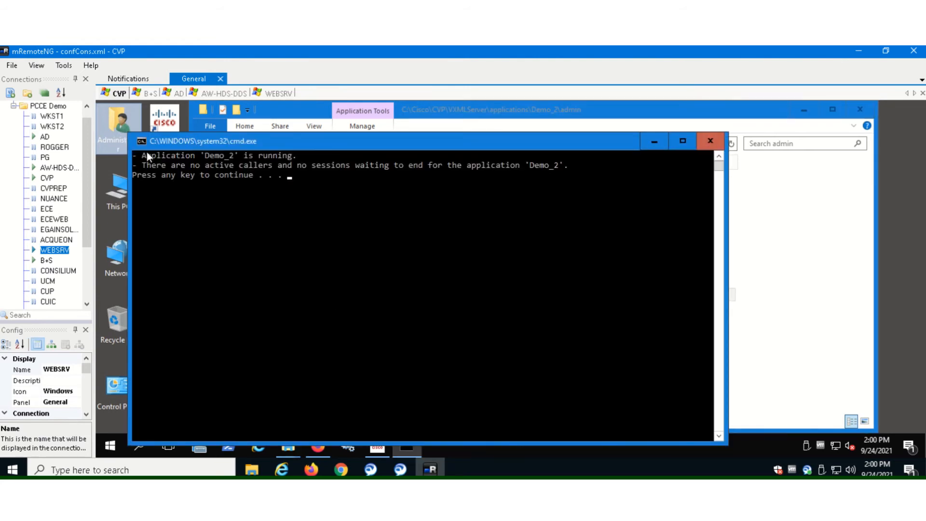
mouse_move(283, 161)
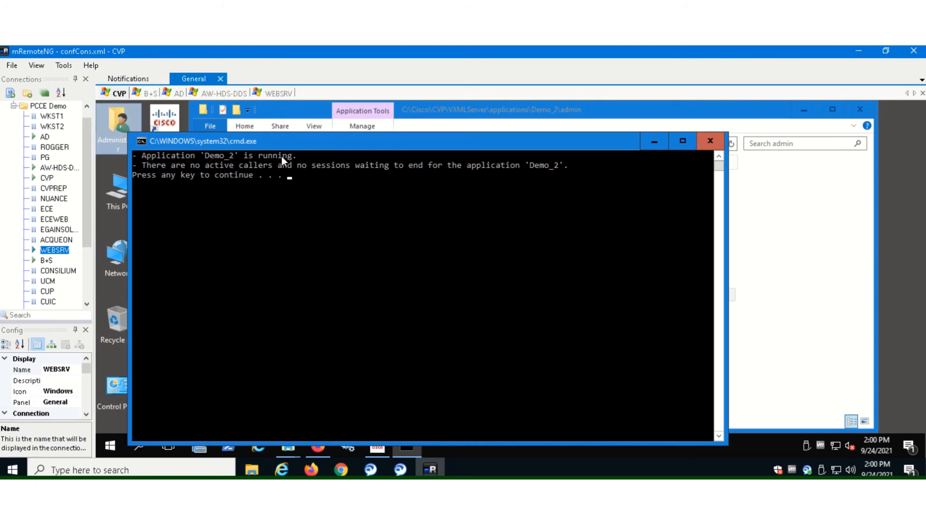
mouse_move(306, 220)
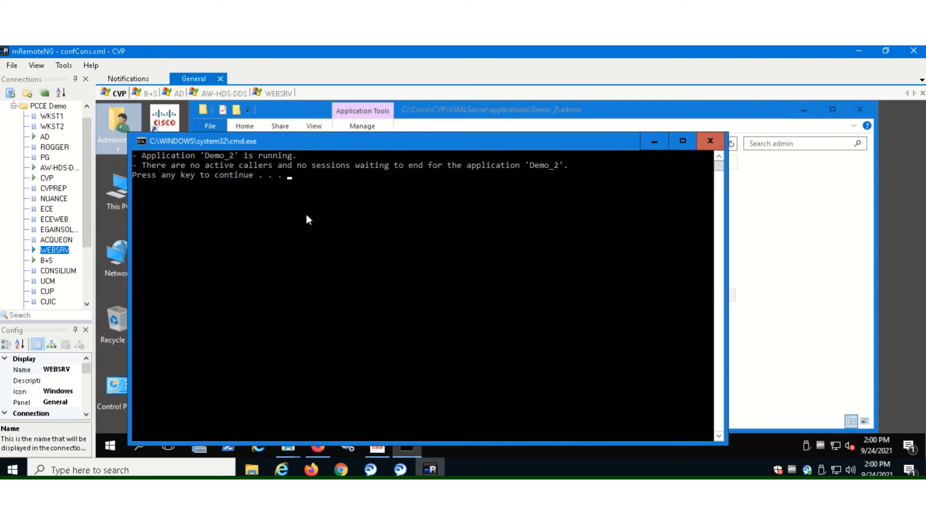
mouse_move(289, 229)
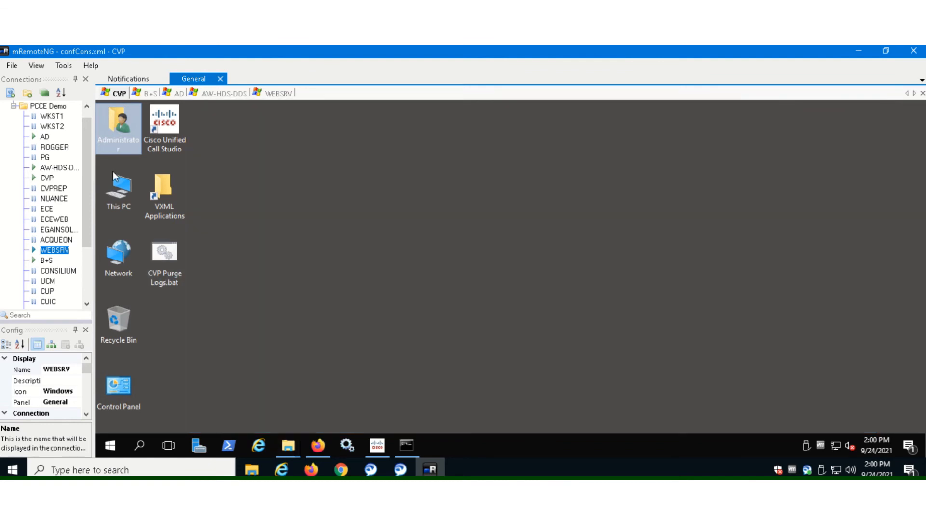
Connect to the AW-HDS-DDS server desktop in mRemoteNG.
left_click(223, 93)
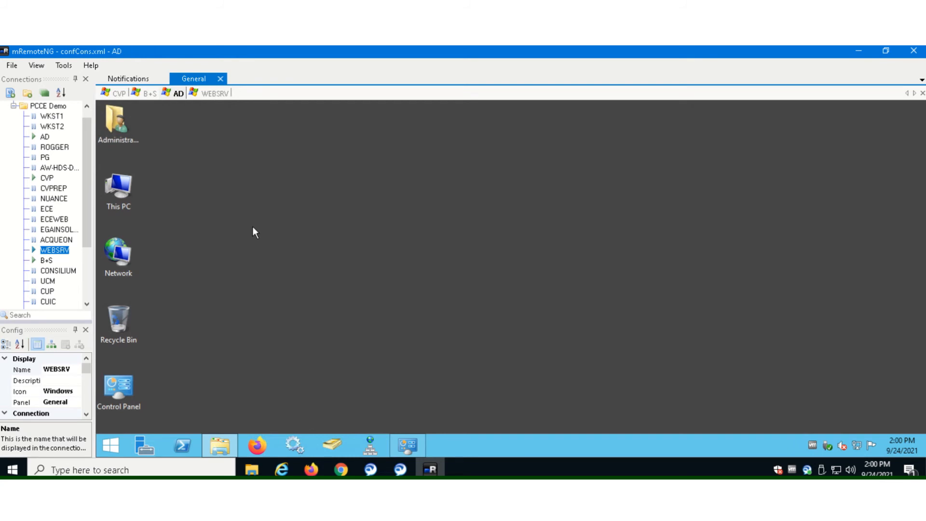
left_click(58, 167)
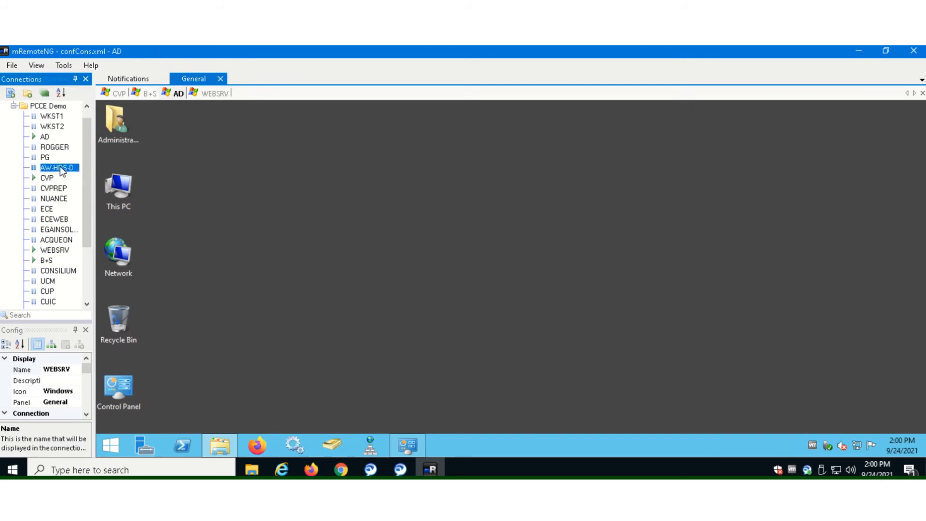
double_click(57, 168)
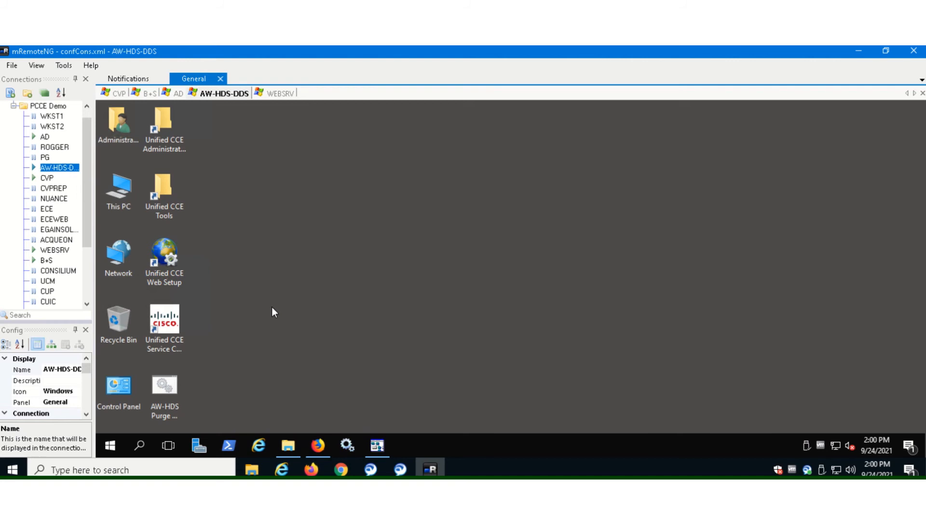
Launch Script Editor from Unified CCE Administration Tools and restore the CumulusVIVR script window.
left_click(164, 123)
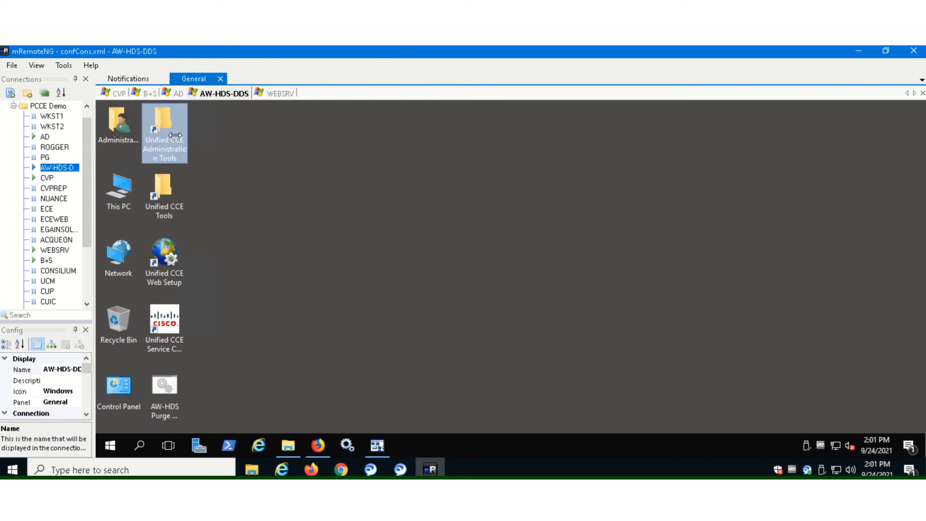
double_click(164, 118)
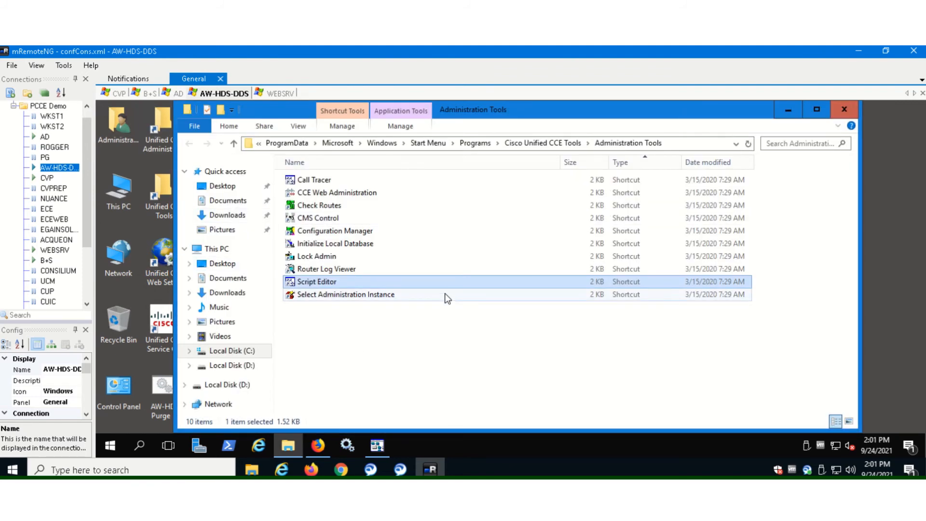
mouse_move(331, 287)
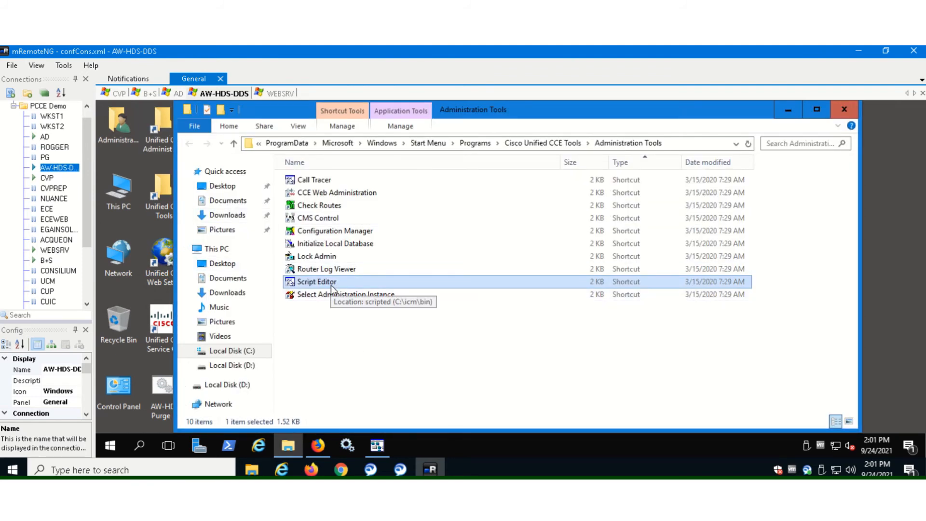
double_click(316, 281)
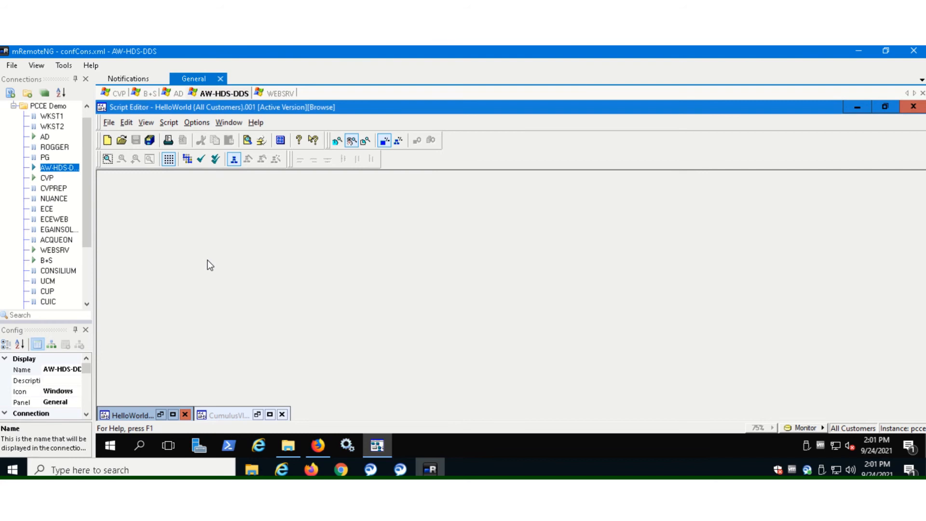
mouse_move(422, 313)
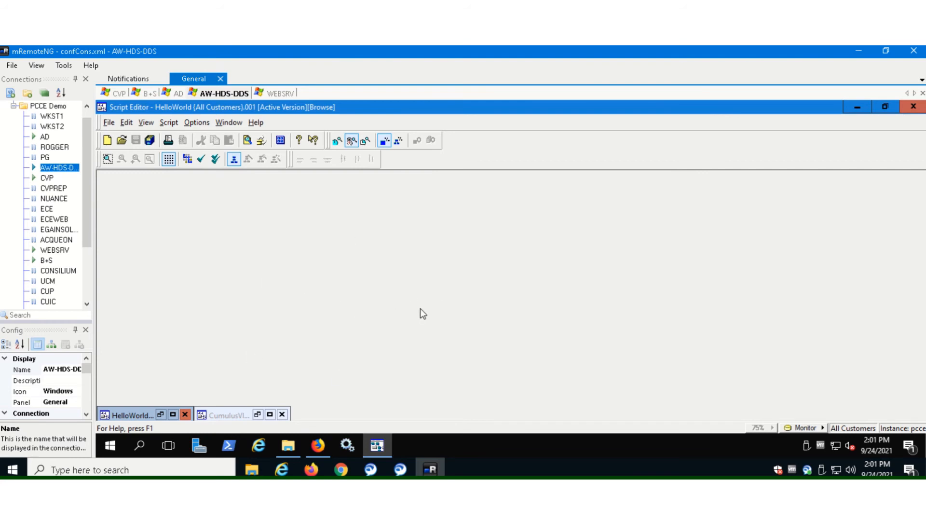
mouse_move(417, 252)
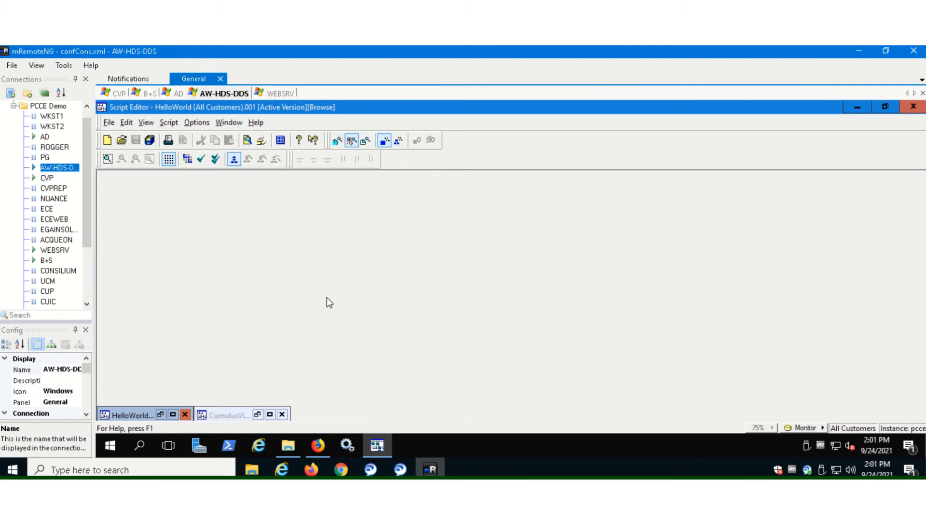
mouse_move(326, 302)
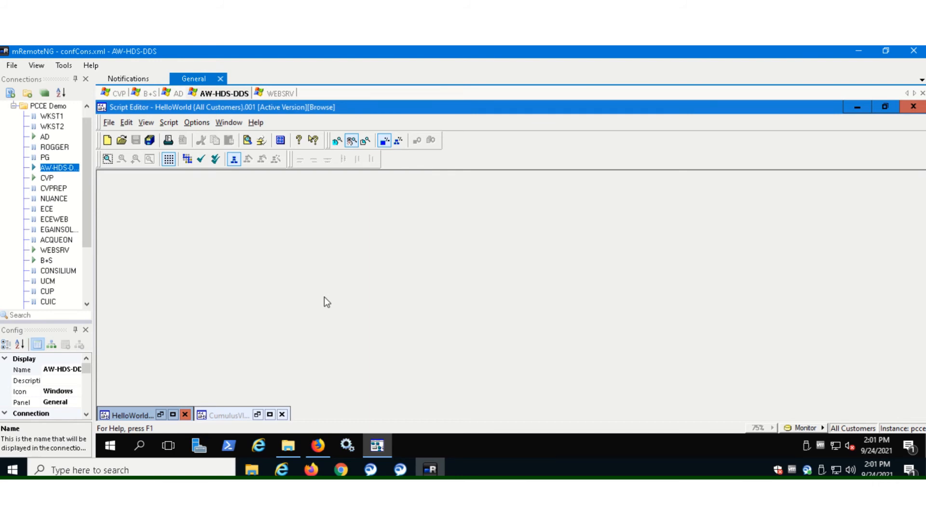
left_click(223, 415)
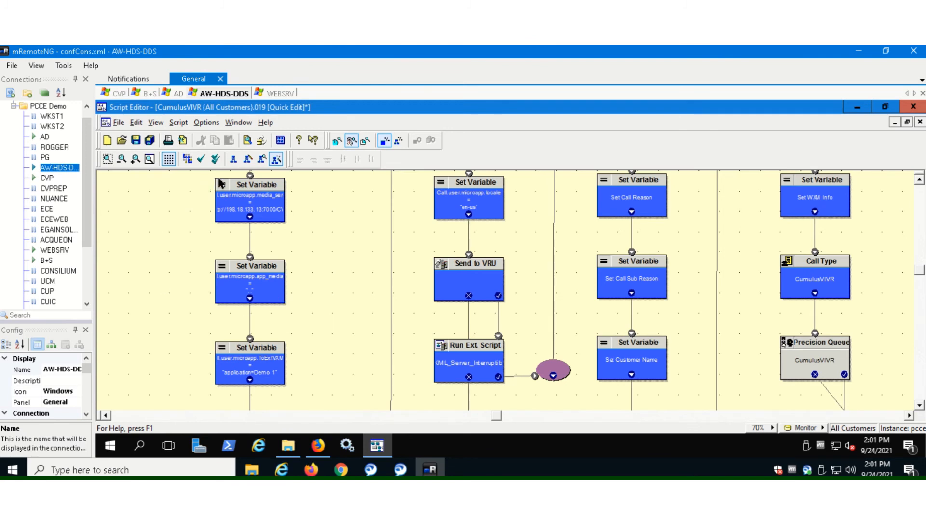
mouse_move(269, 314)
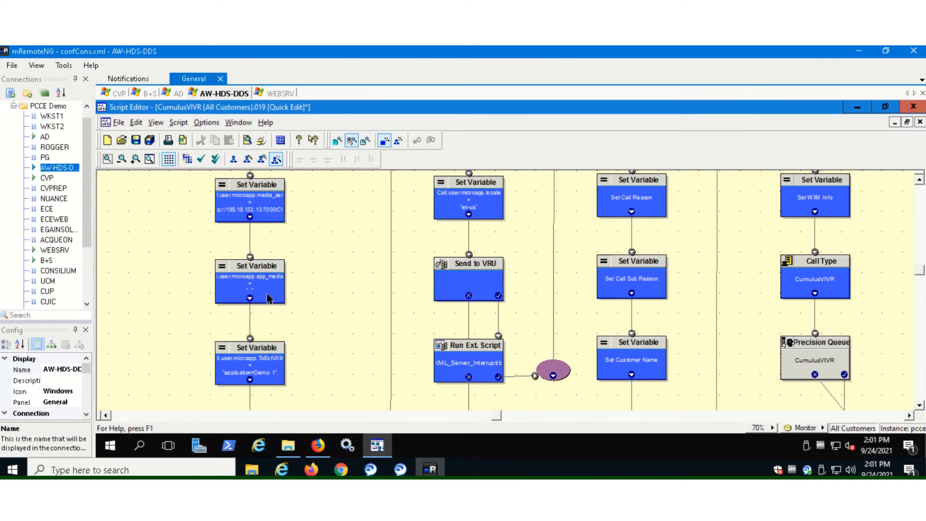
mouse_move(268, 372)
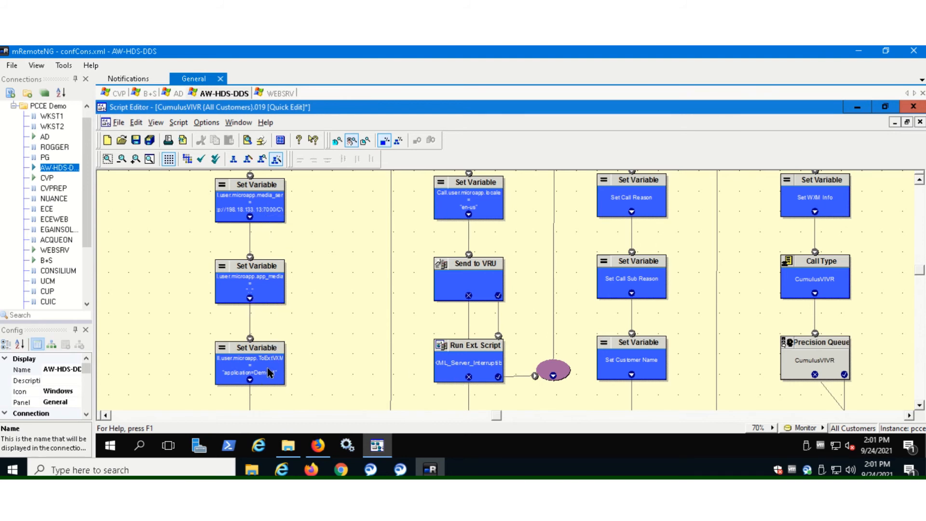
Change the ToExtVXML Set Variable value to application=Demo_2 and dismiss the edit-mode warning.
double_click(249, 366)
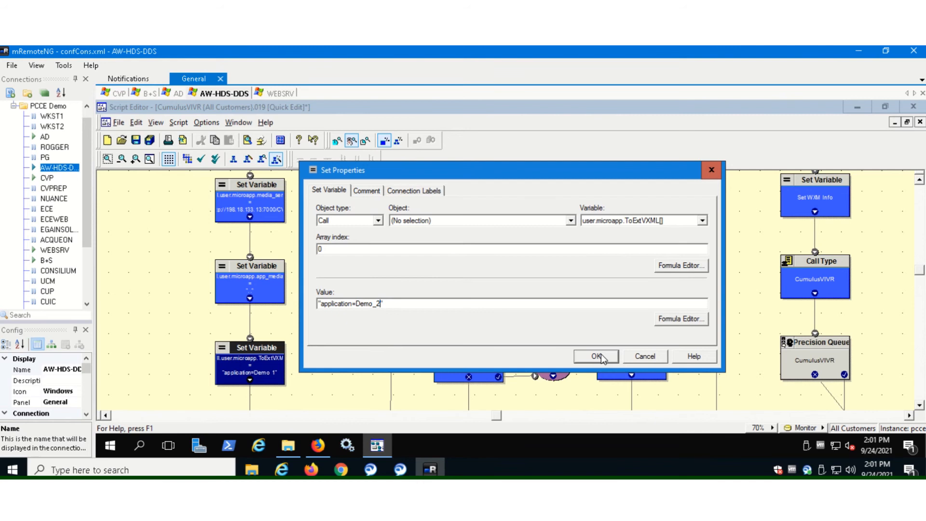
left_click(596, 356)
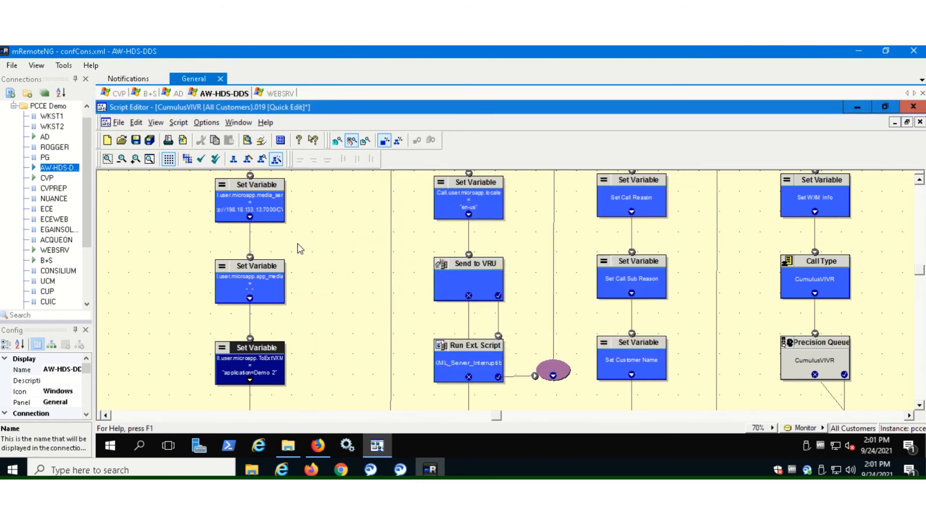
mouse_move(276, 158)
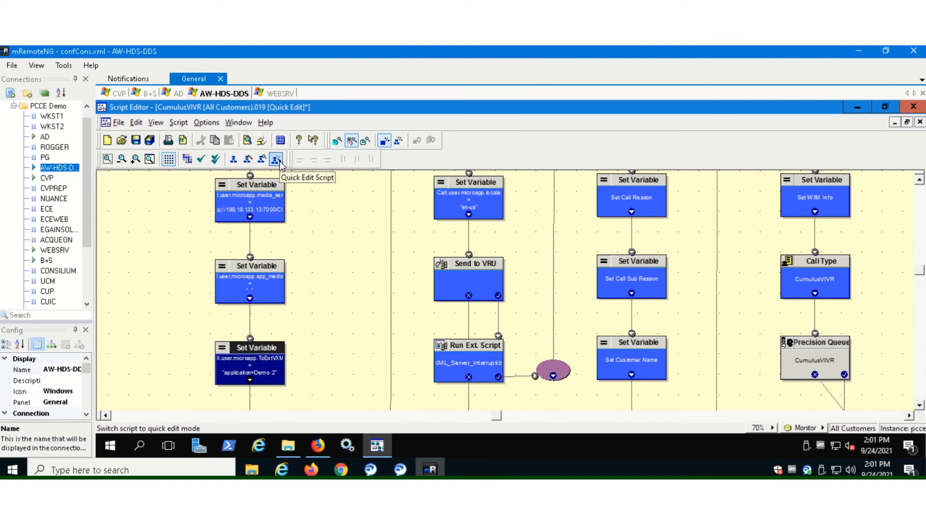
left_click(247, 158)
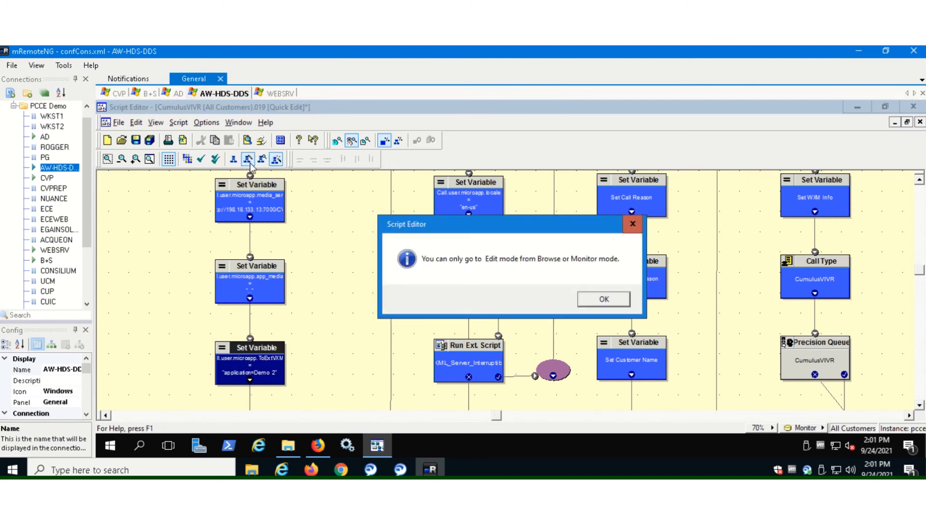
mouse_move(289, 171)
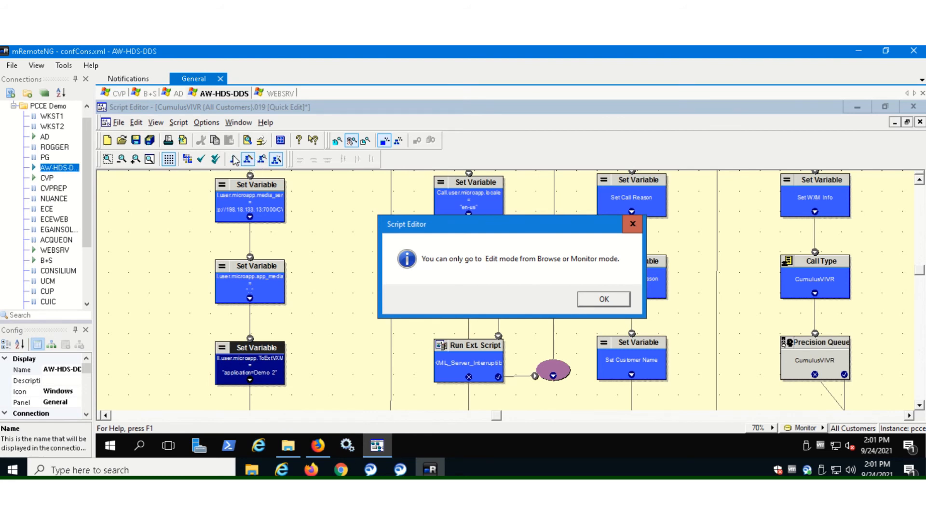
left_click(602, 299)
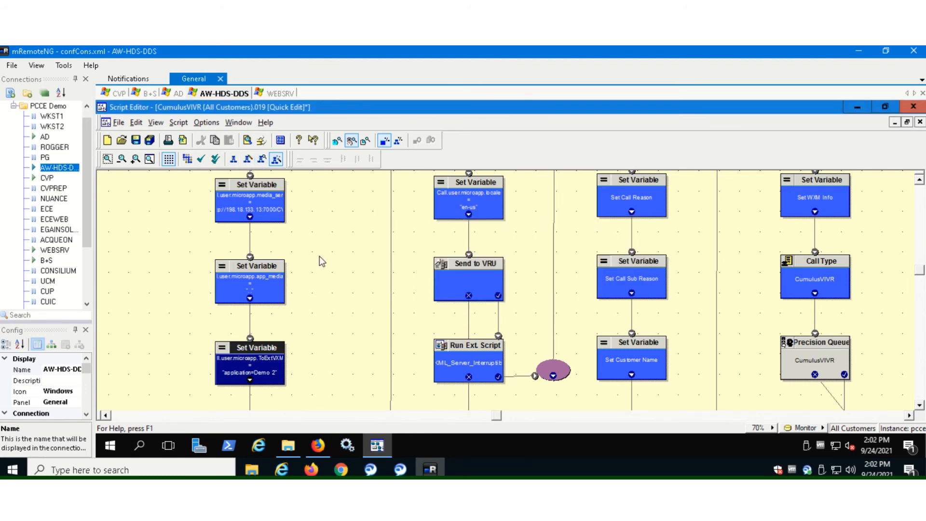
mouse_move(263, 393)
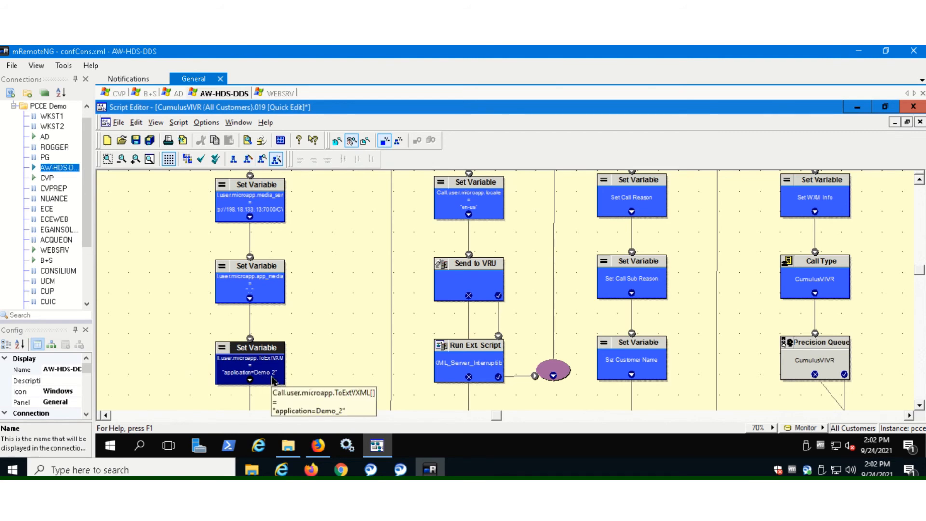
mouse_move(255, 189)
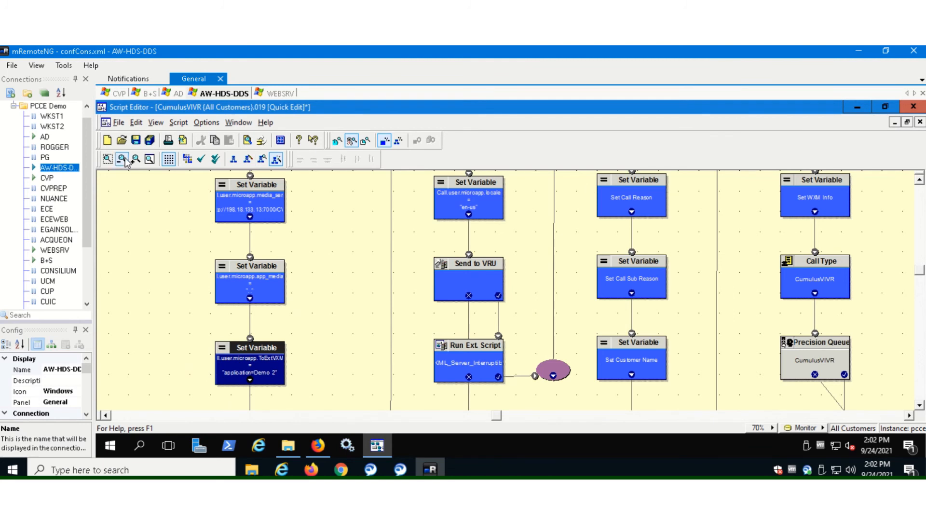
left_click(118, 122)
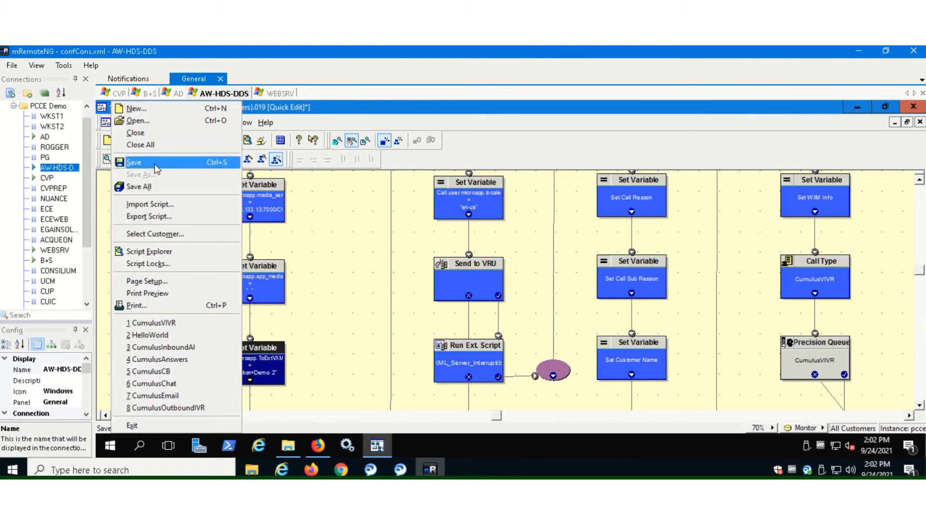
Save the CumulusVIVR script as the active version and watch its monitor counters.
left_click(134, 162)
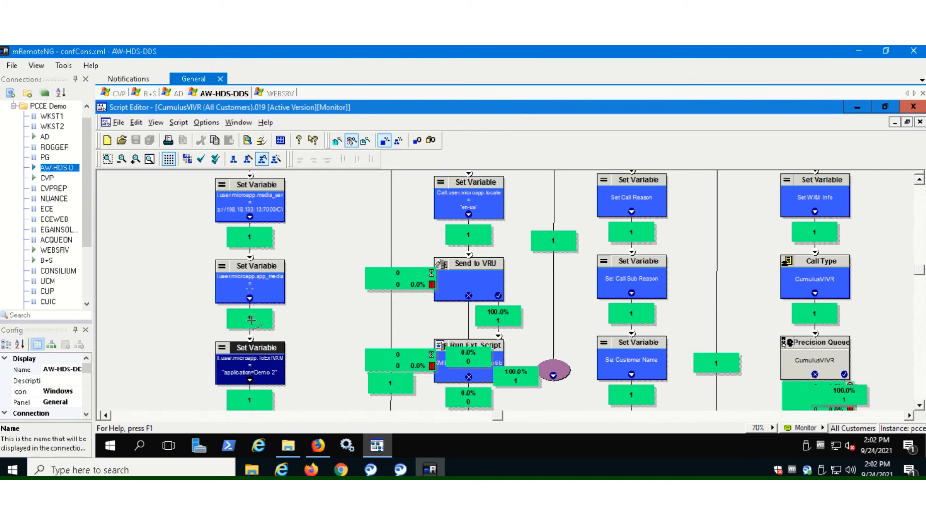
mouse_move(264, 235)
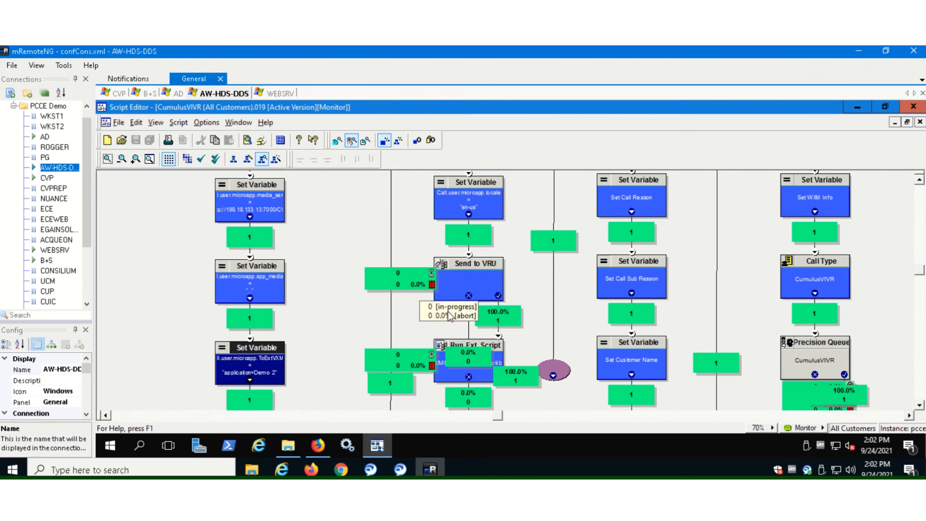
mouse_move(380, 313)
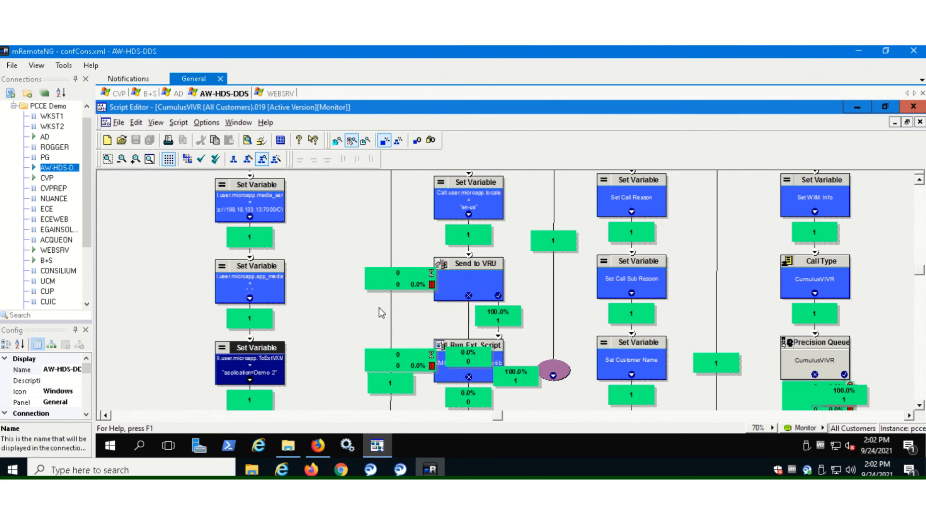
mouse_move(428, 321)
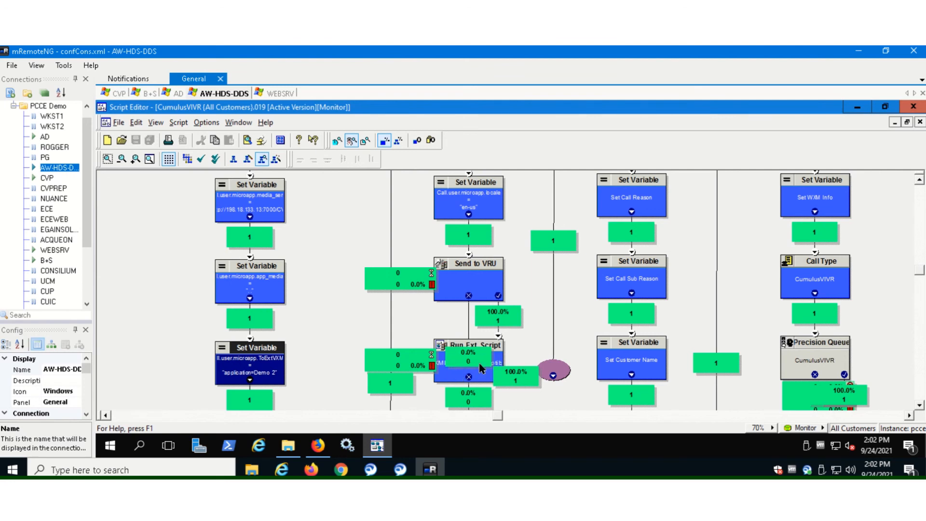
mouse_move(462, 361)
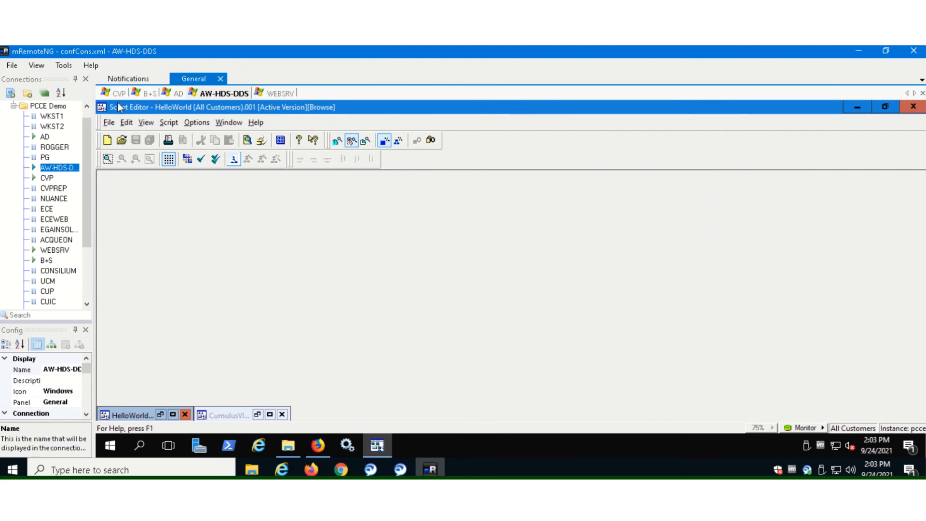
left_click(116, 93)
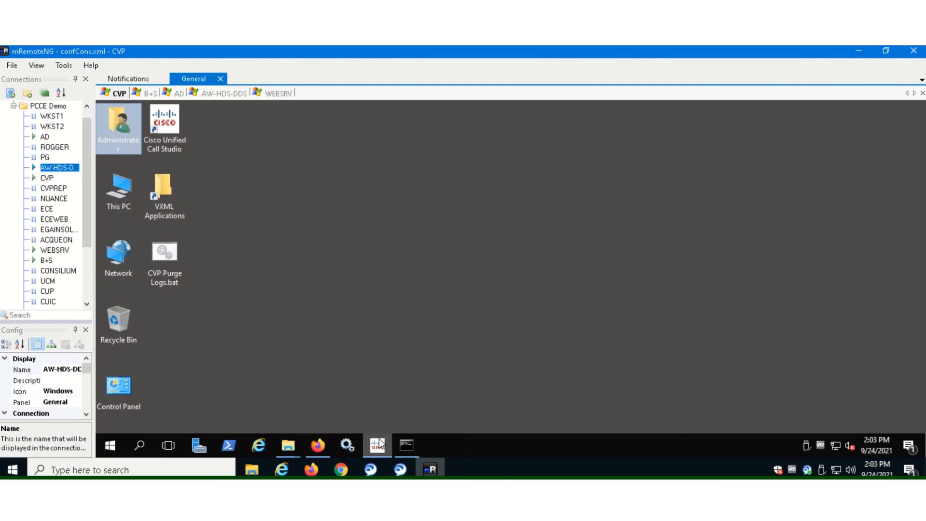
Restore Call Studio with the Demo_2 callflow and expand the Form and Math element groups.
left_click(377, 445)
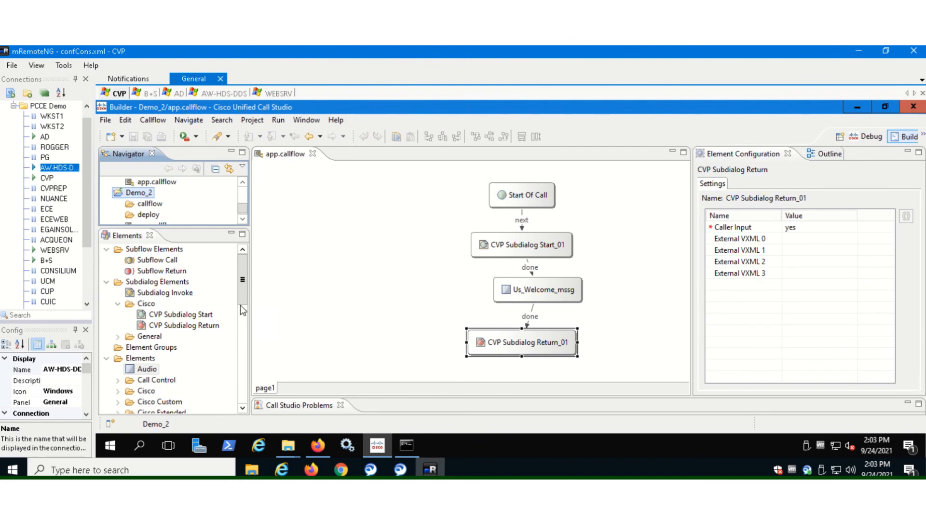
scroll("down", 3)
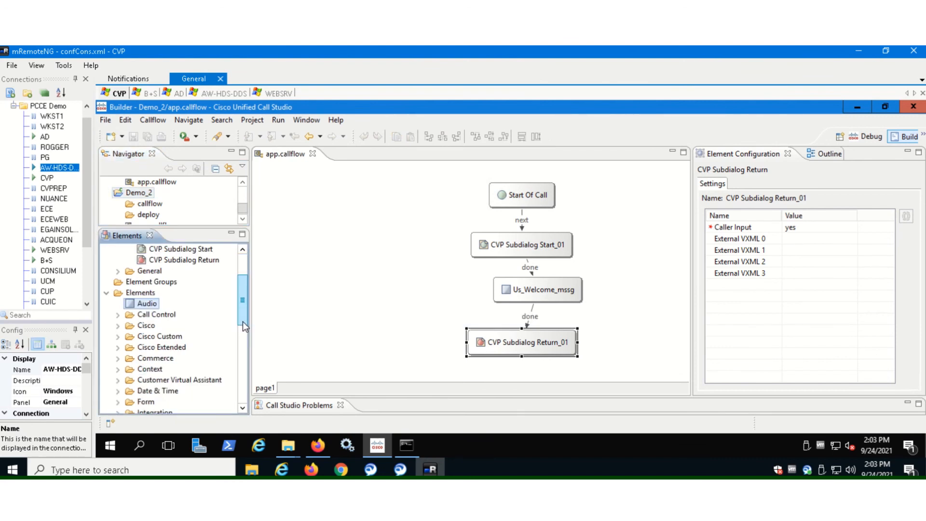
scroll("down", 3)
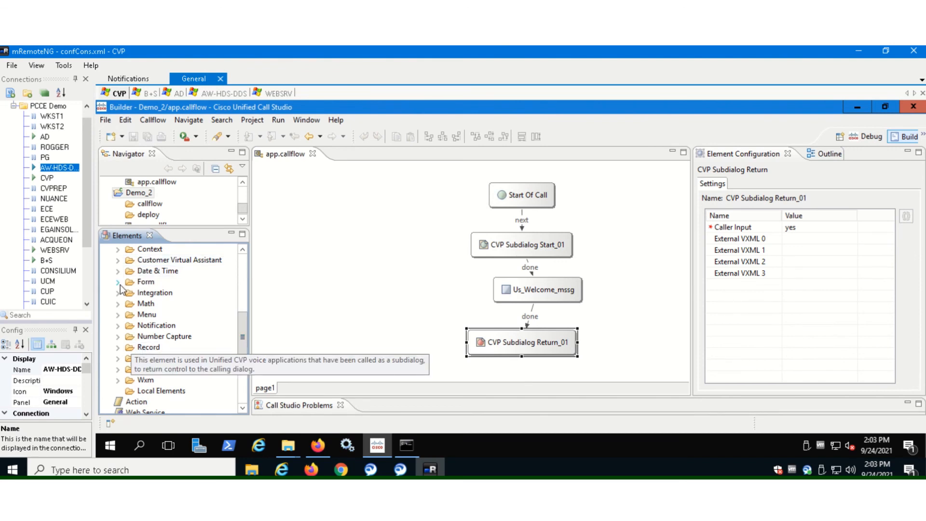
left_click(118, 282)
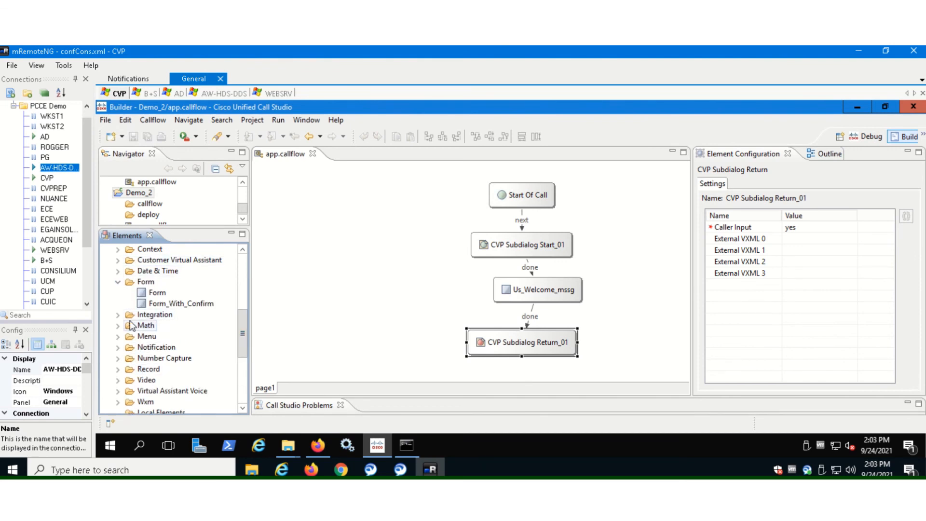
left_click(119, 326)
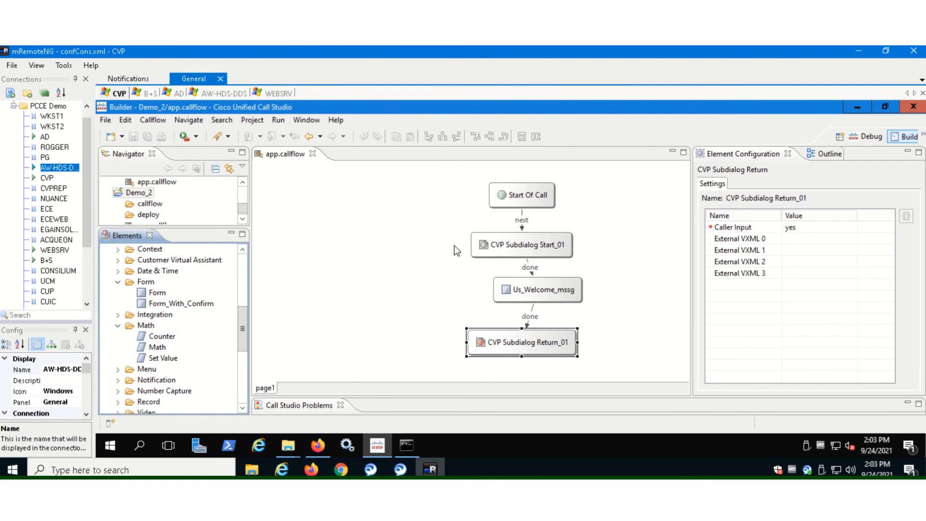
mouse_move(273, 335)
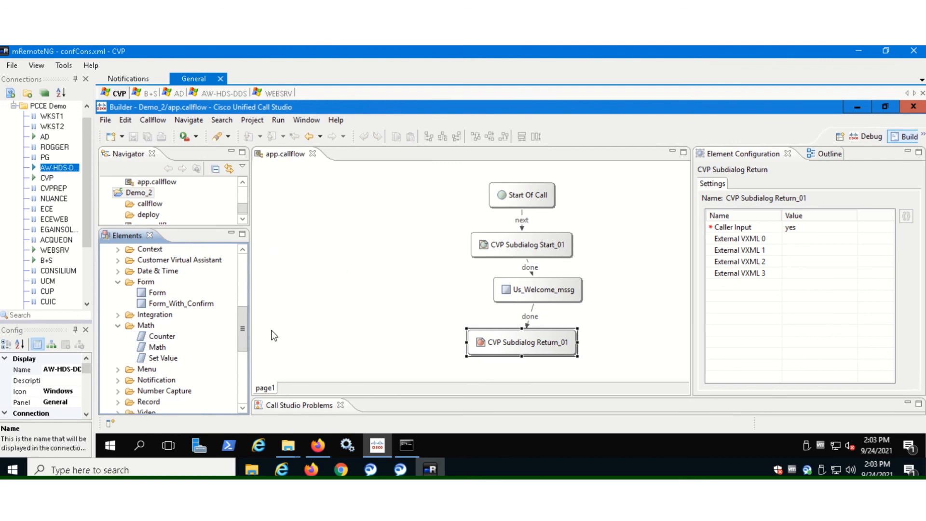
left_click(739, 272)
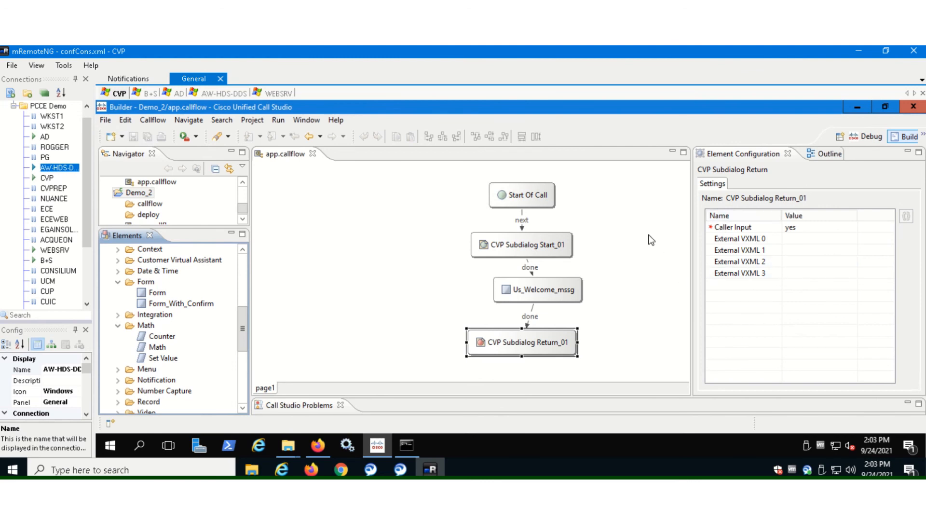
mouse_move(826, 319)
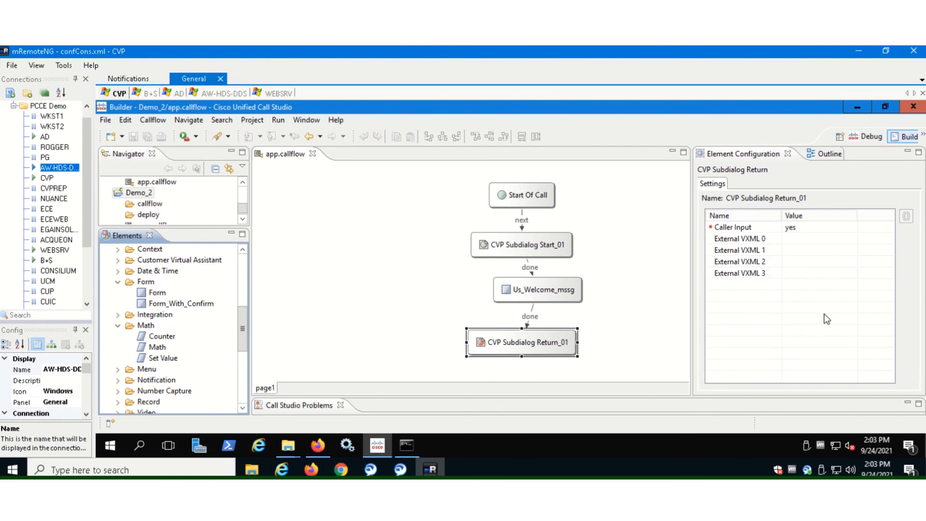
mouse_move(638, 285)
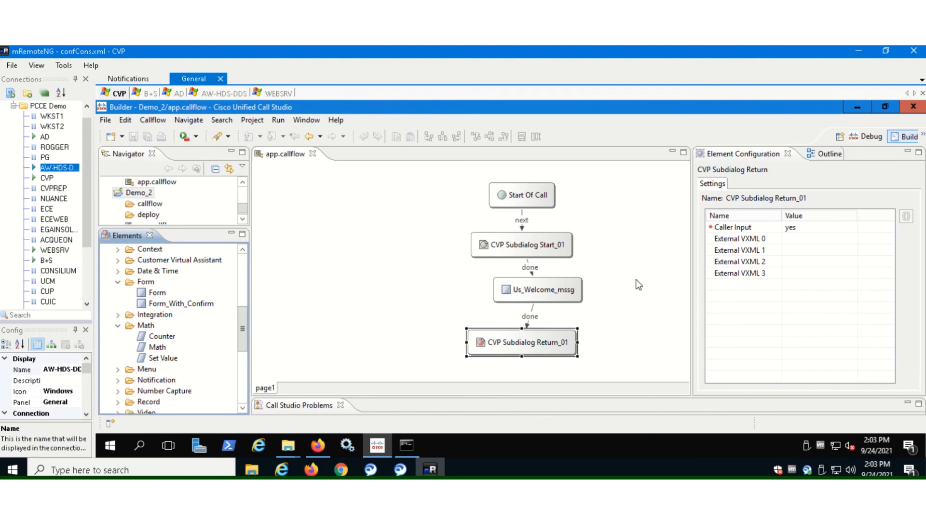